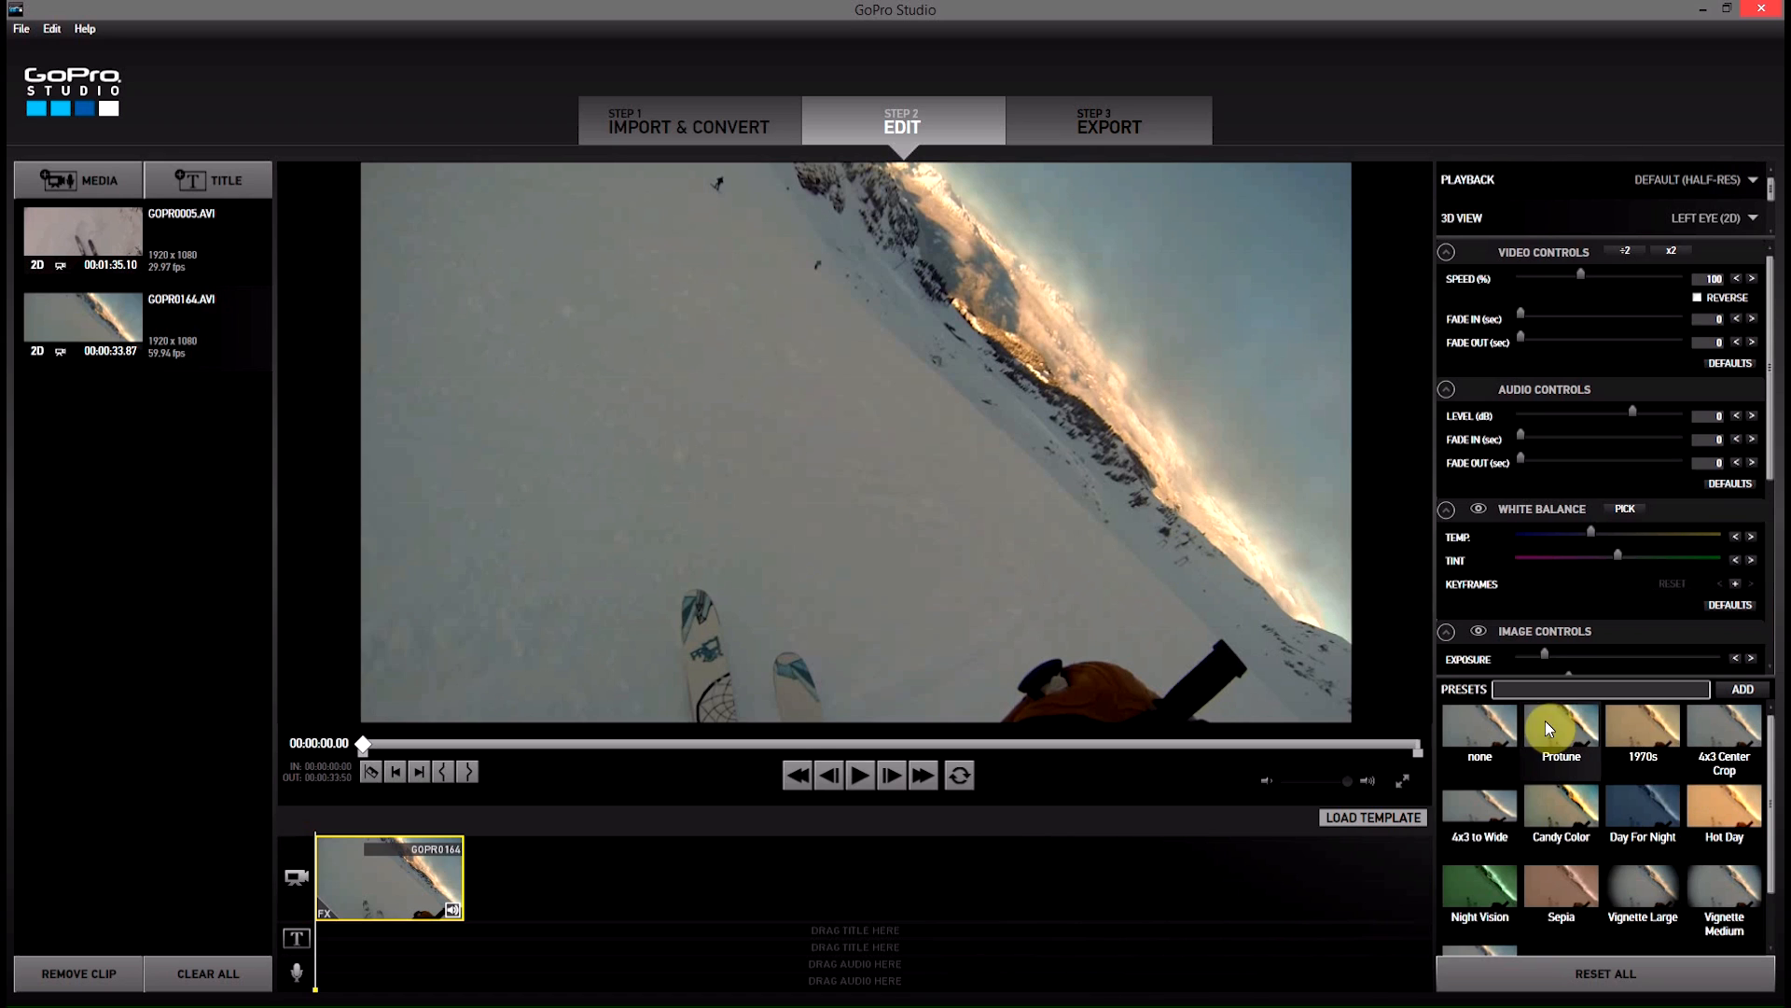
Drag GOPR0005.AVI onto the video track right after the GOPR0164 clip
left_click(1560, 742)
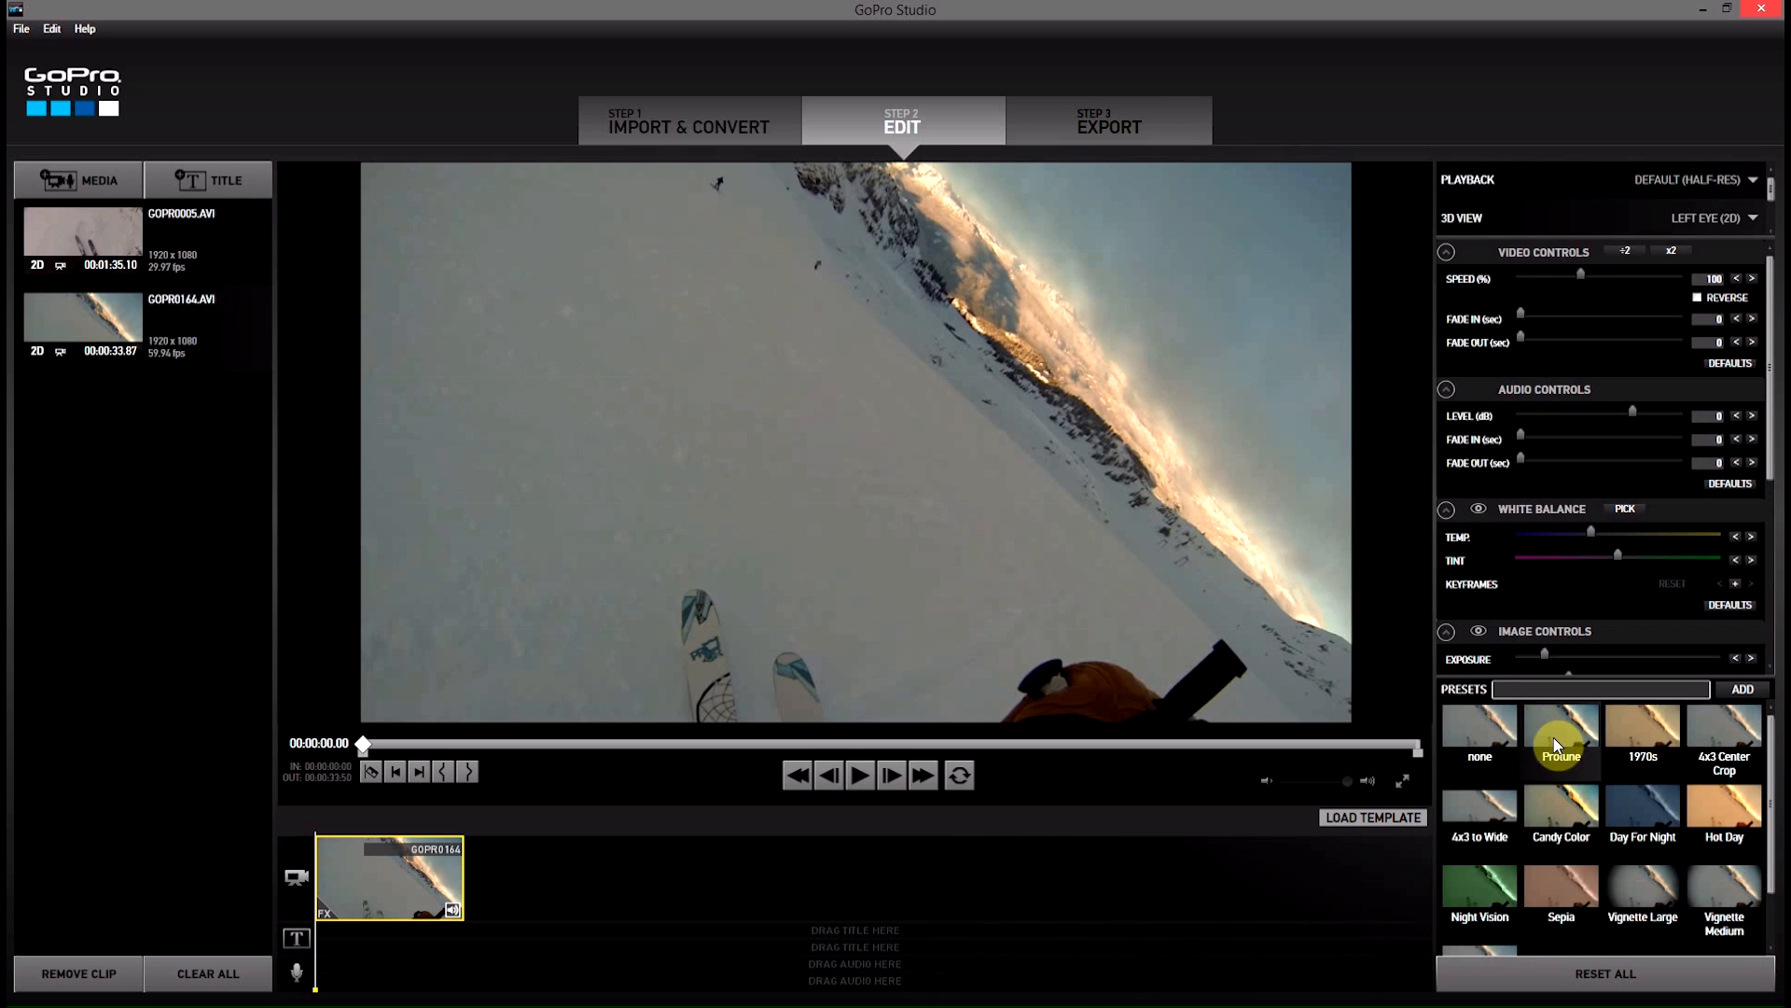
mouse_move(189, 411)
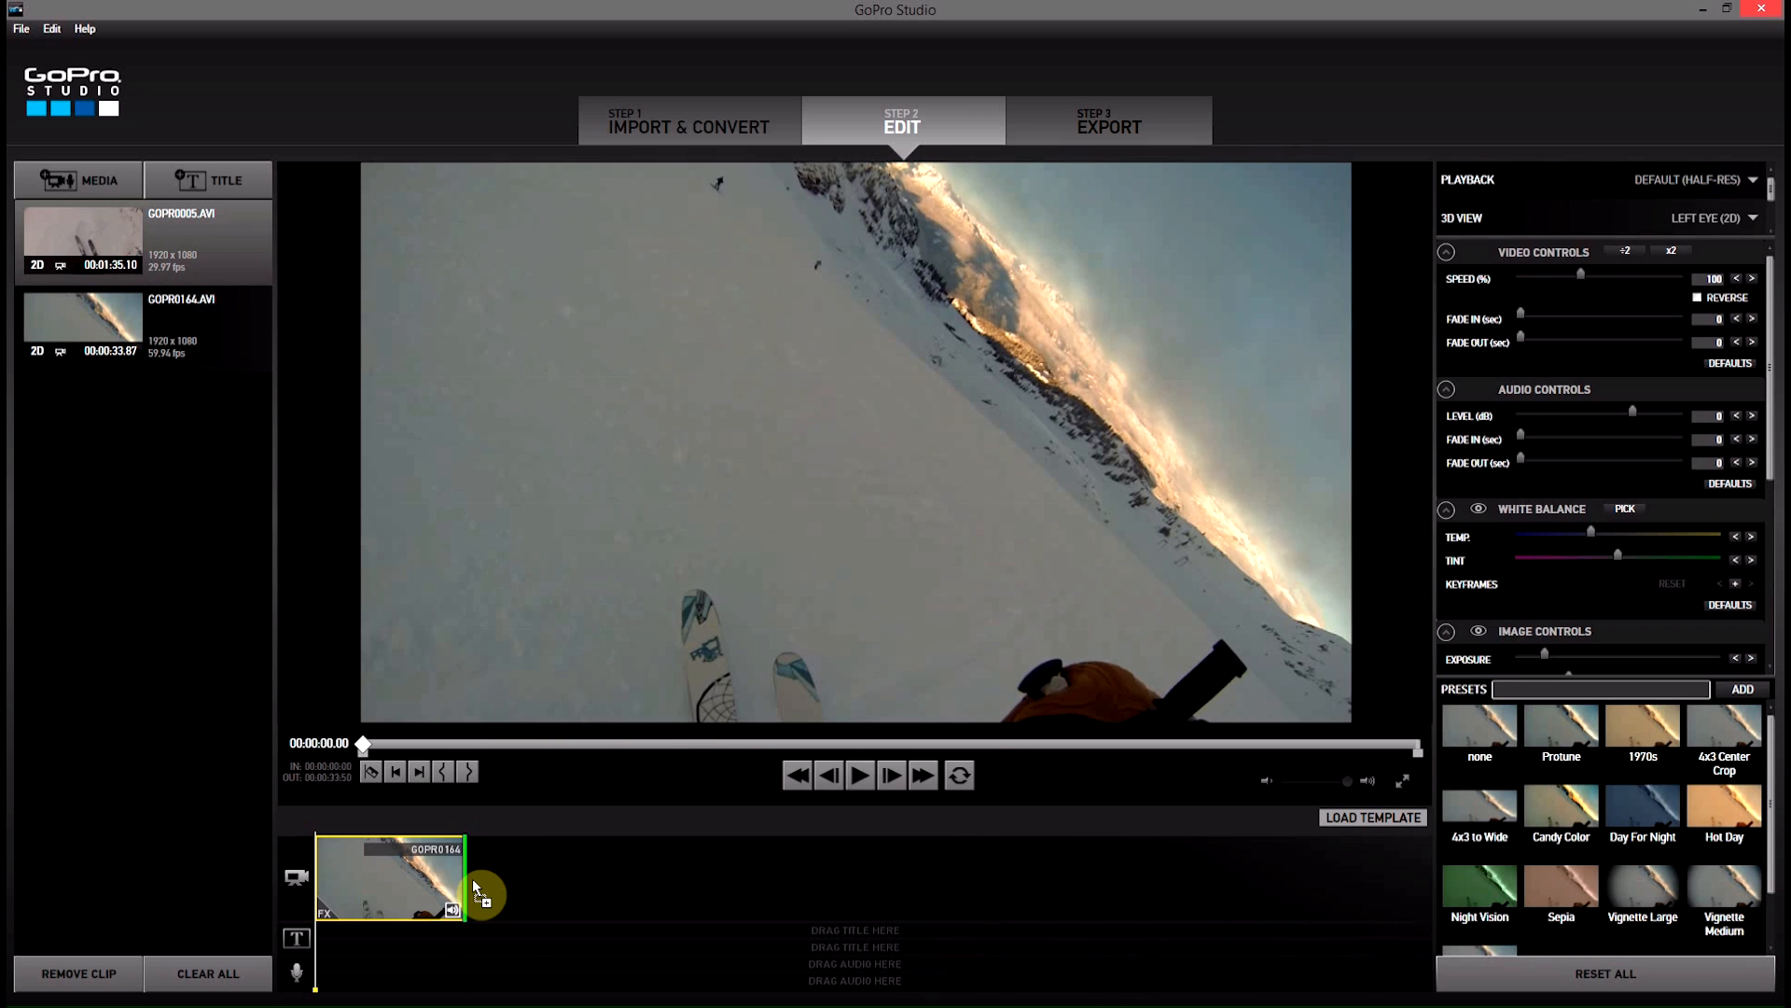
left_click_drag(81, 240, 537, 877)
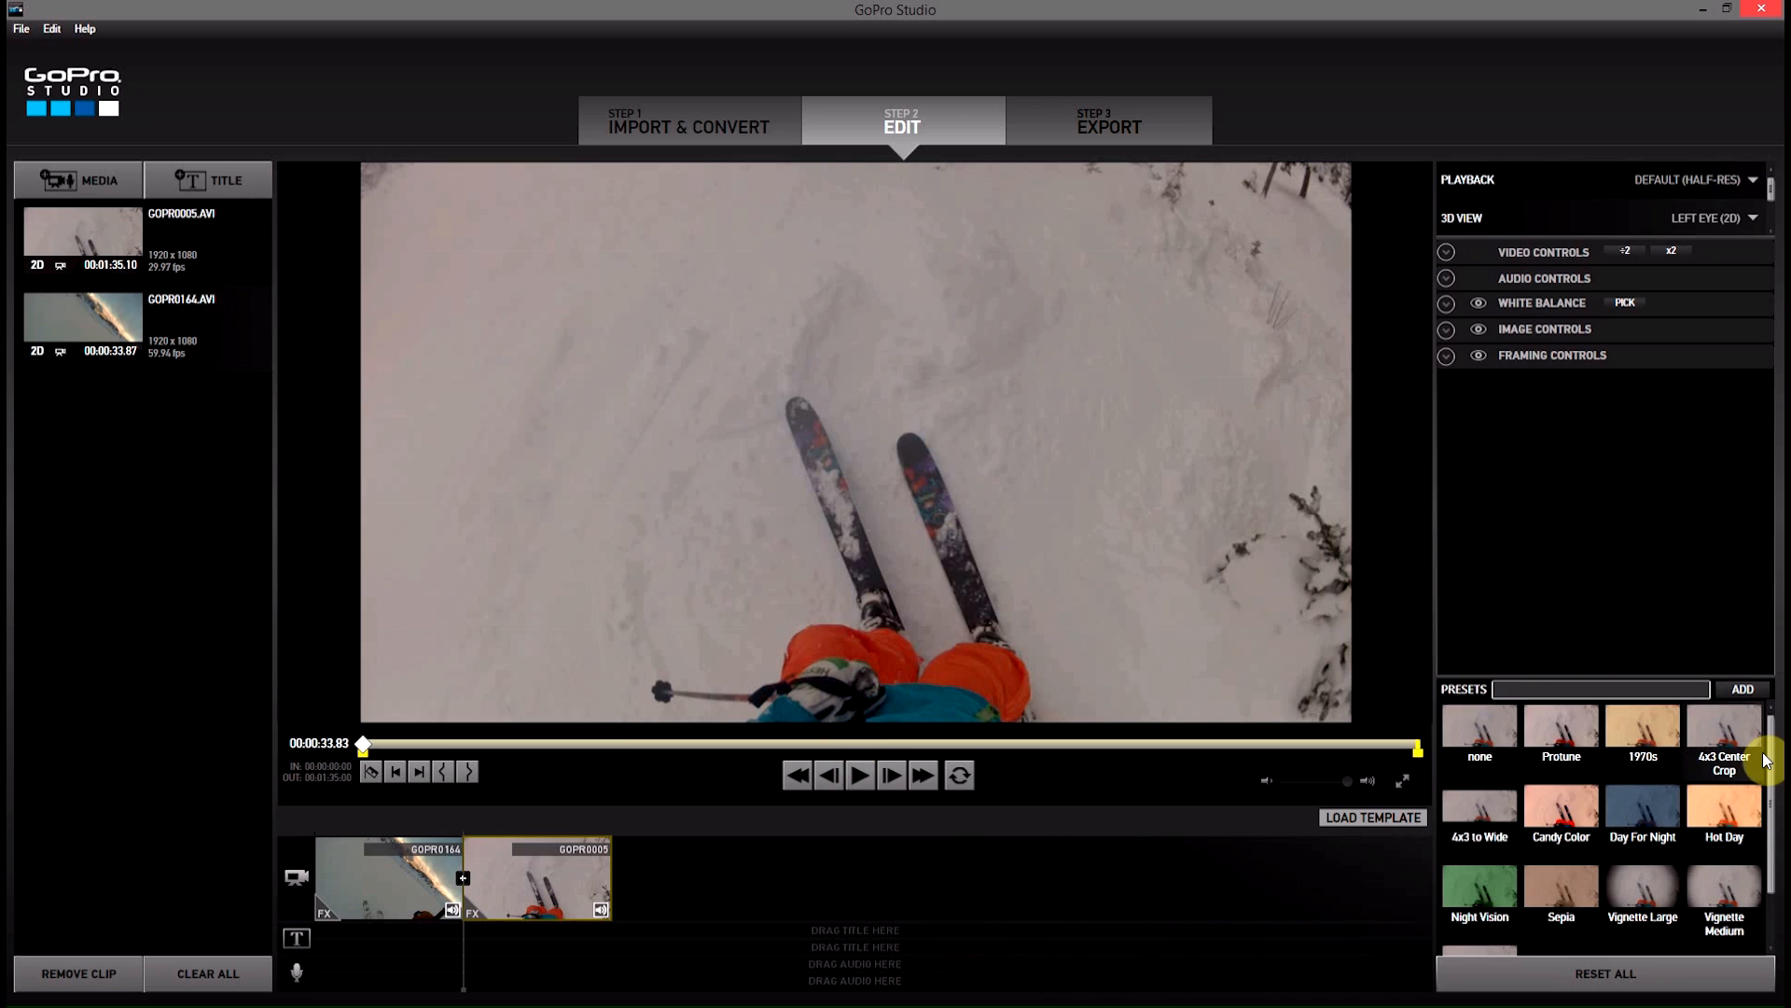
mouse_move(1620, 753)
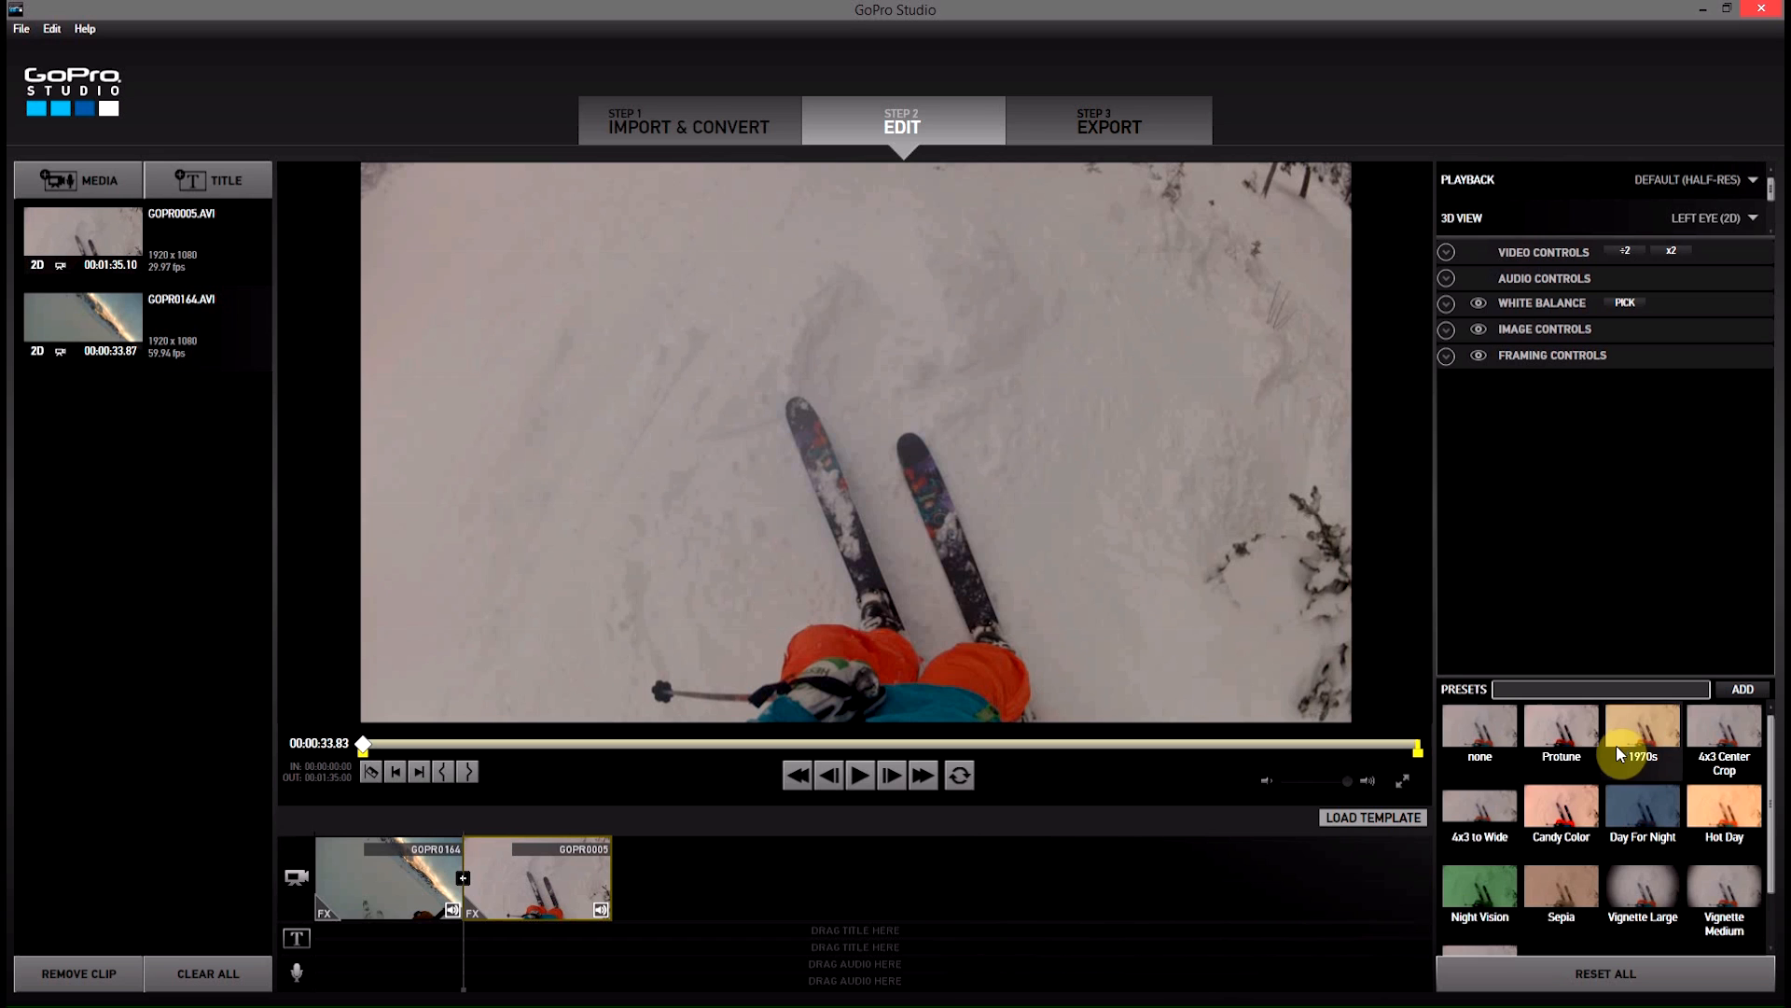
mouse_move(1568, 738)
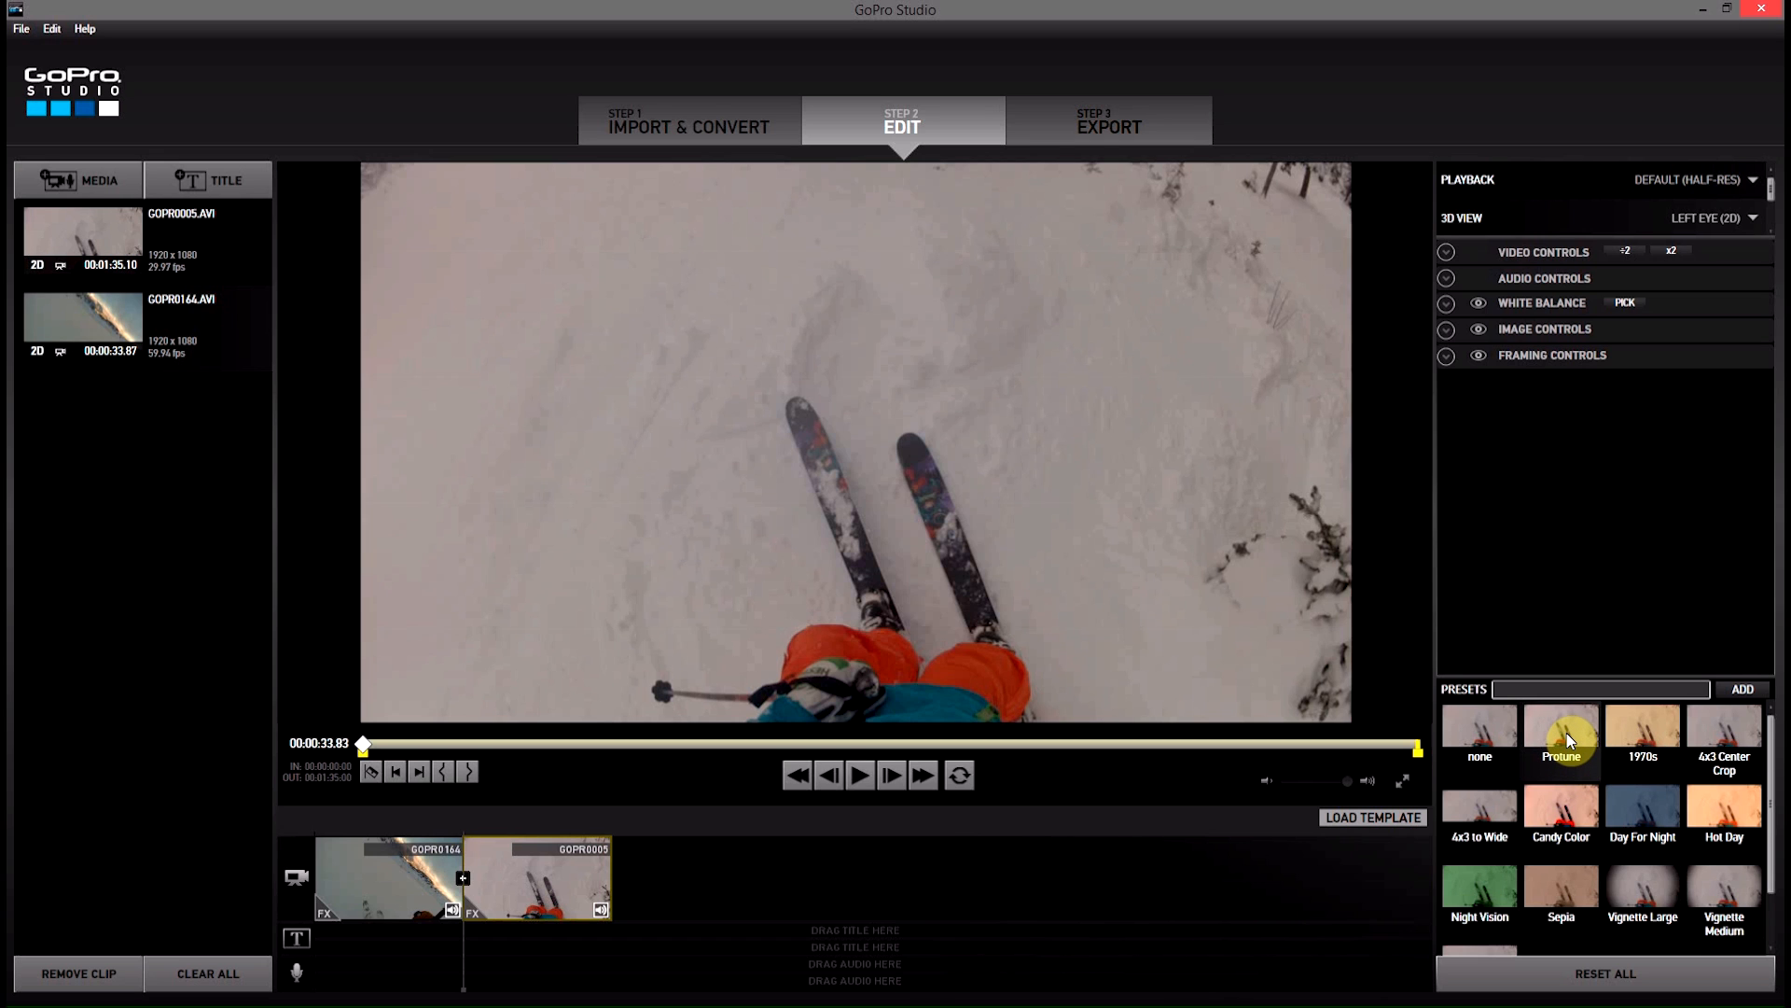
Preview Protune and Candy Color on GOPR0005, then settle on Vignette Large
left_click(1561, 737)
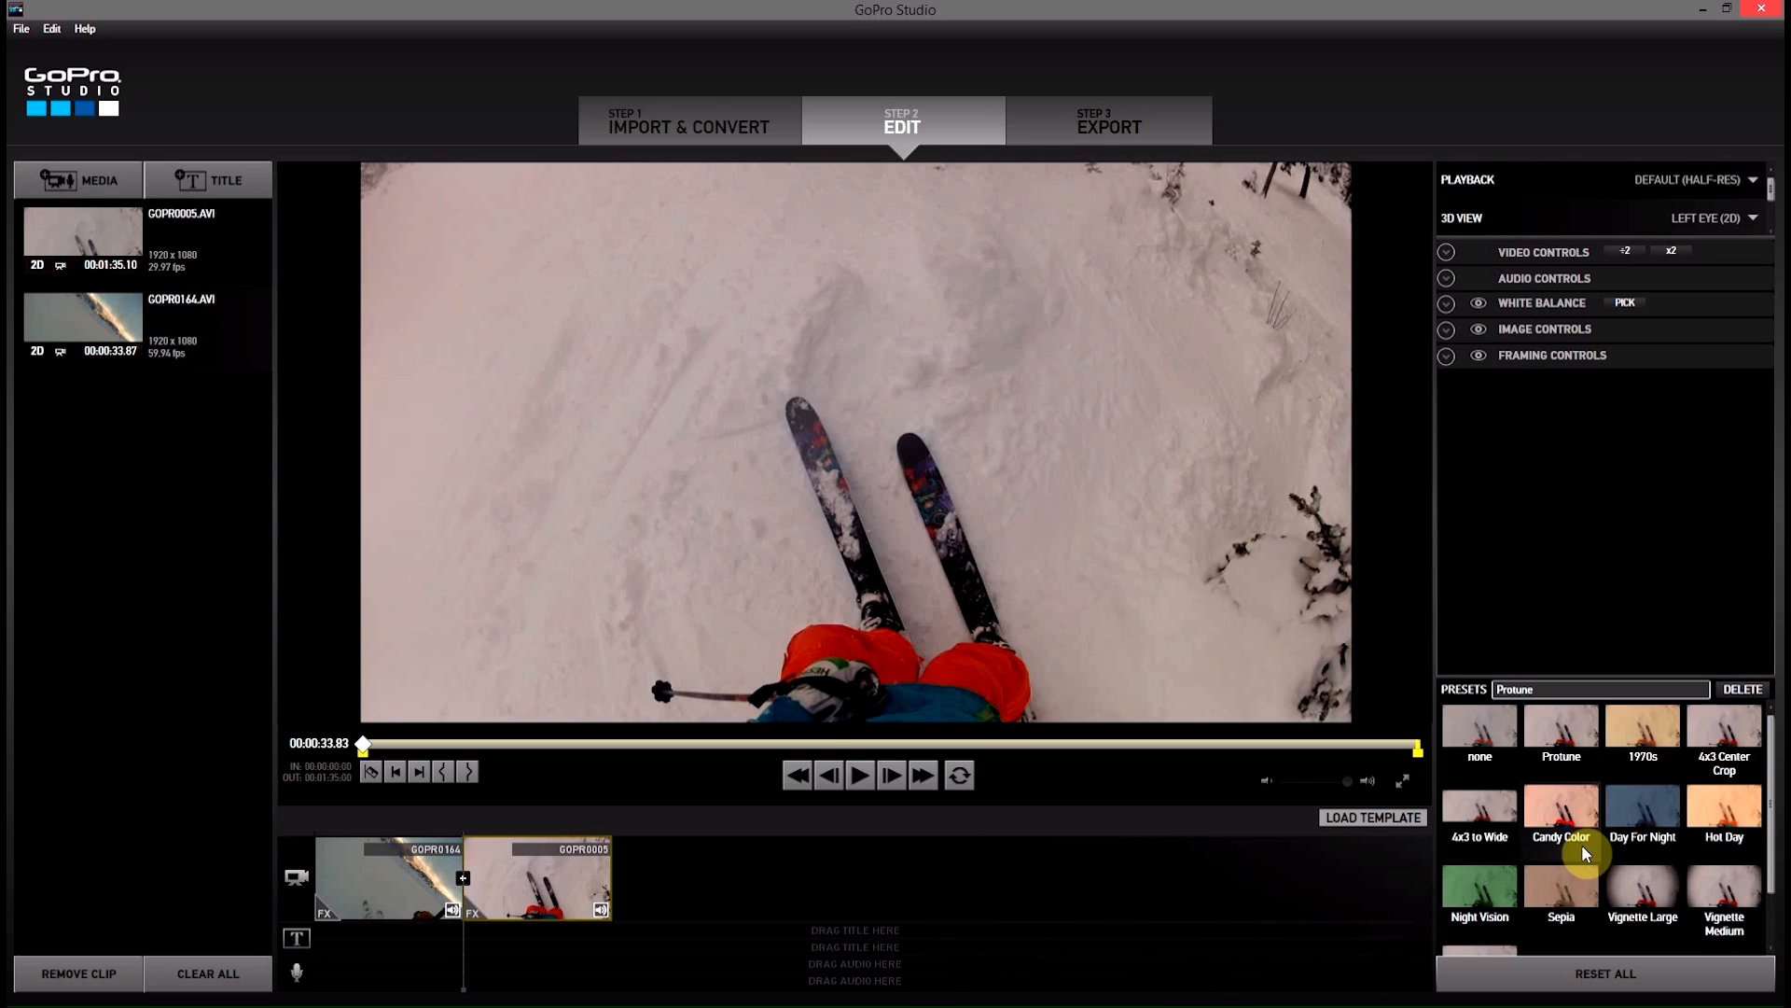
left_click(1561, 820)
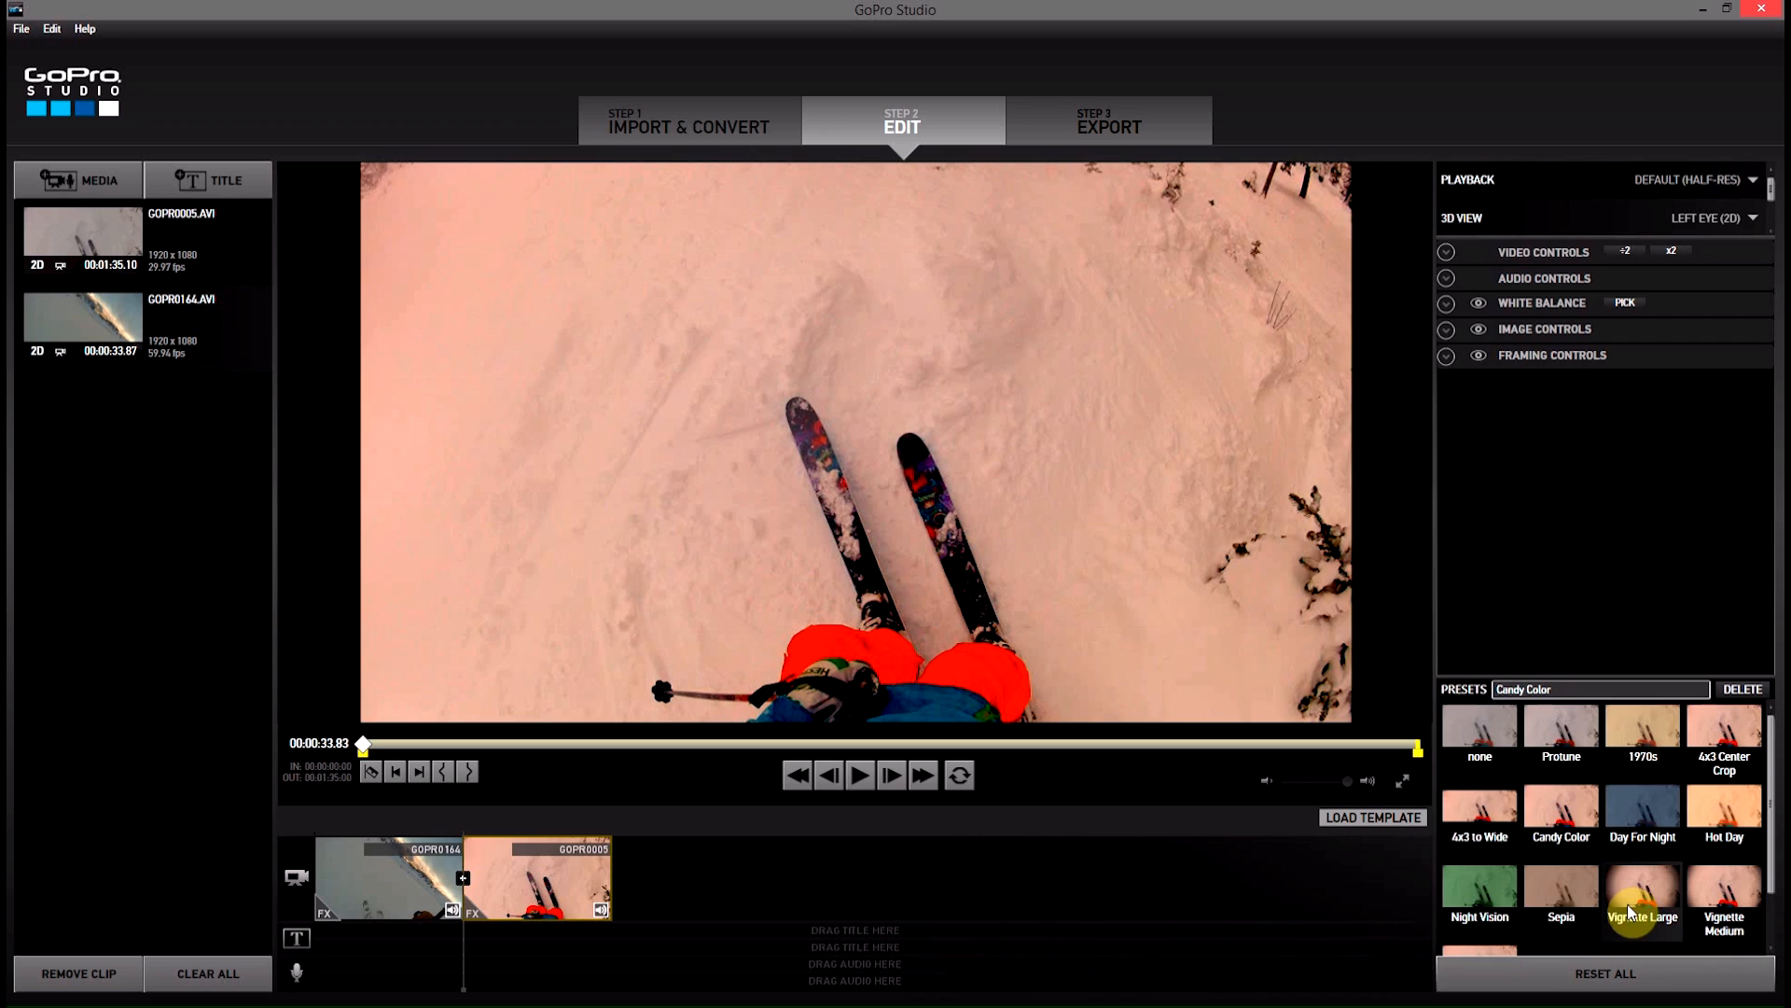
left_click(1642, 898)
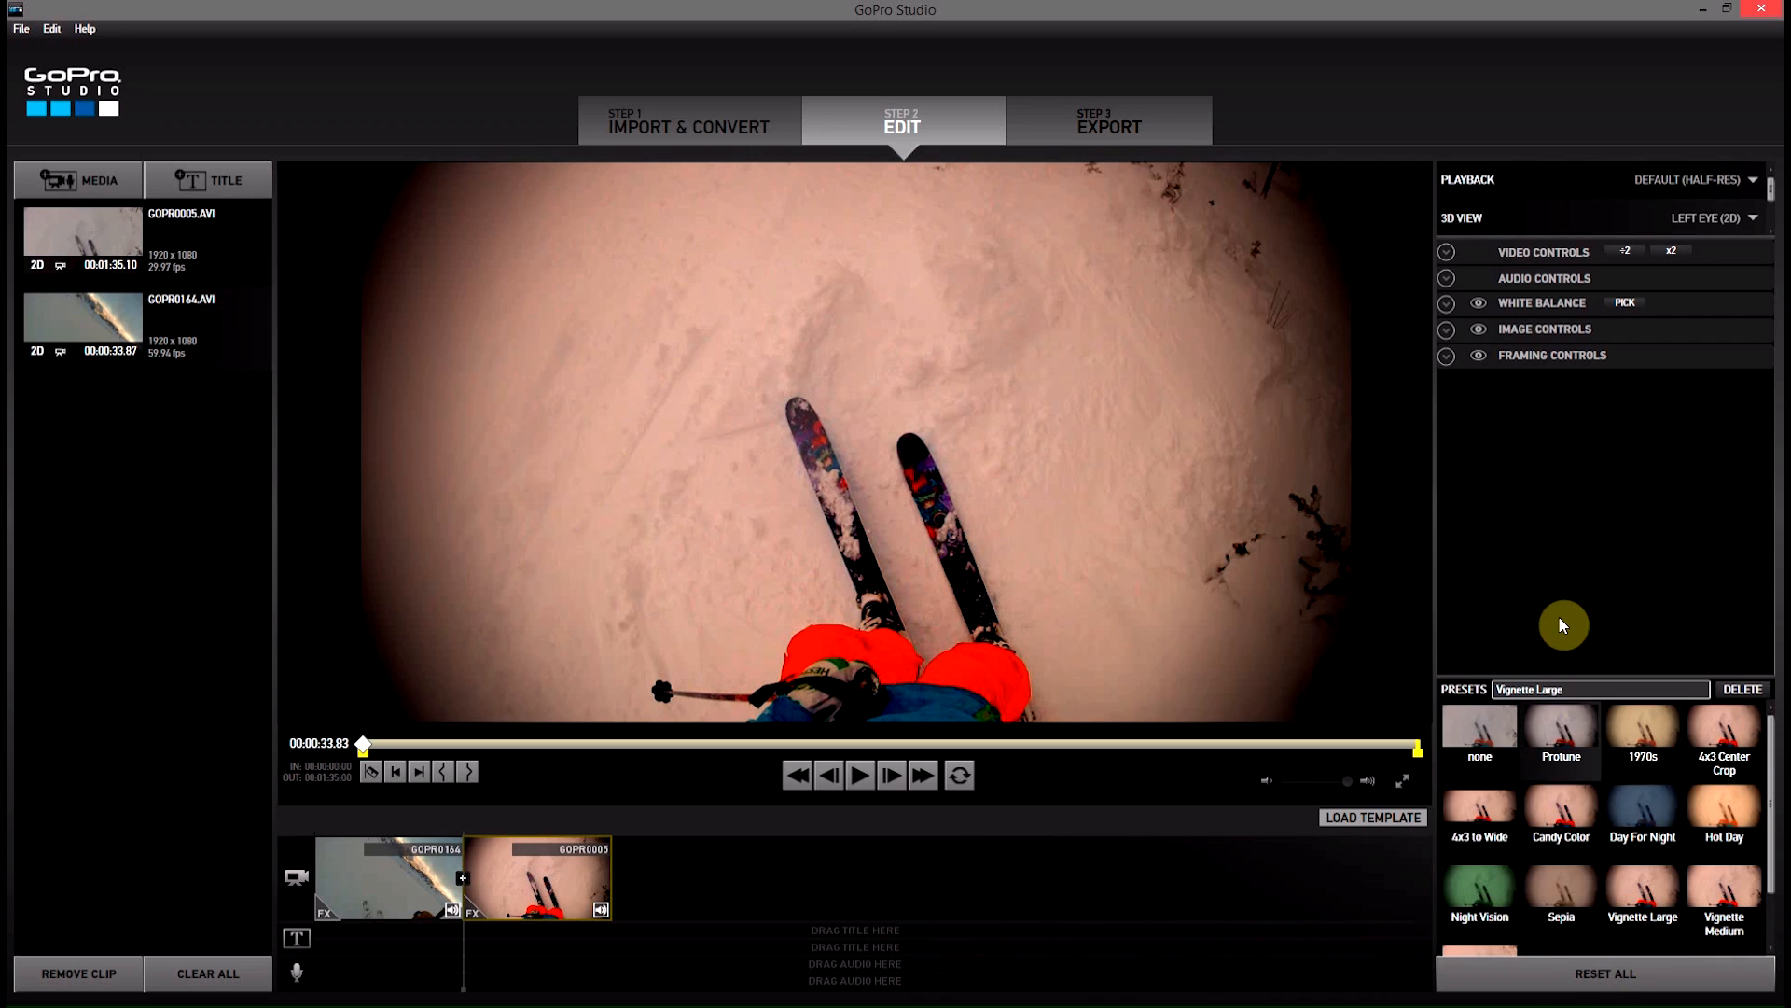
mouse_move(1446, 304)
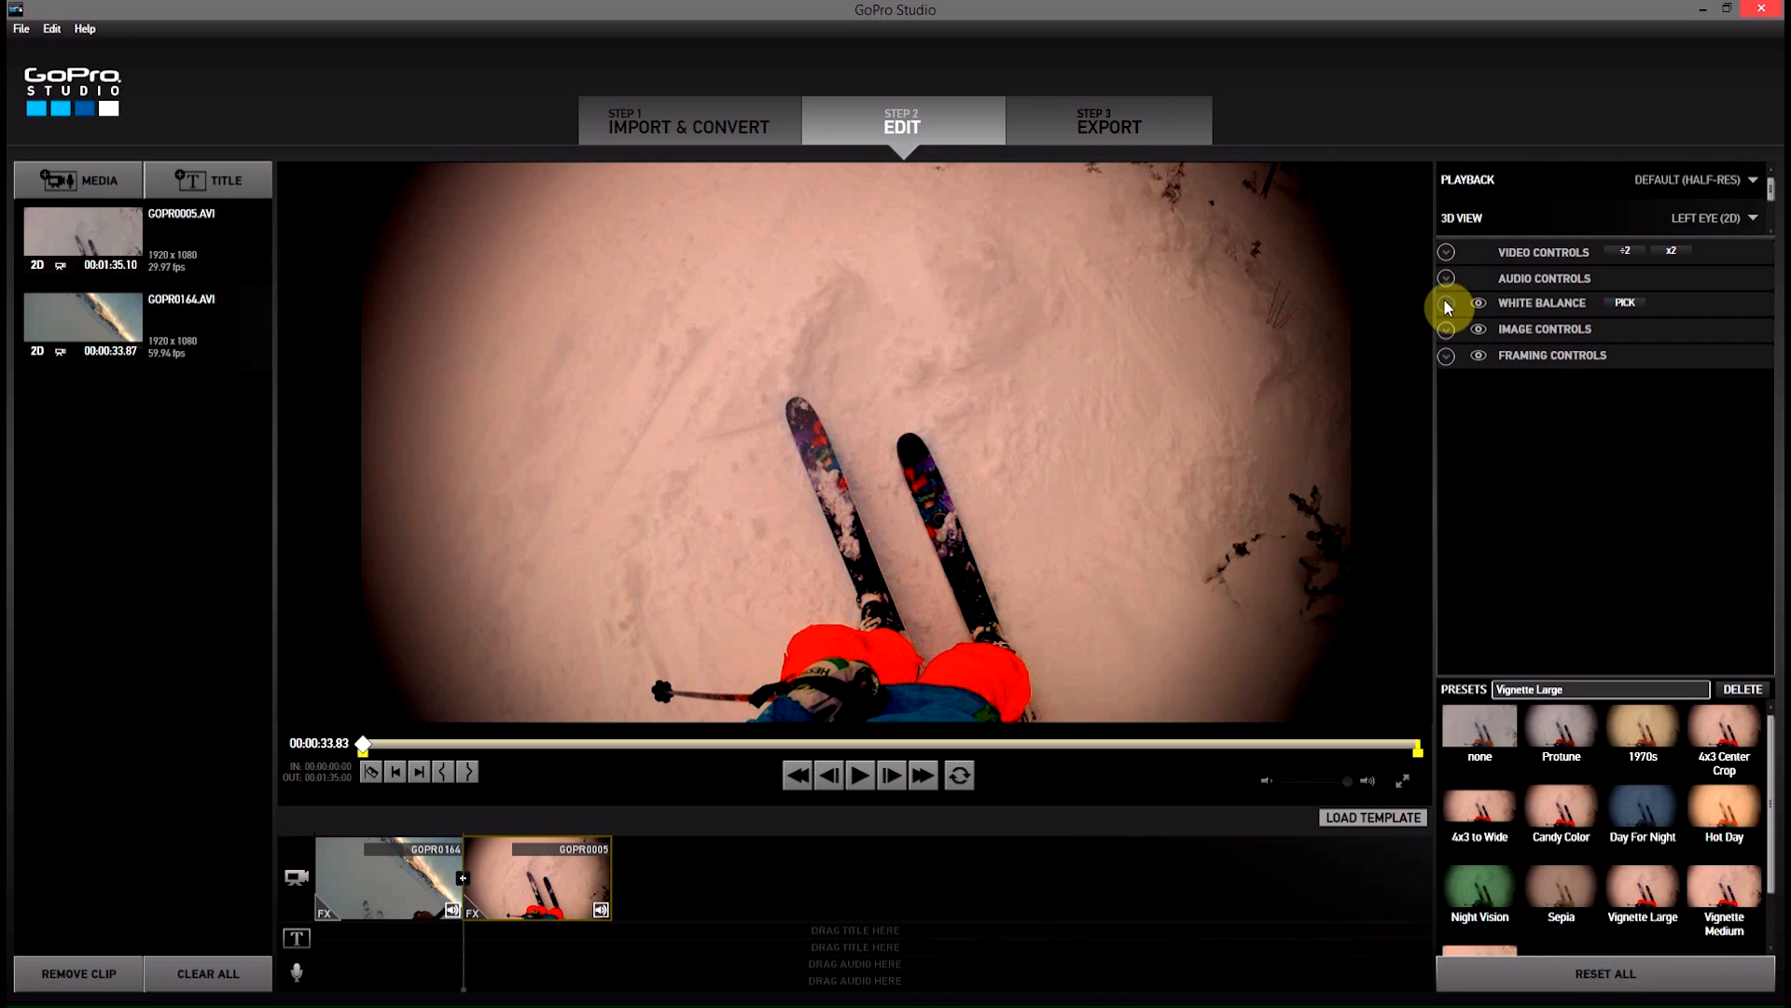
Expand White Balance on GOPR0005 and reset it to defaults
left_click(1446, 302)
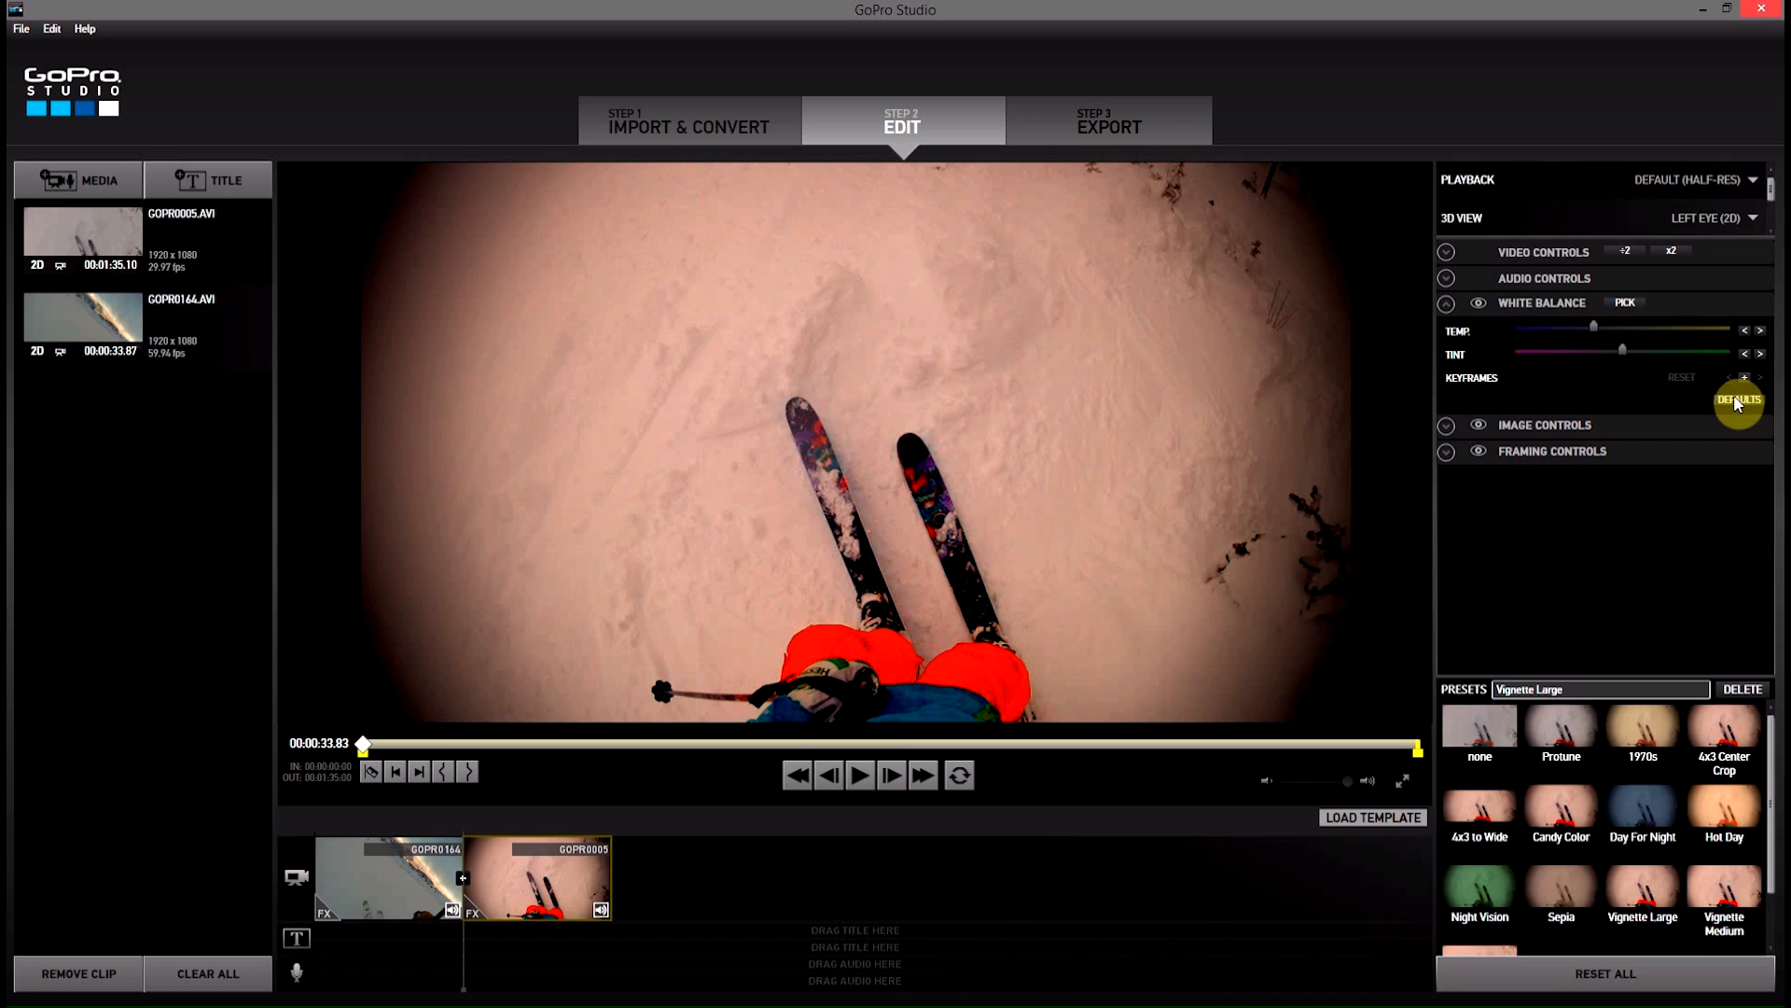
left_click(1625, 303)
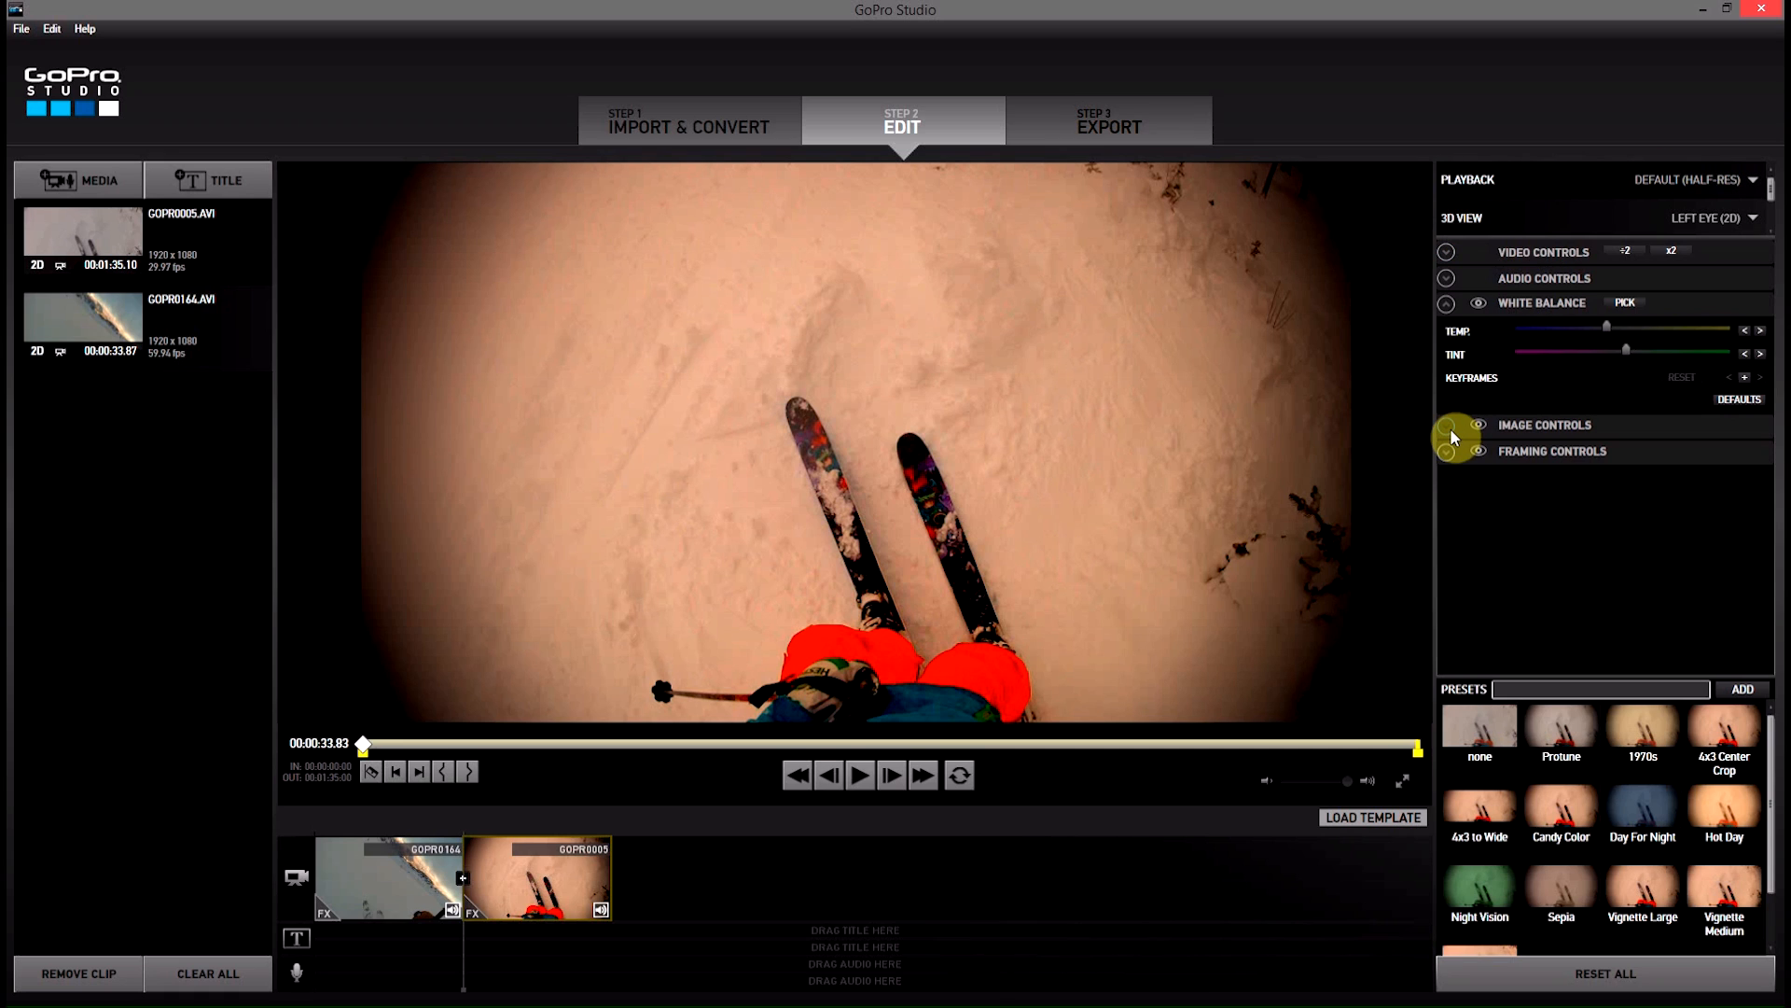
Adjust GOPR0005's exposure and lower its contrast and saturation under Image Controls
left_click(1446, 425)
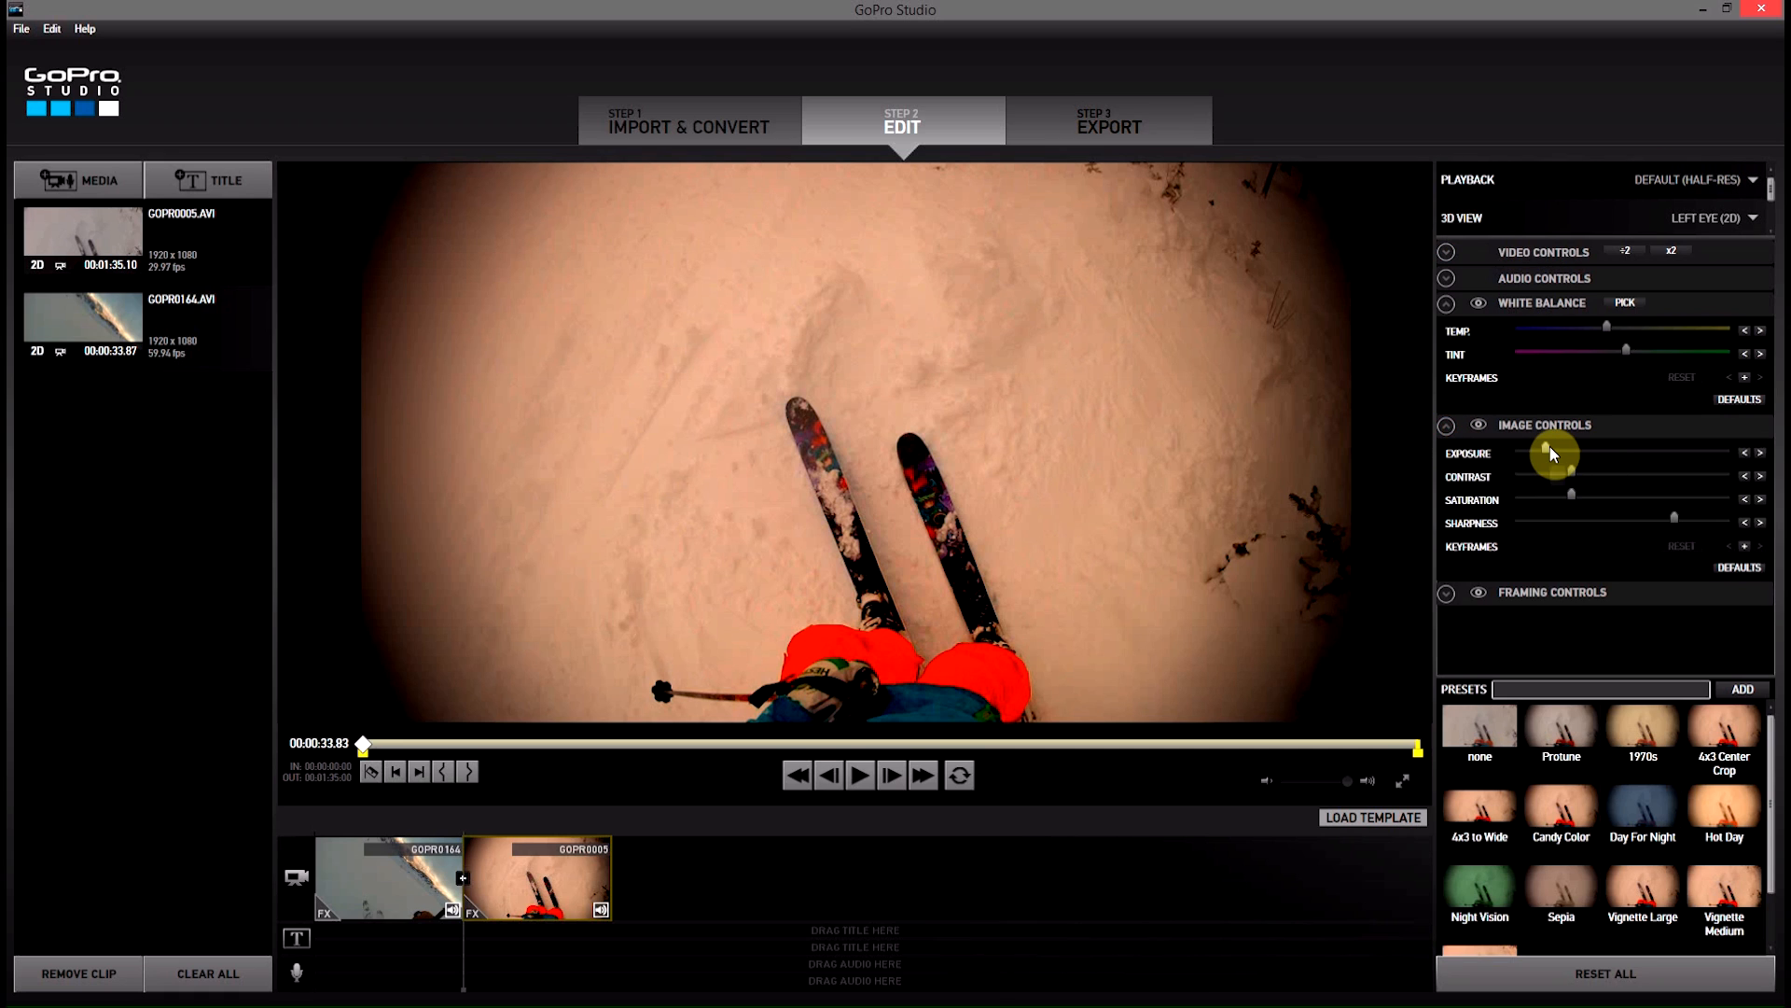
left_click_drag(1550, 452, 1571, 453)
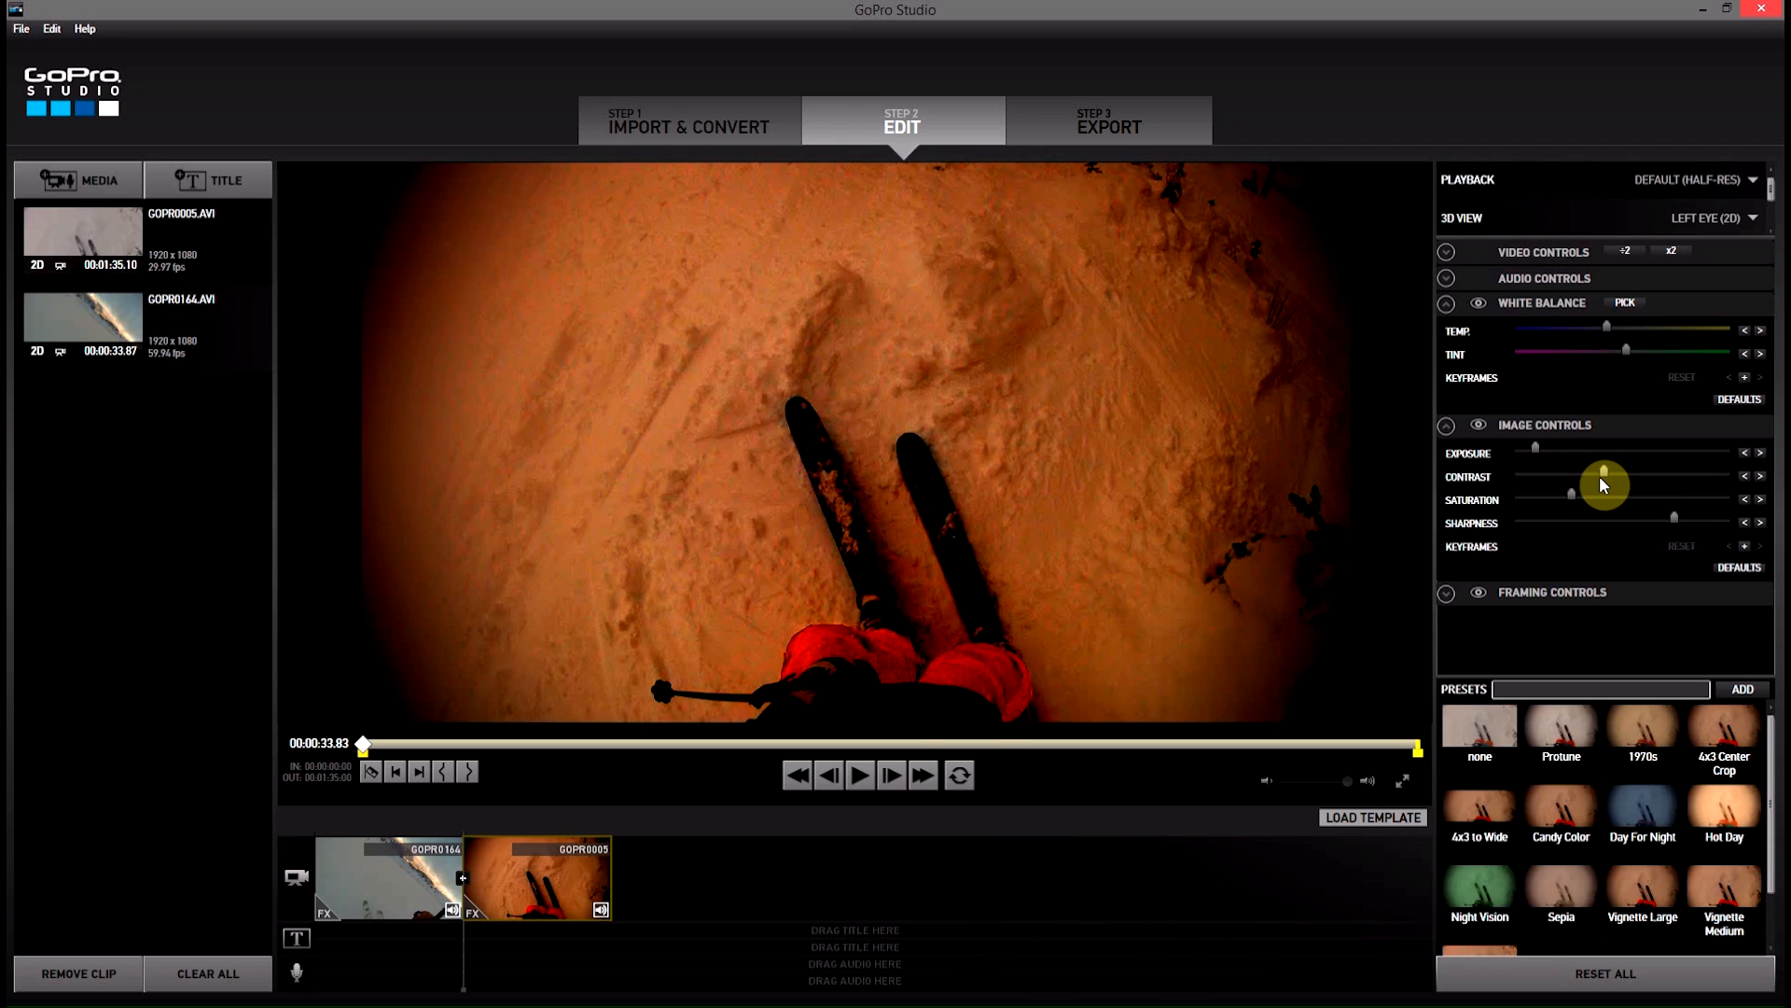
left_click_drag(1604, 485, 1561, 479)
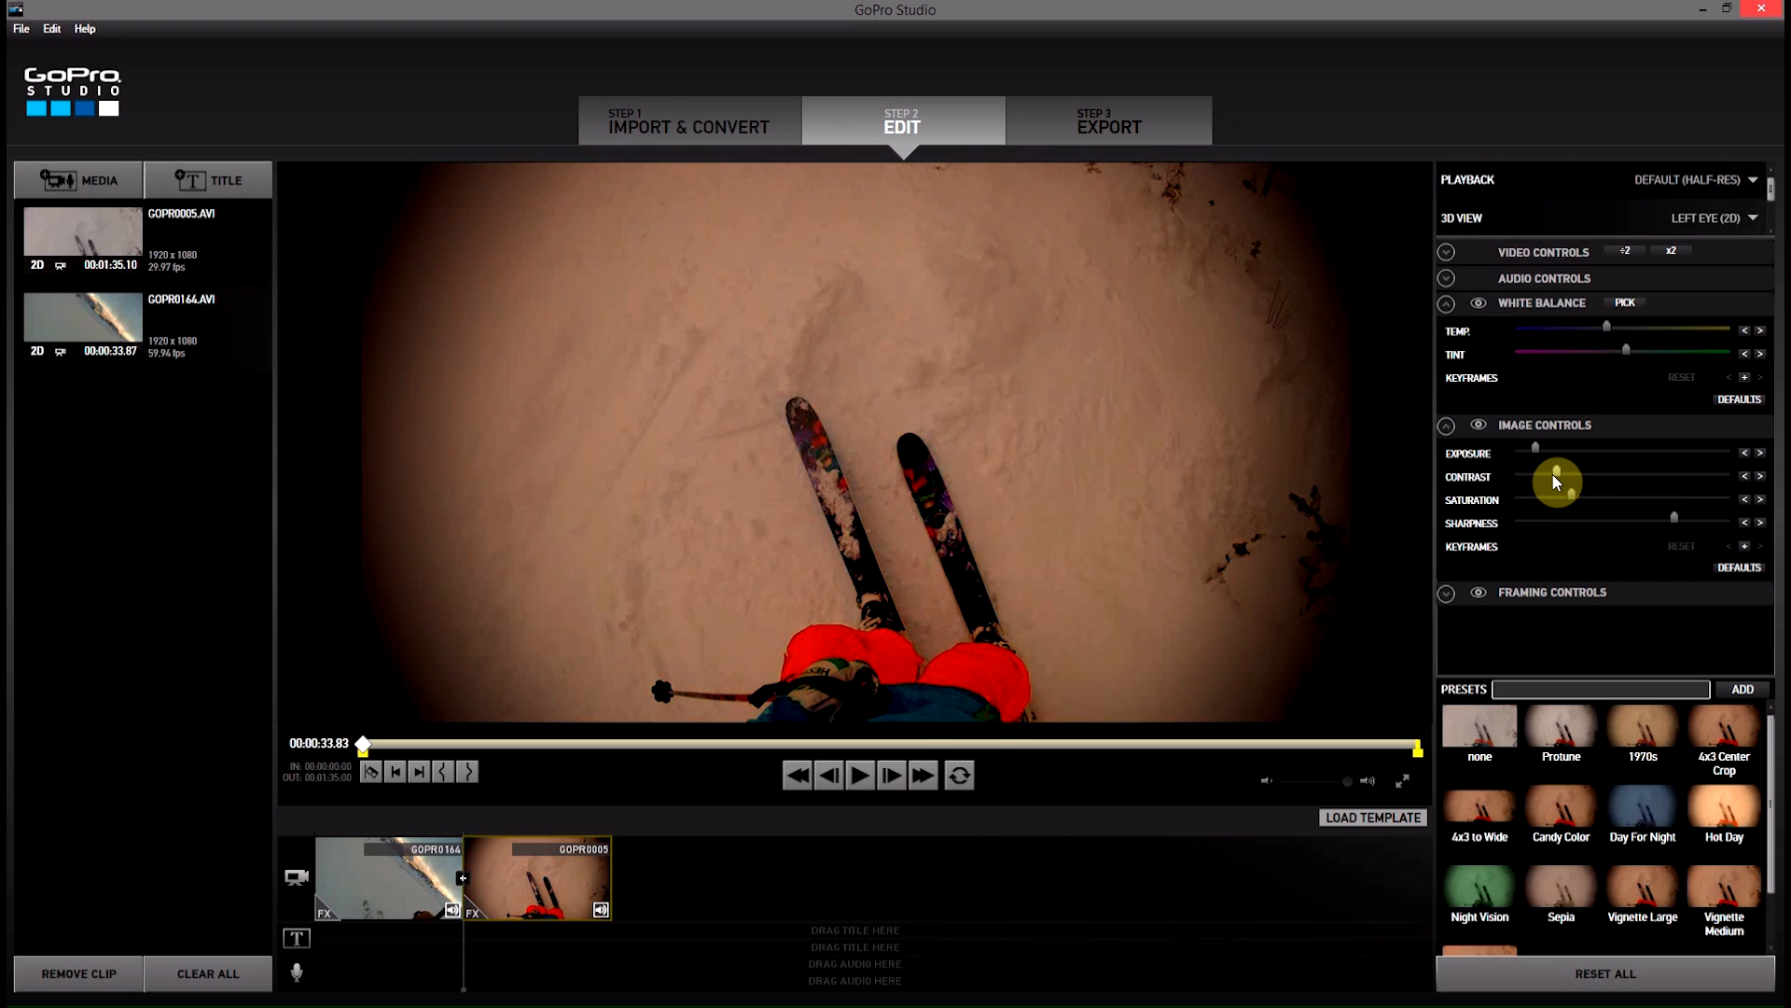
left_click_drag(1557, 477, 1531, 487)
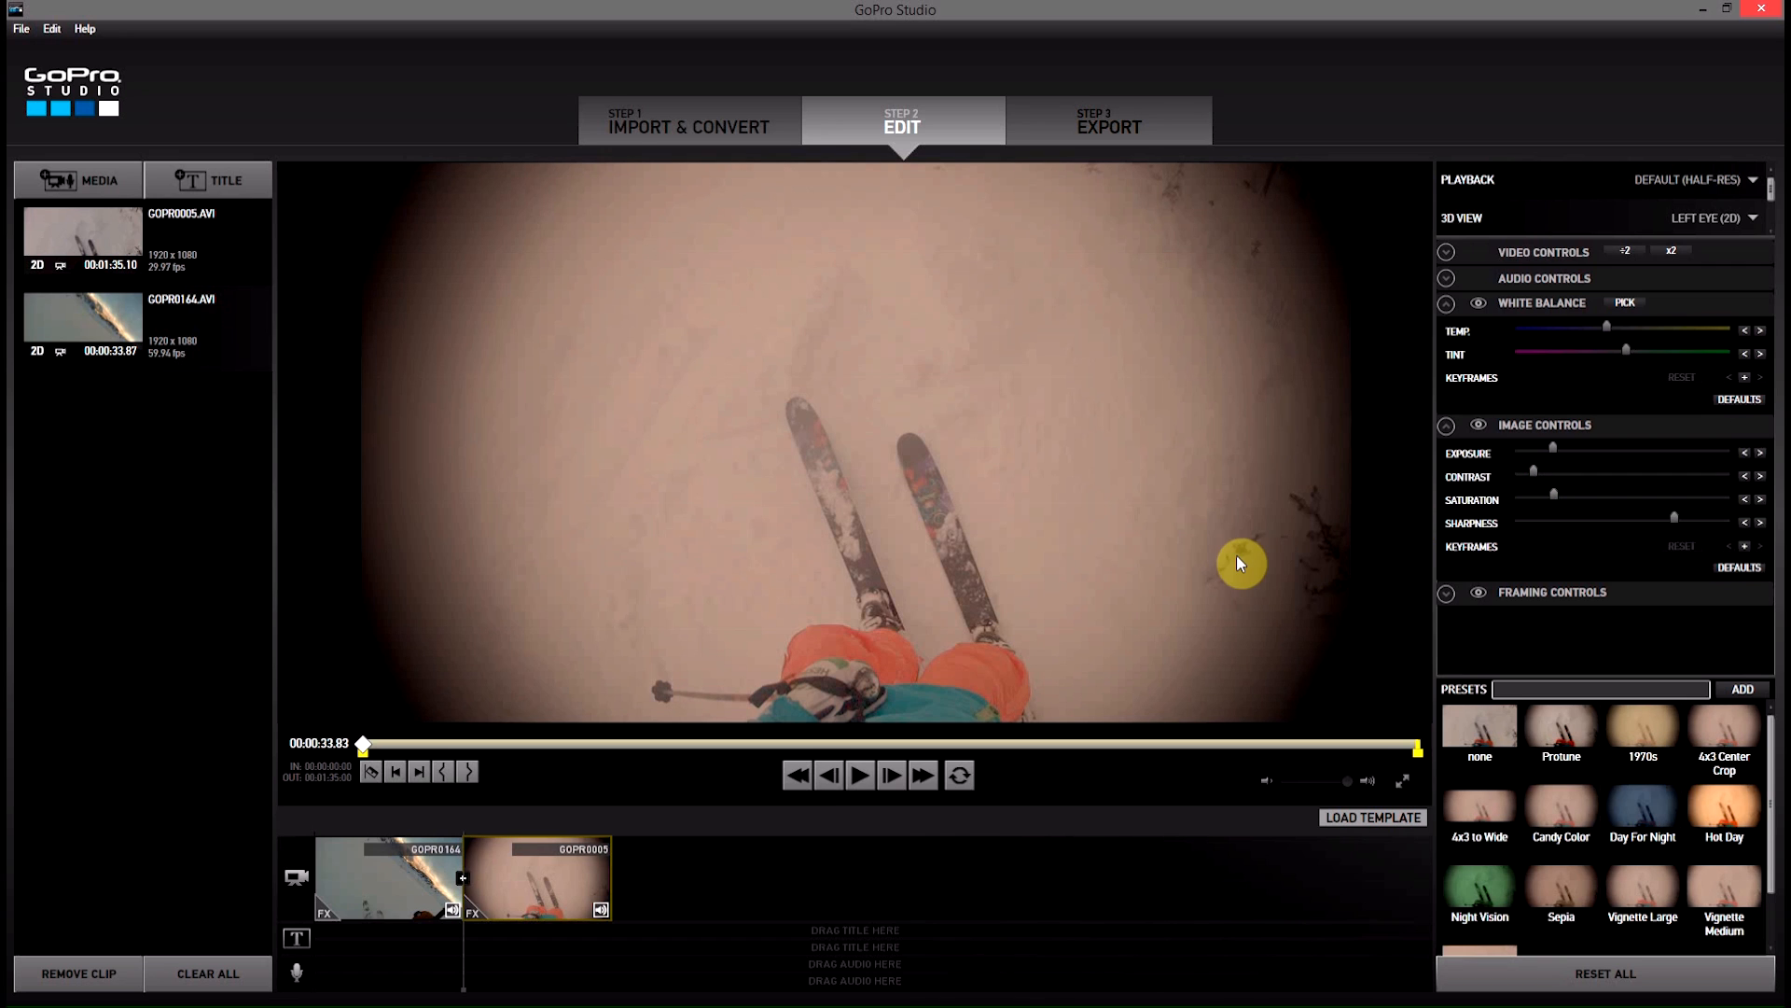
mouse_move(1622, 959)
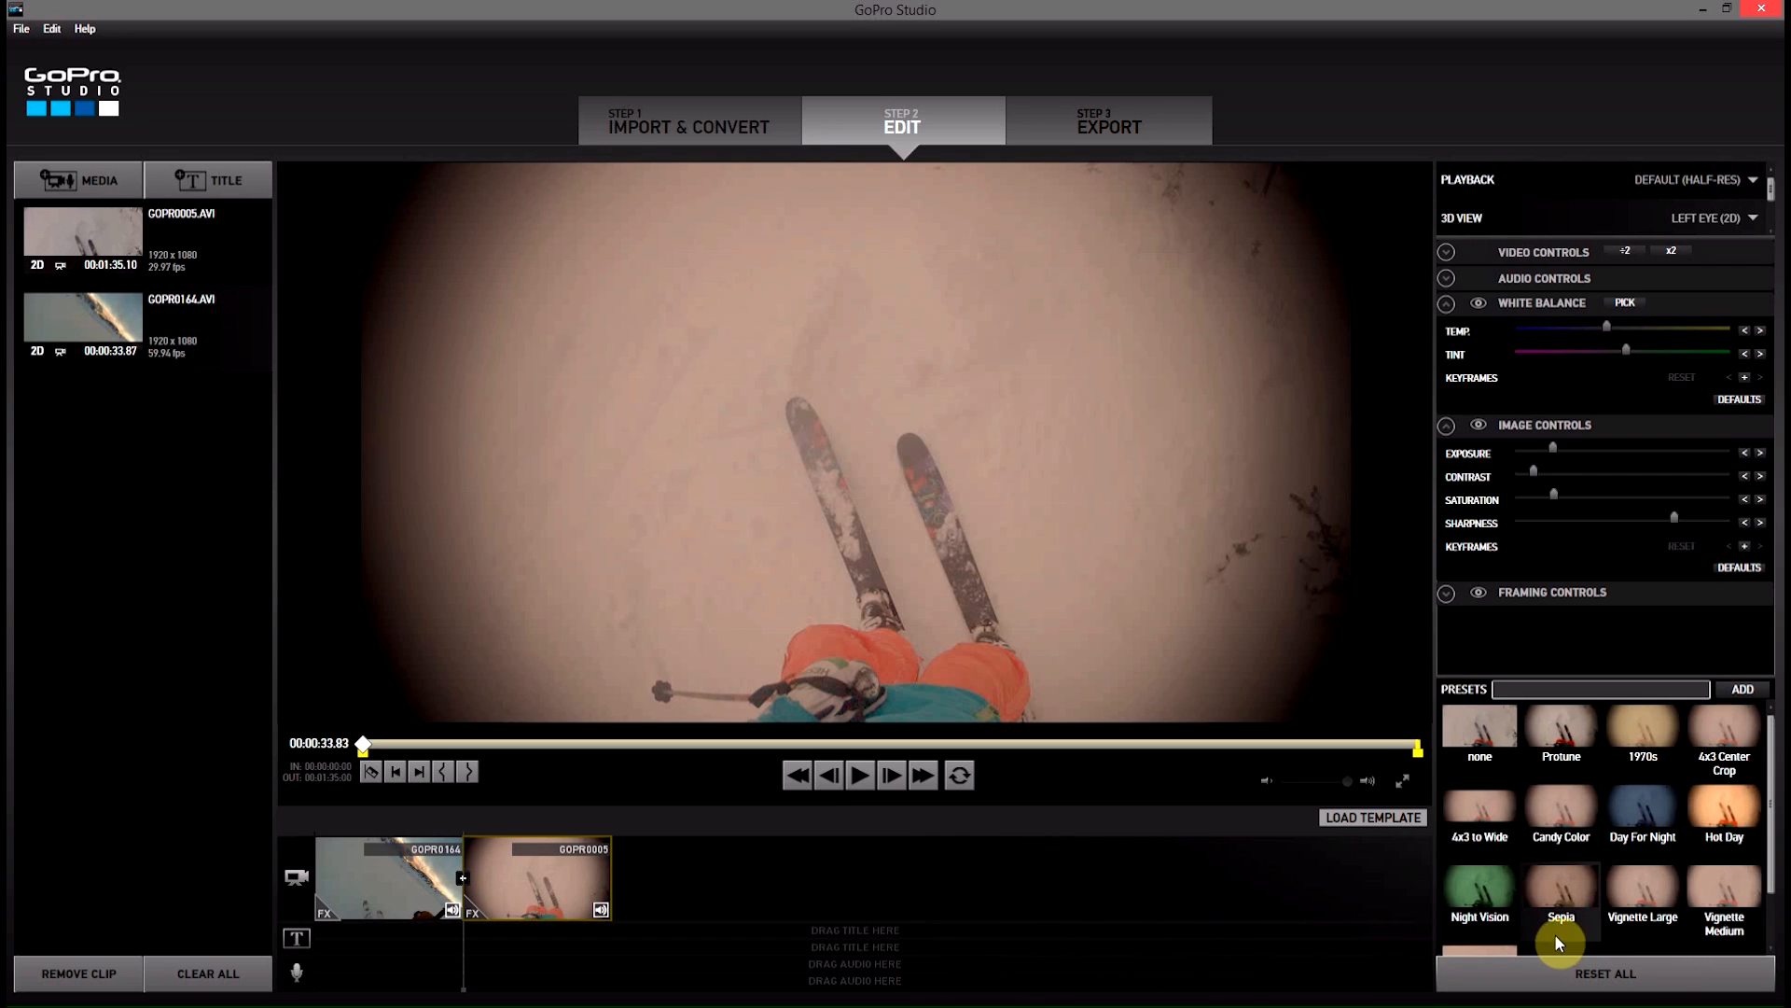
mouse_move(616, 708)
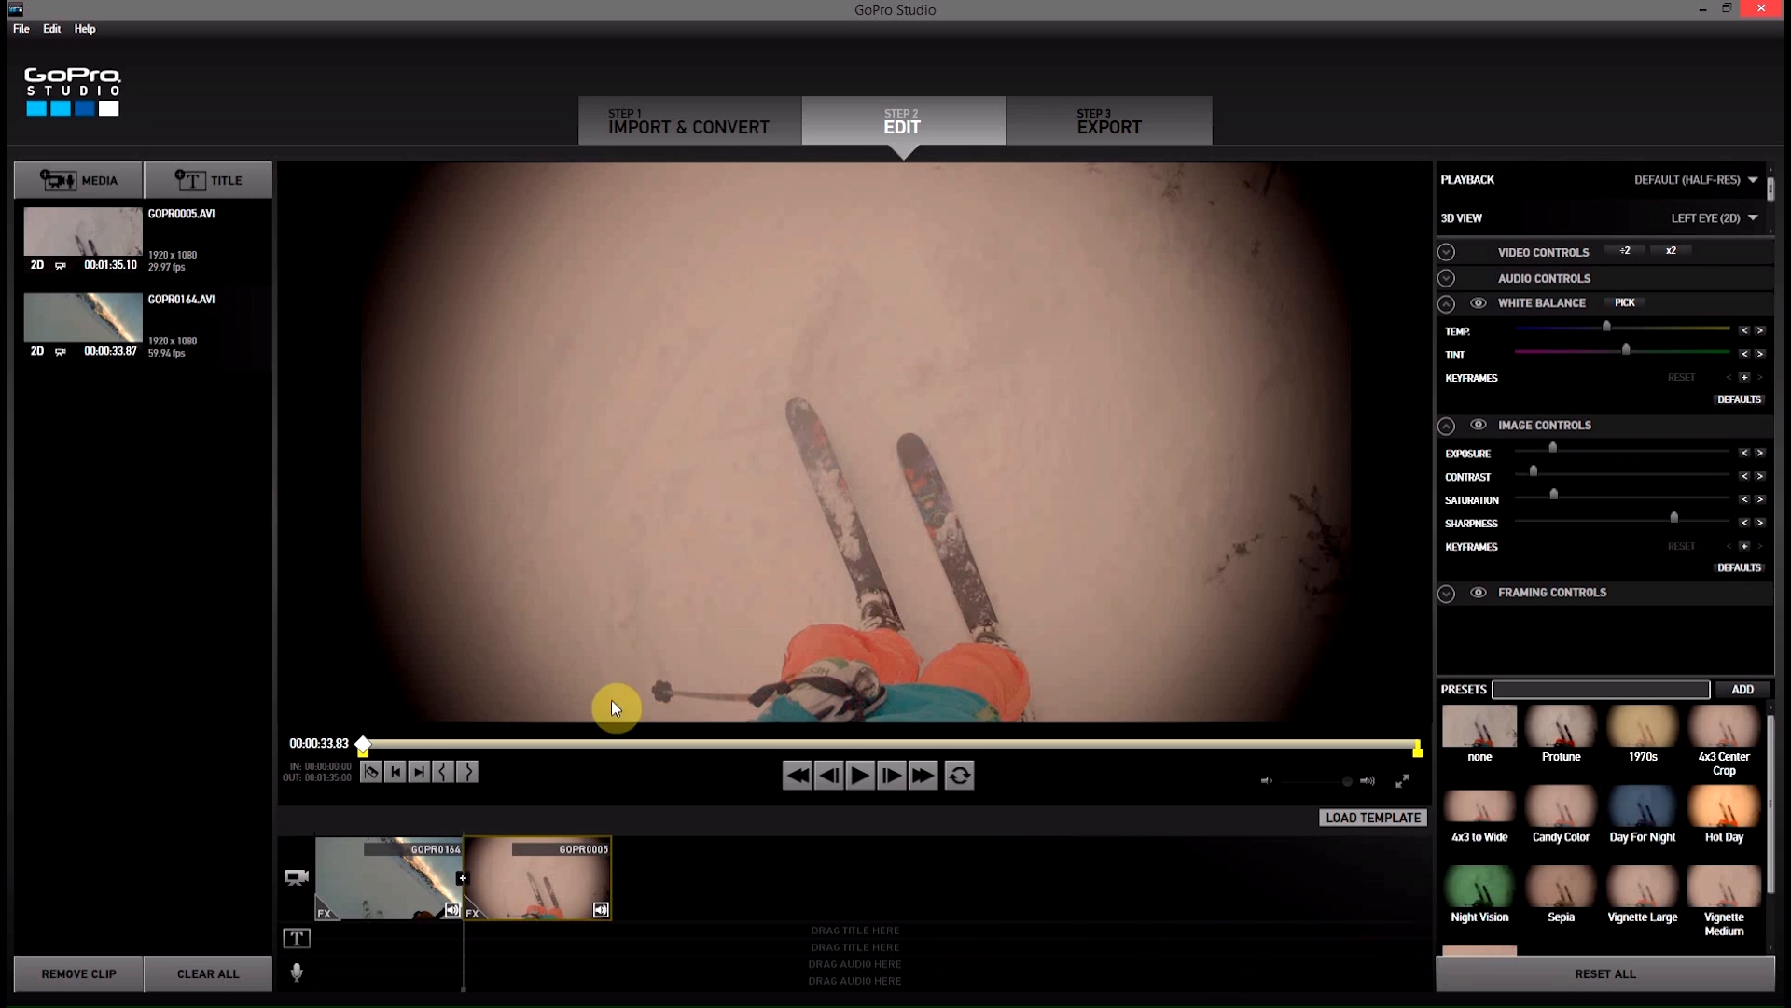
mouse_move(471, 368)
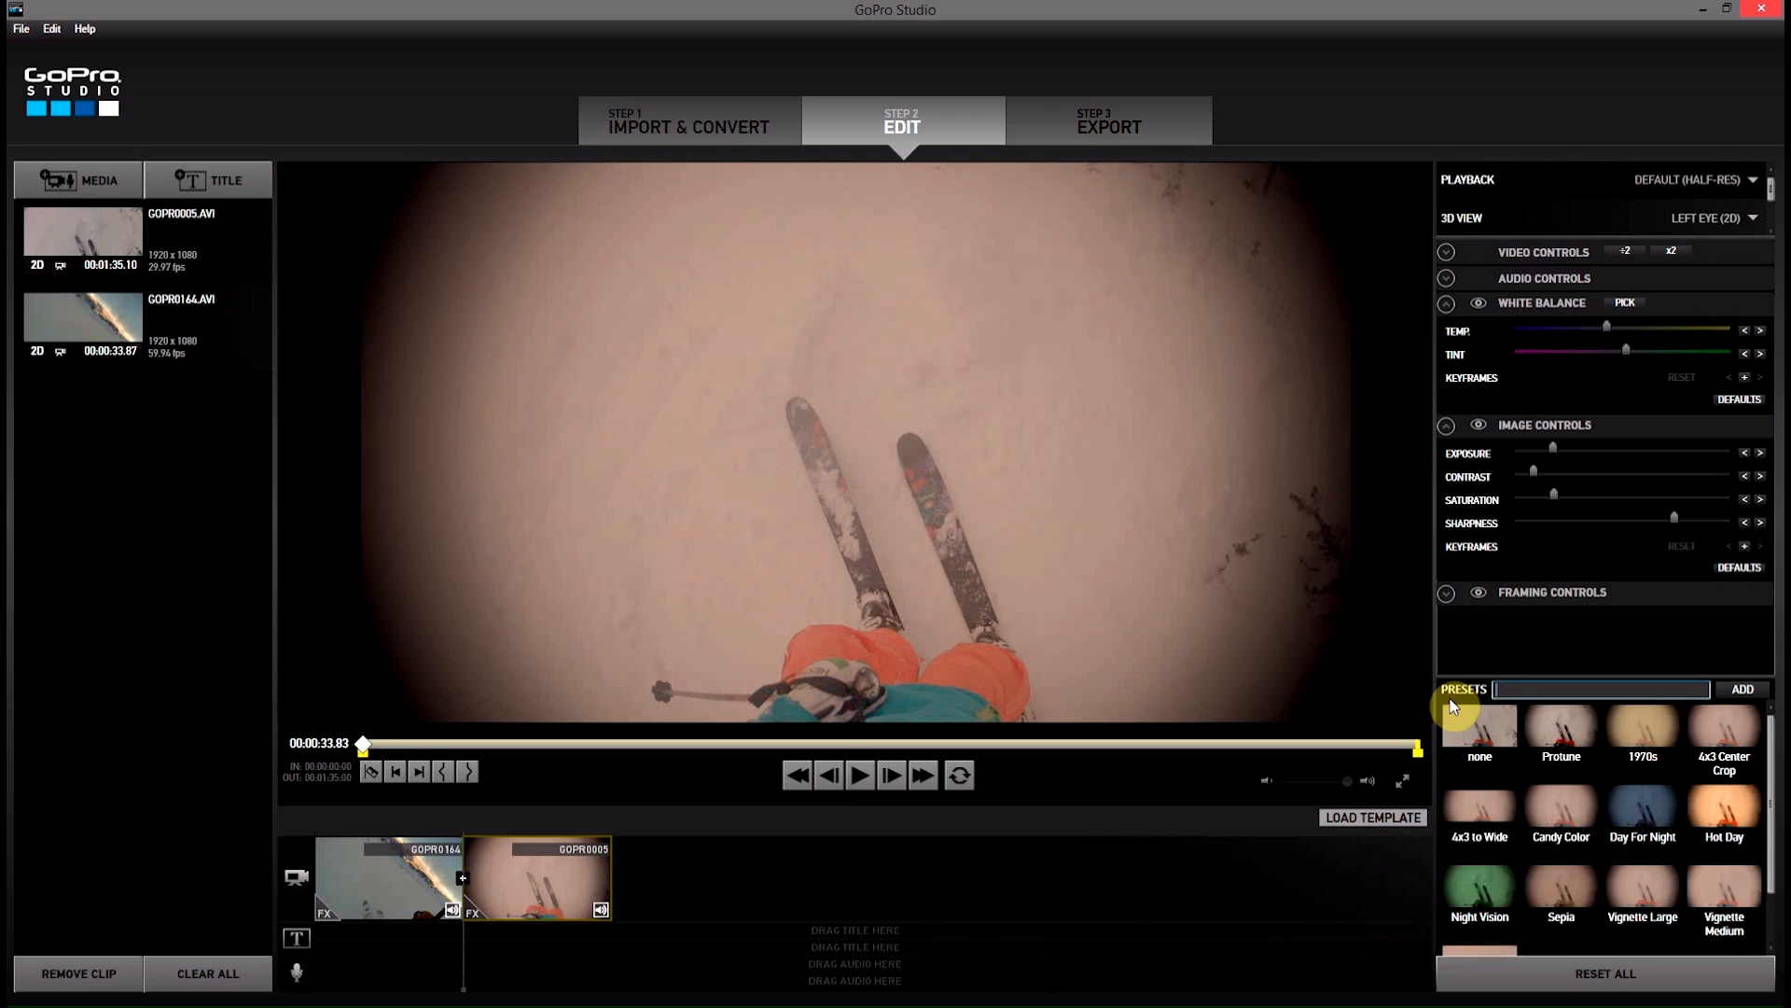
mouse_move(1690, 704)
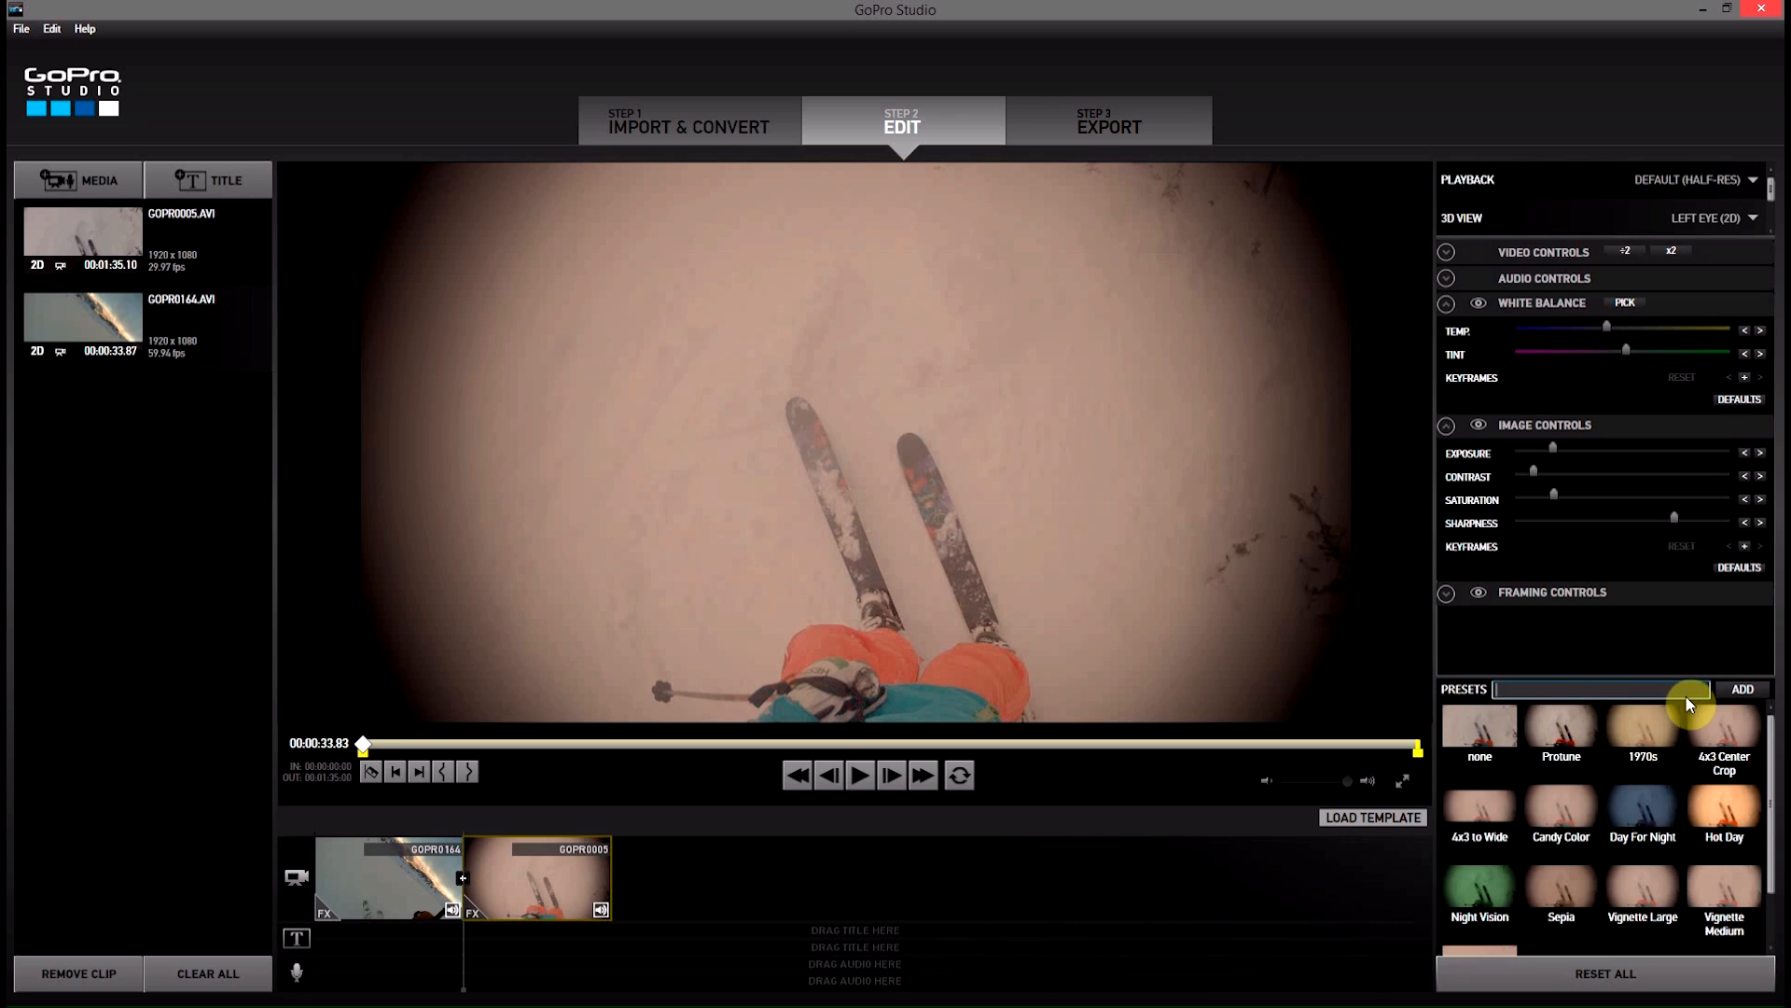
mouse_move(1644, 691)
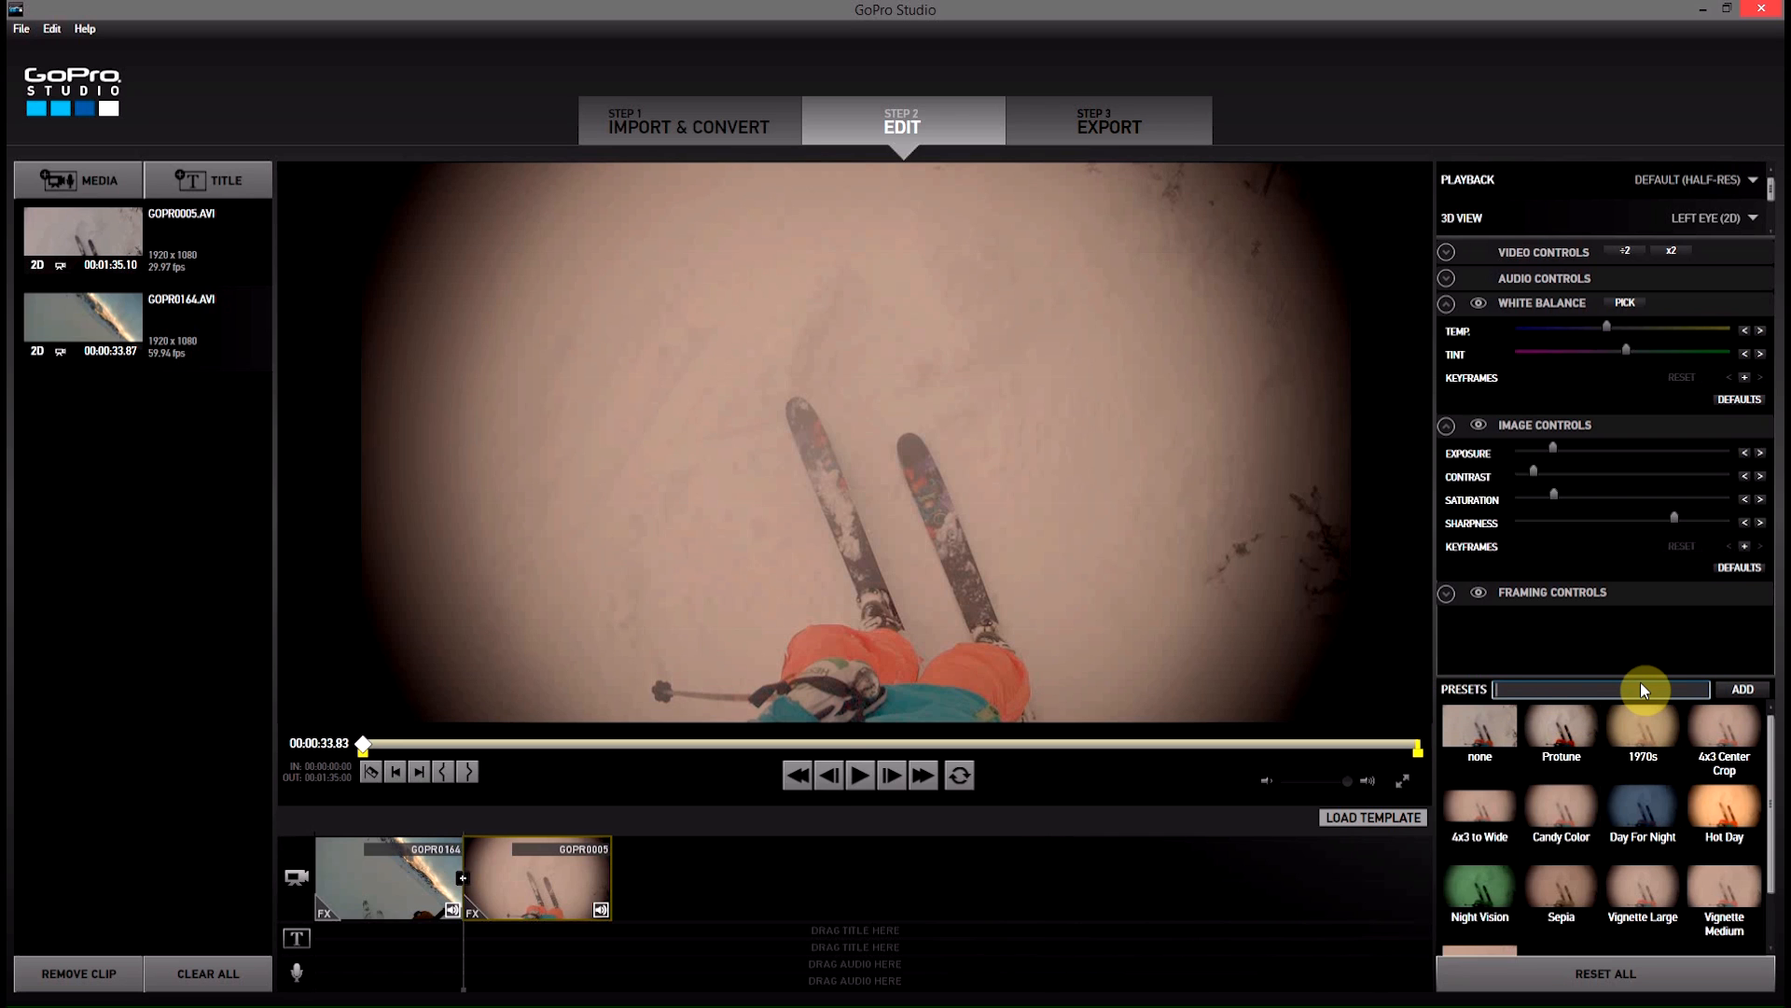
Add the current look as a preset named 'Cool' to the Presets list
type("Cool")
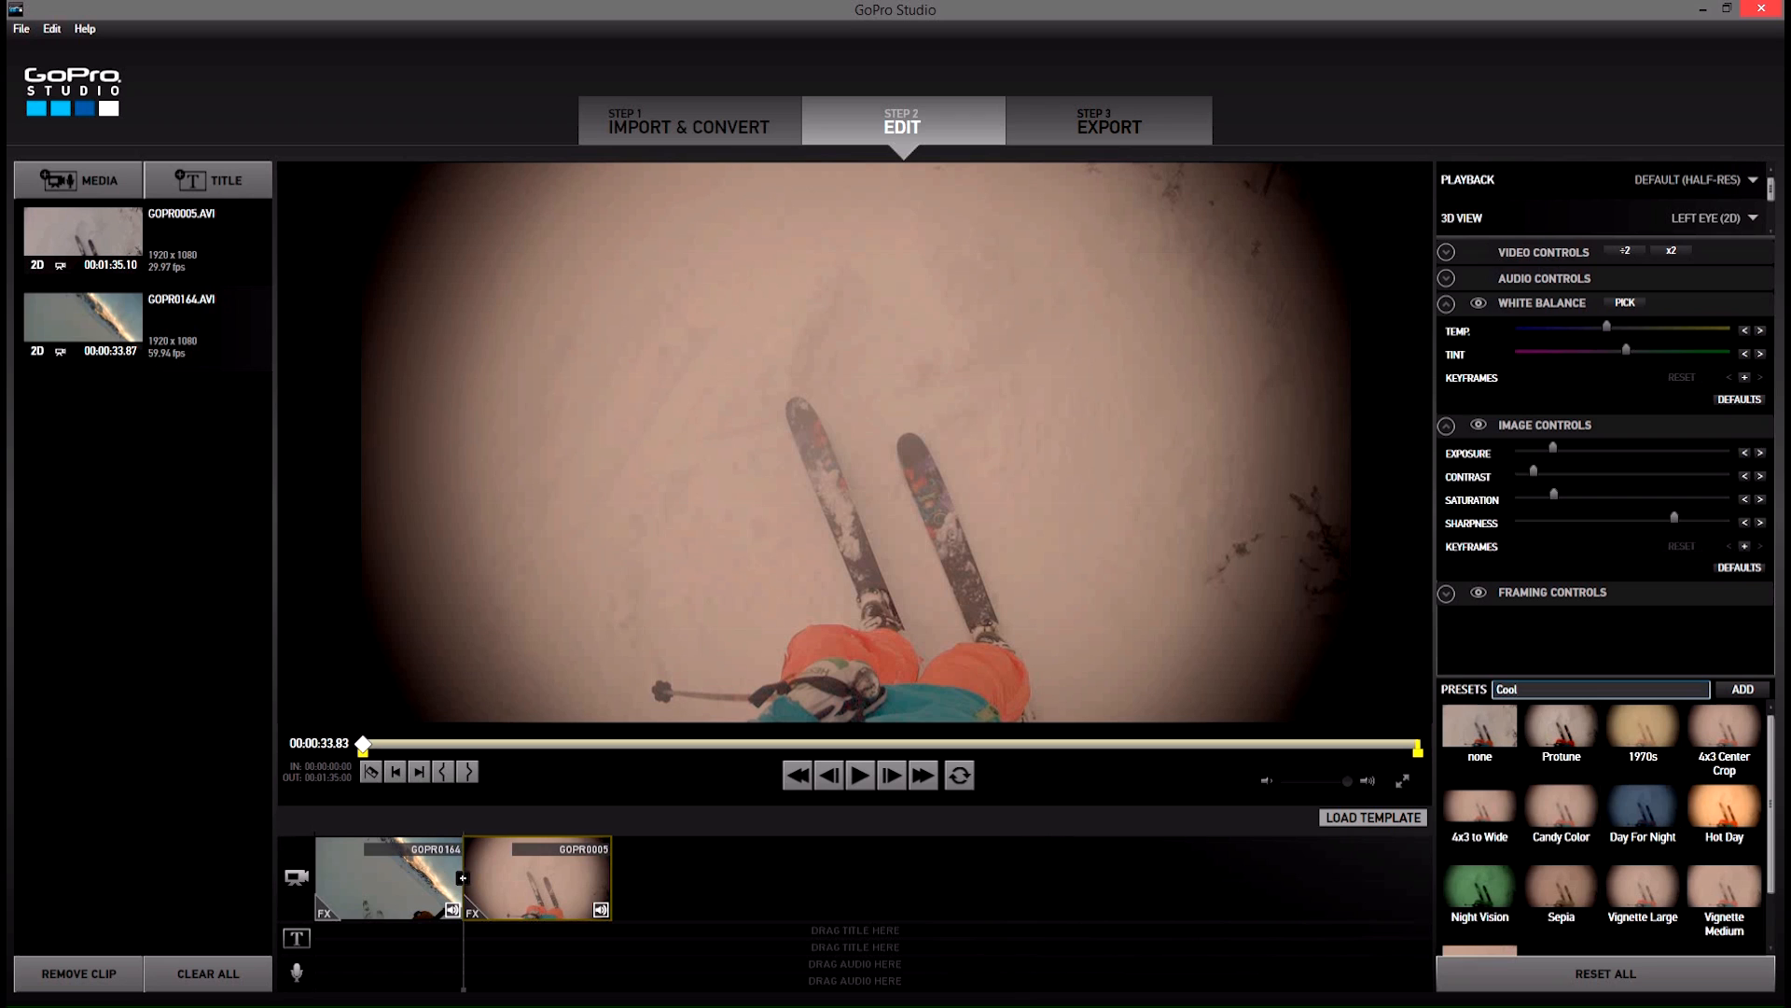
mouse_move(1530, 825)
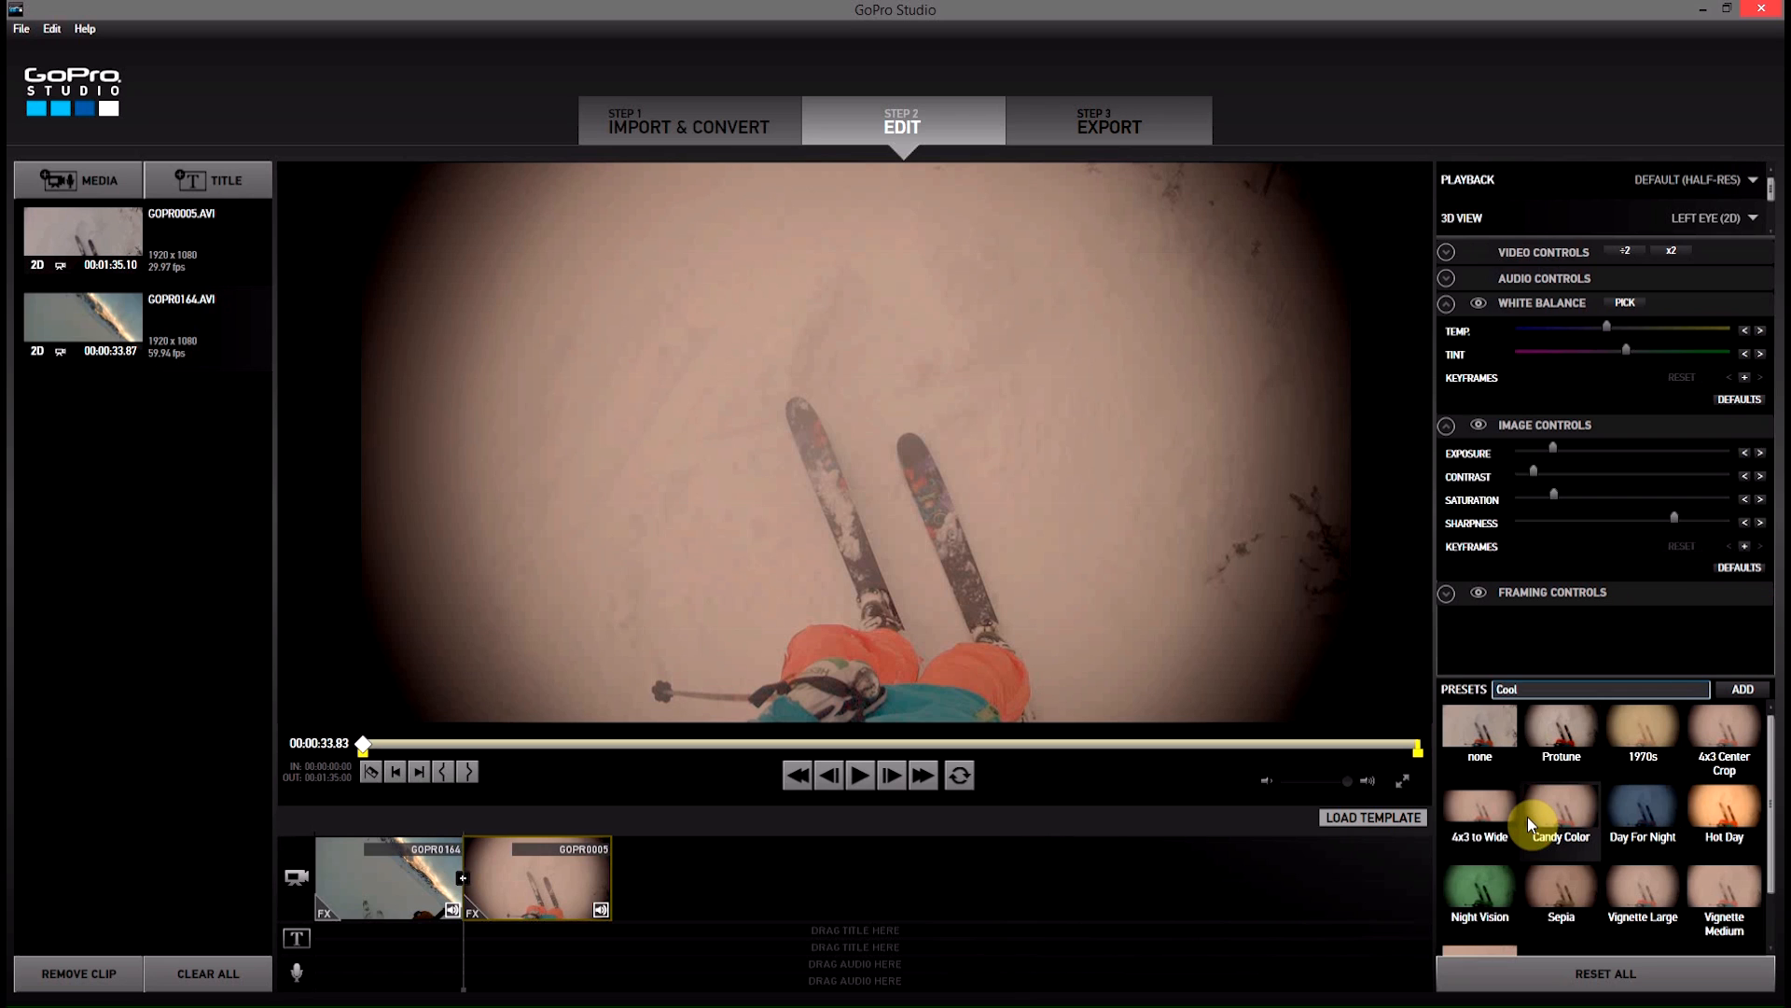
mouse_move(1759, 688)
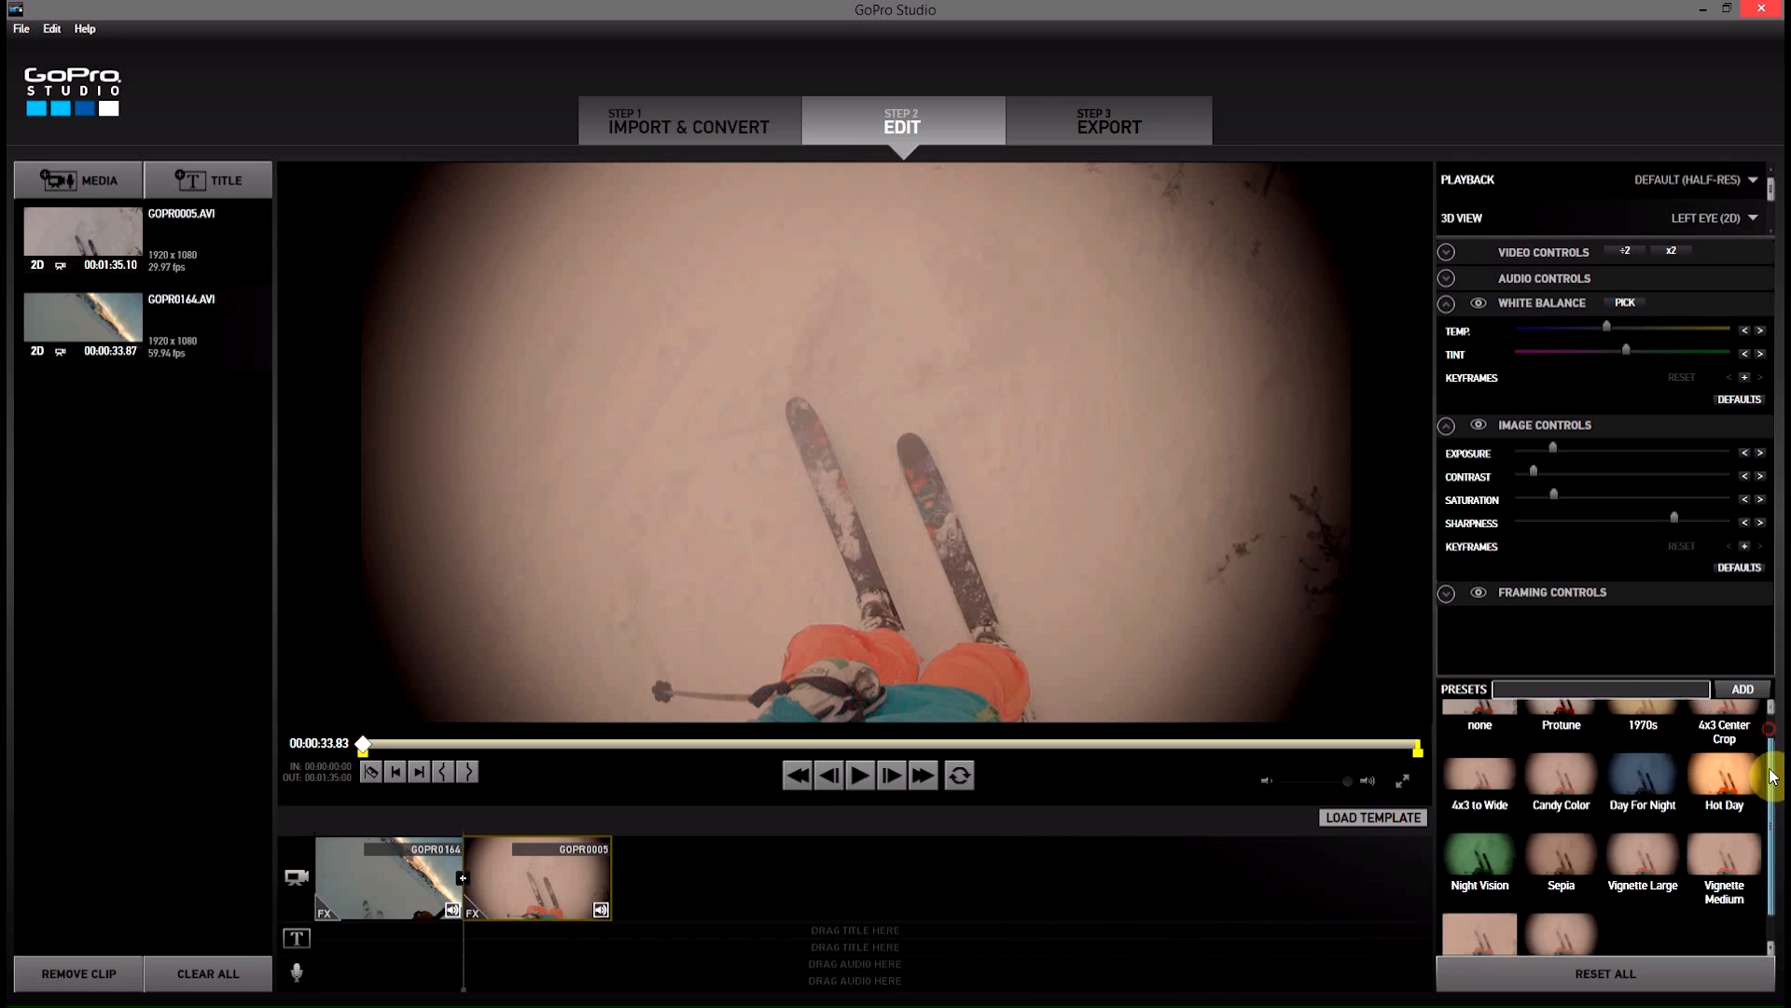
scroll("down", 3)
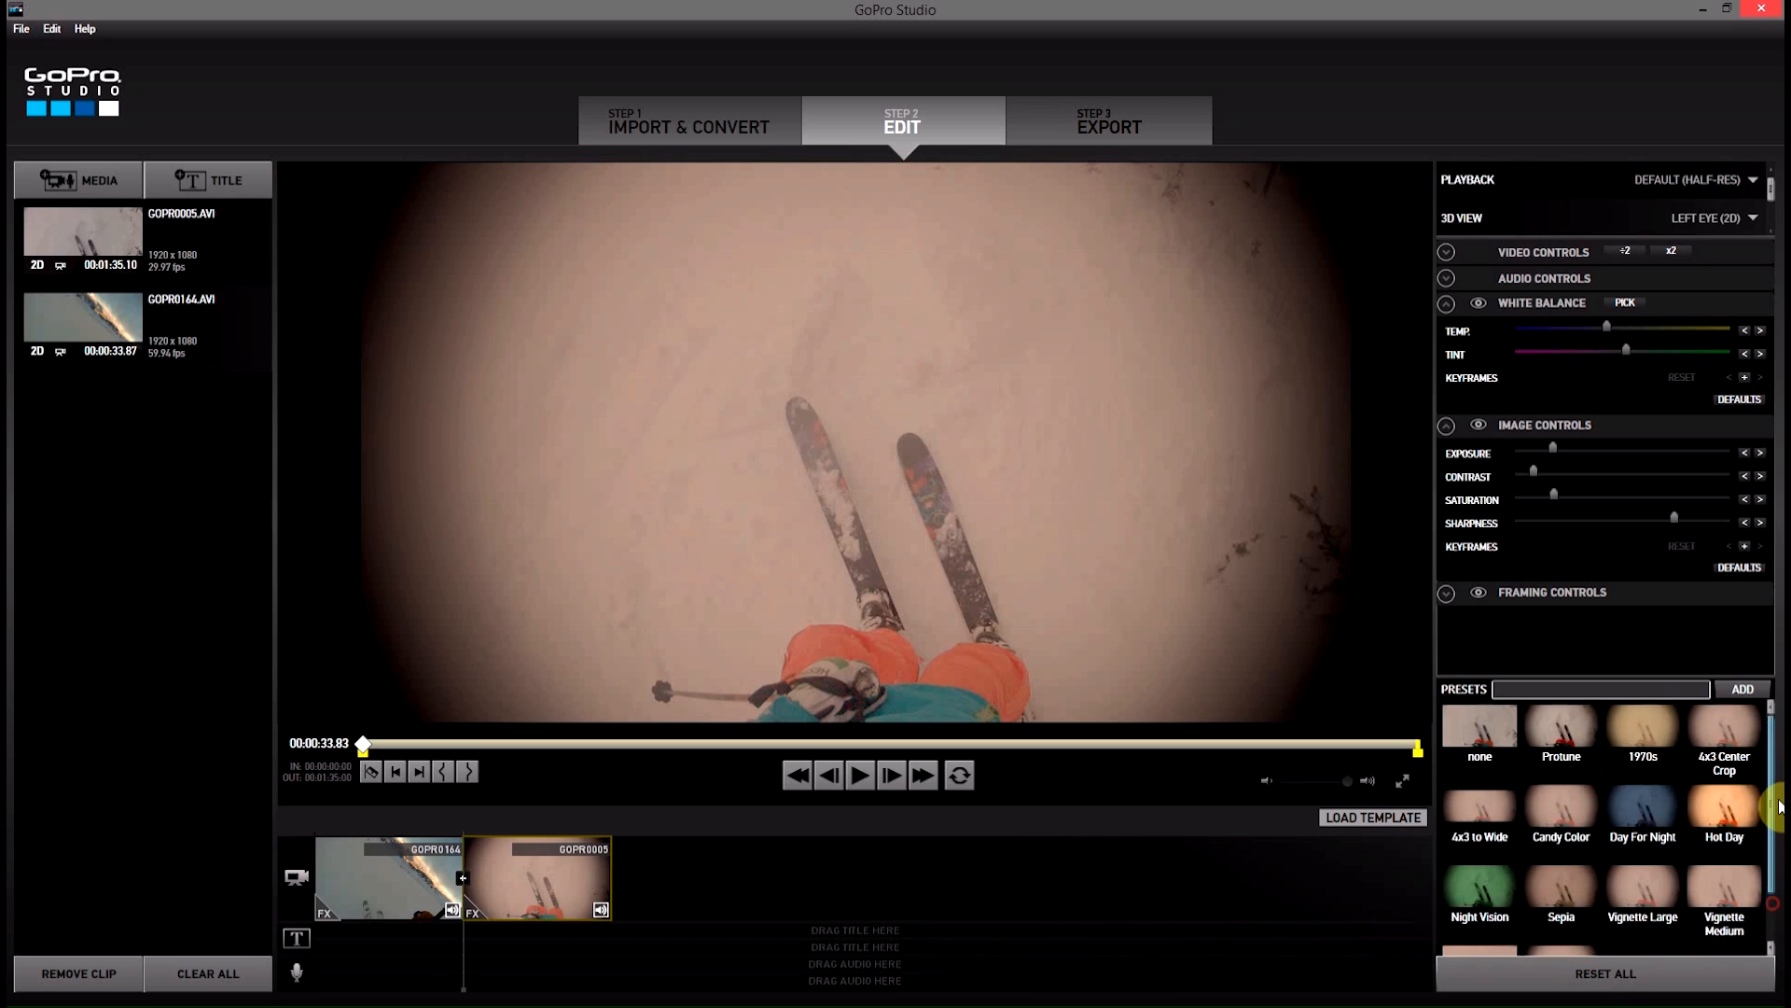
Clear GOPR0005 with the 'none' preset, then apply the Cool preset
left_click(1478, 725)
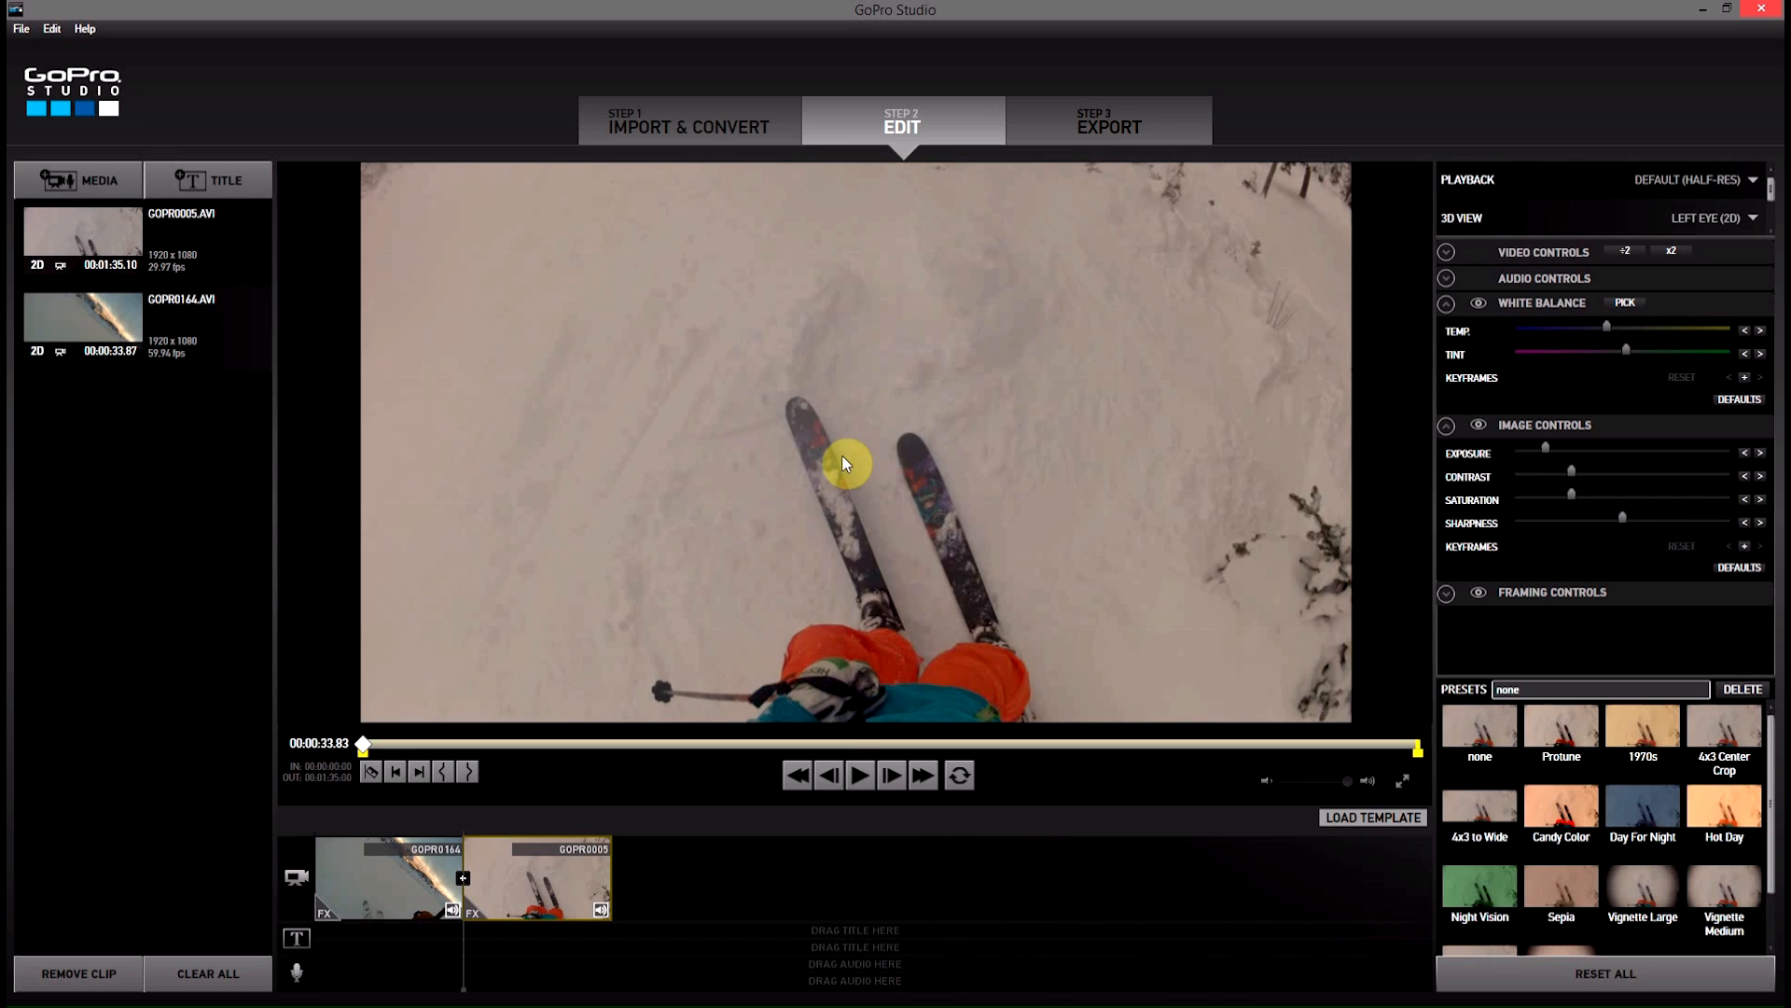
scroll("down", 3)
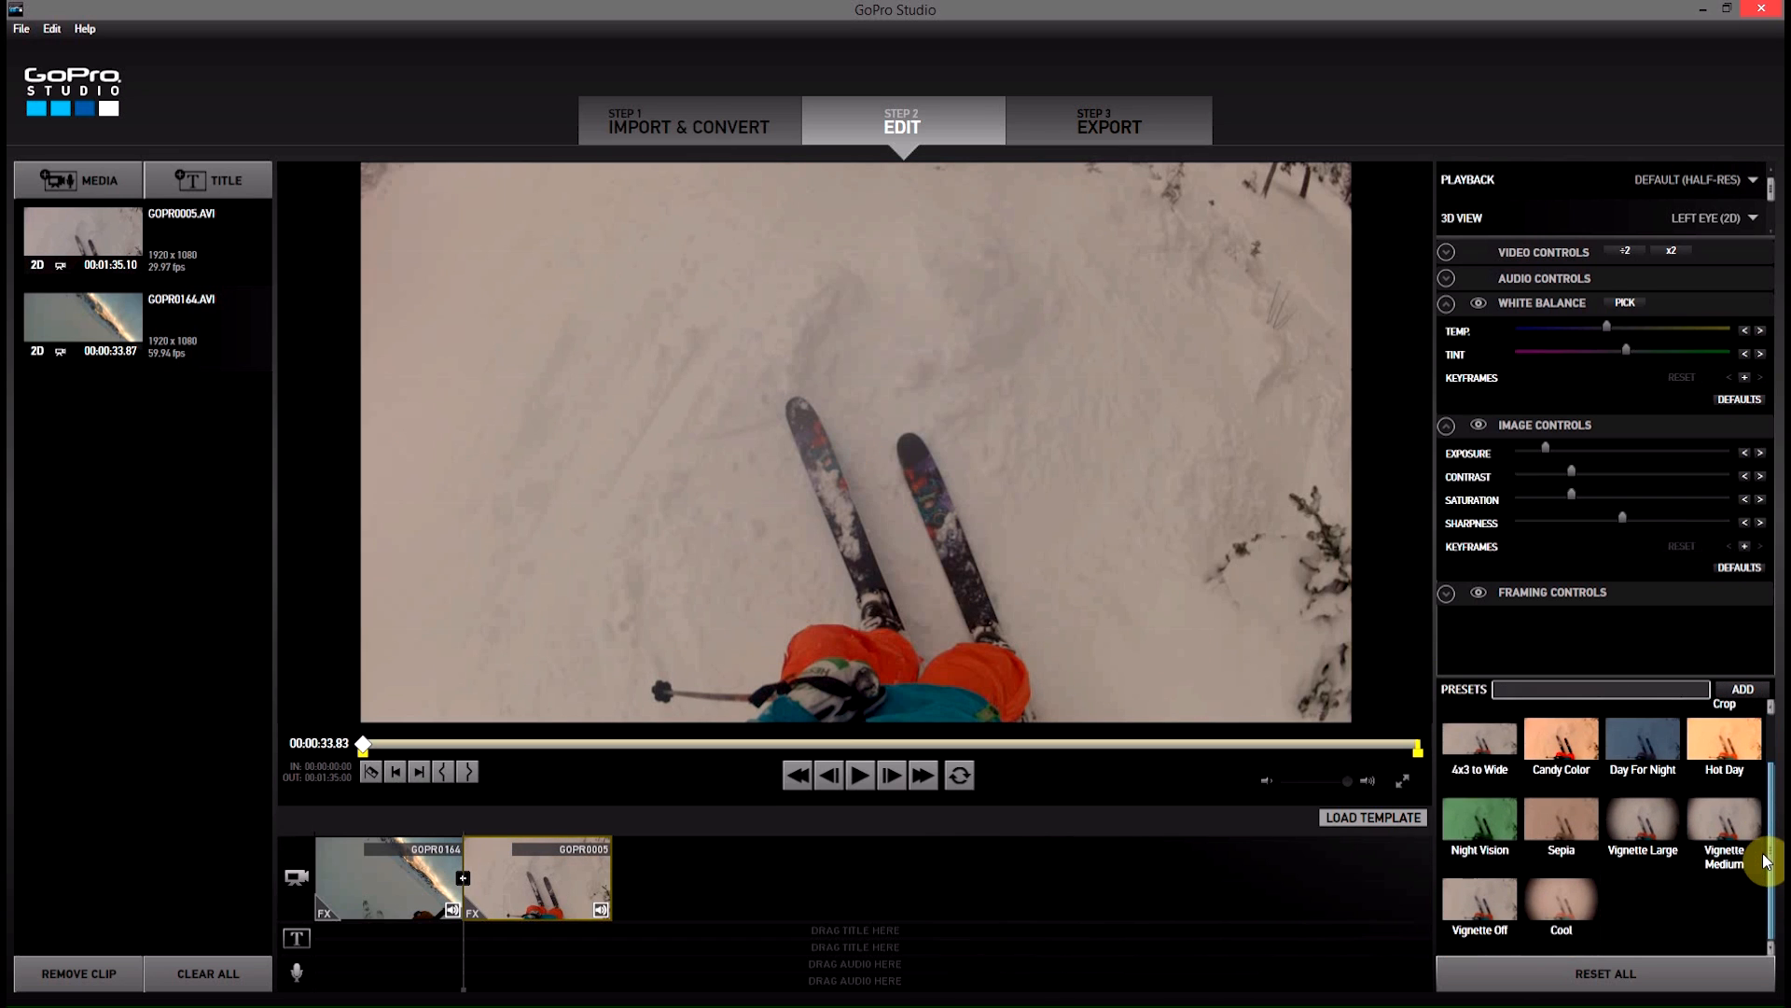
left_click(1561, 899)
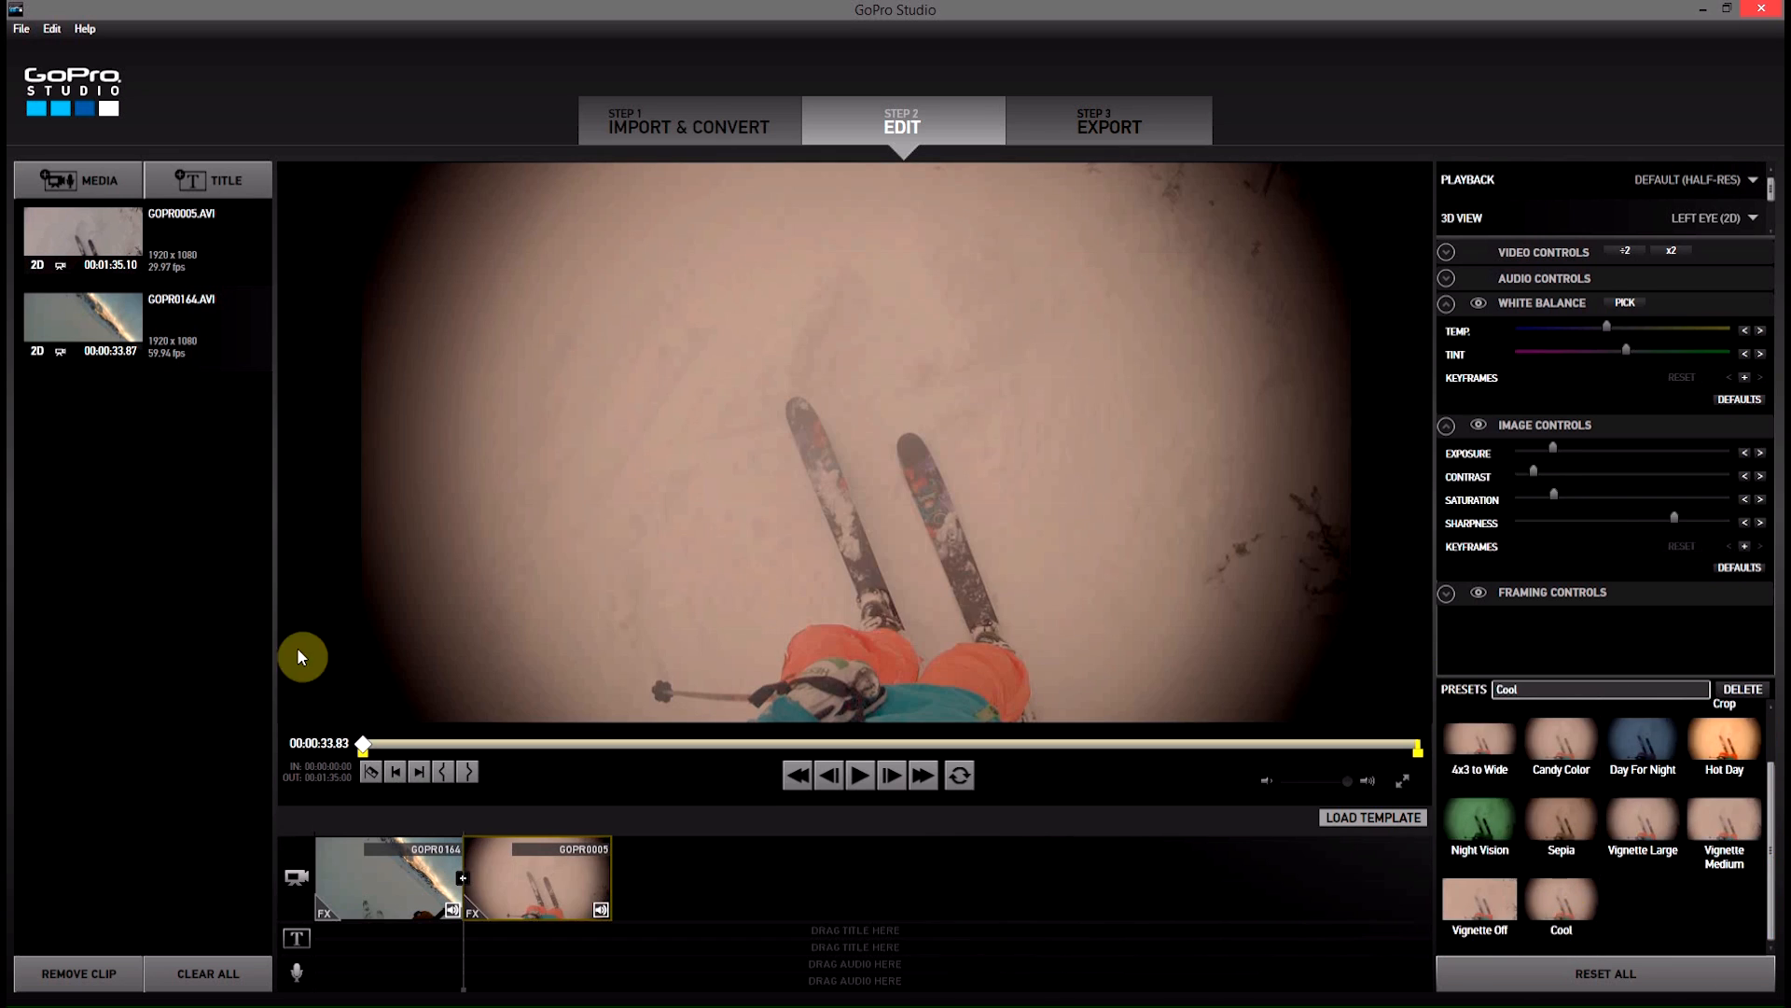
mouse_move(1632, 519)
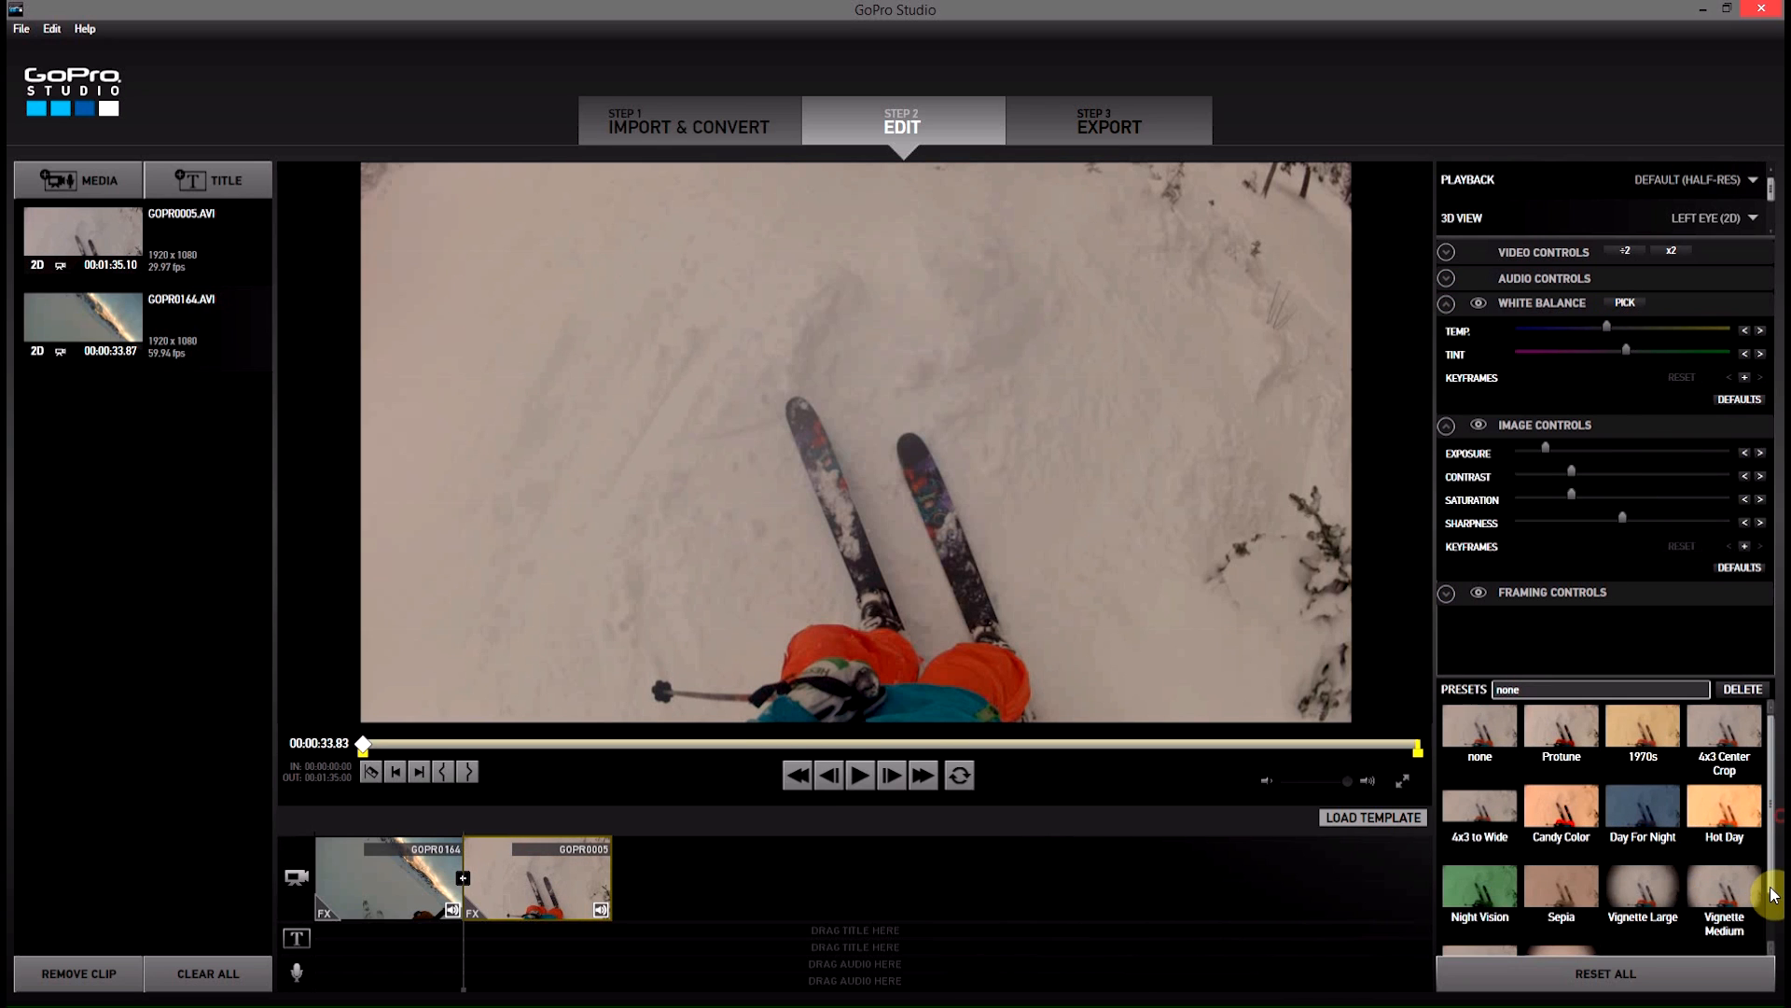
scroll("down", 3)
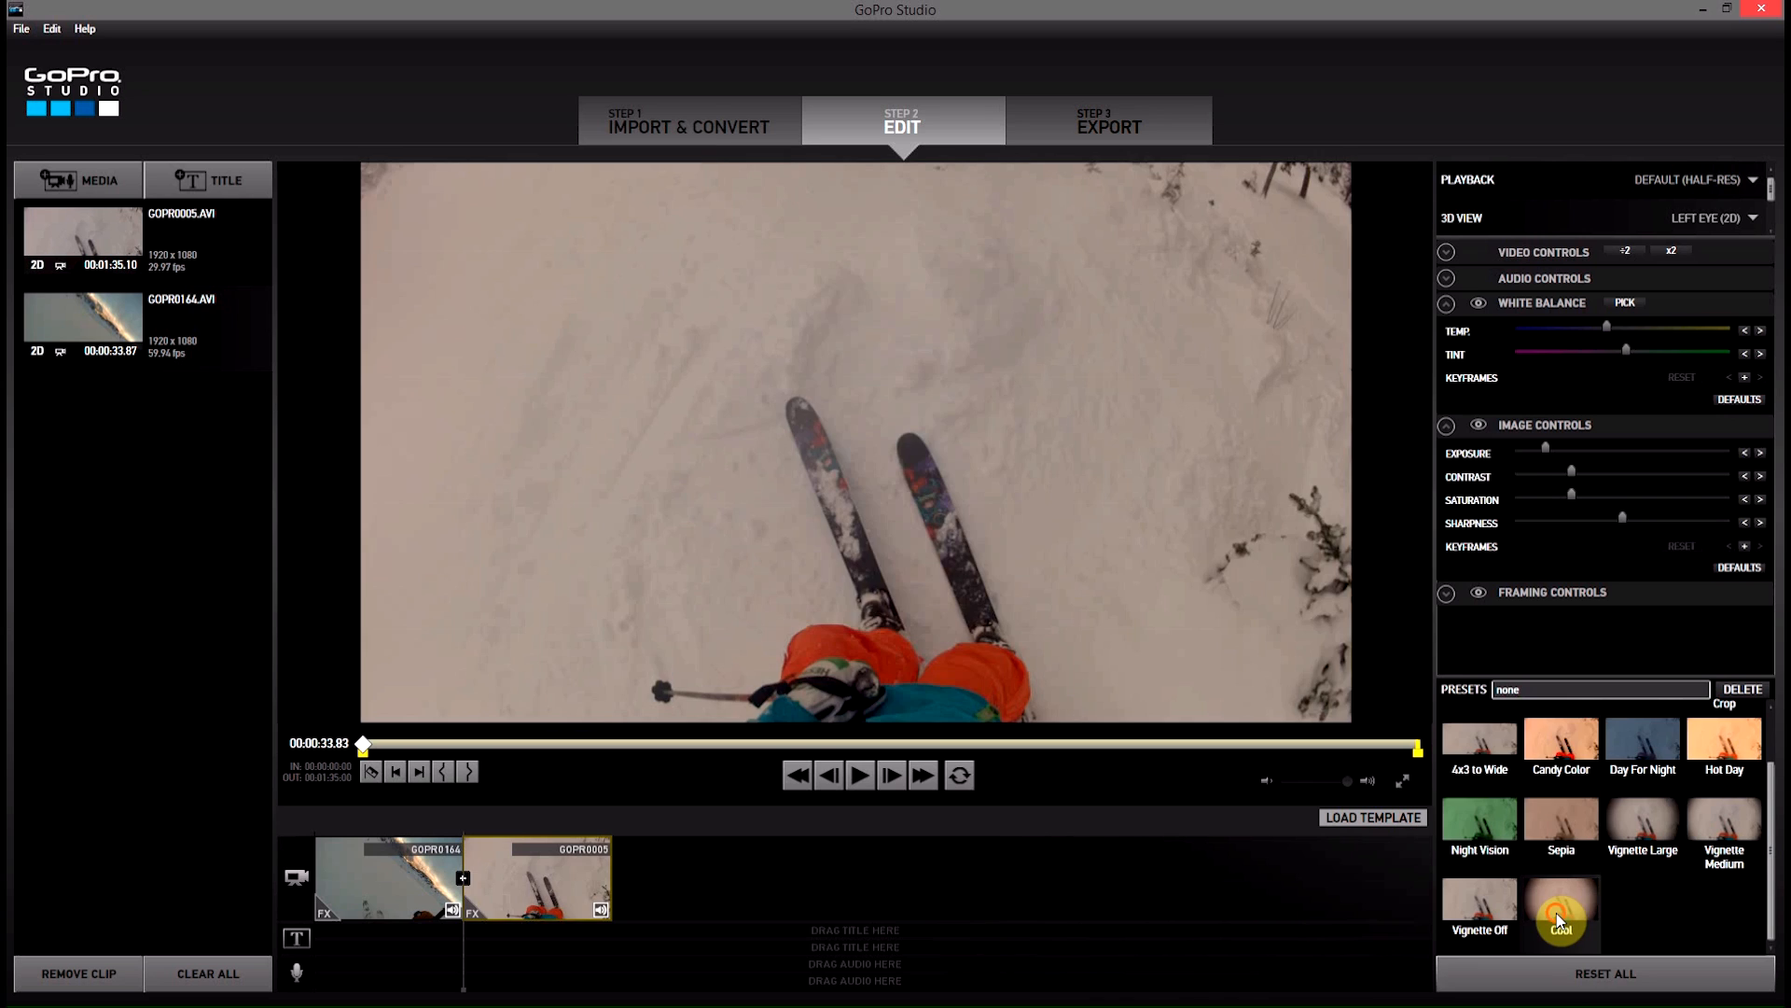
left_click(1561, 910)
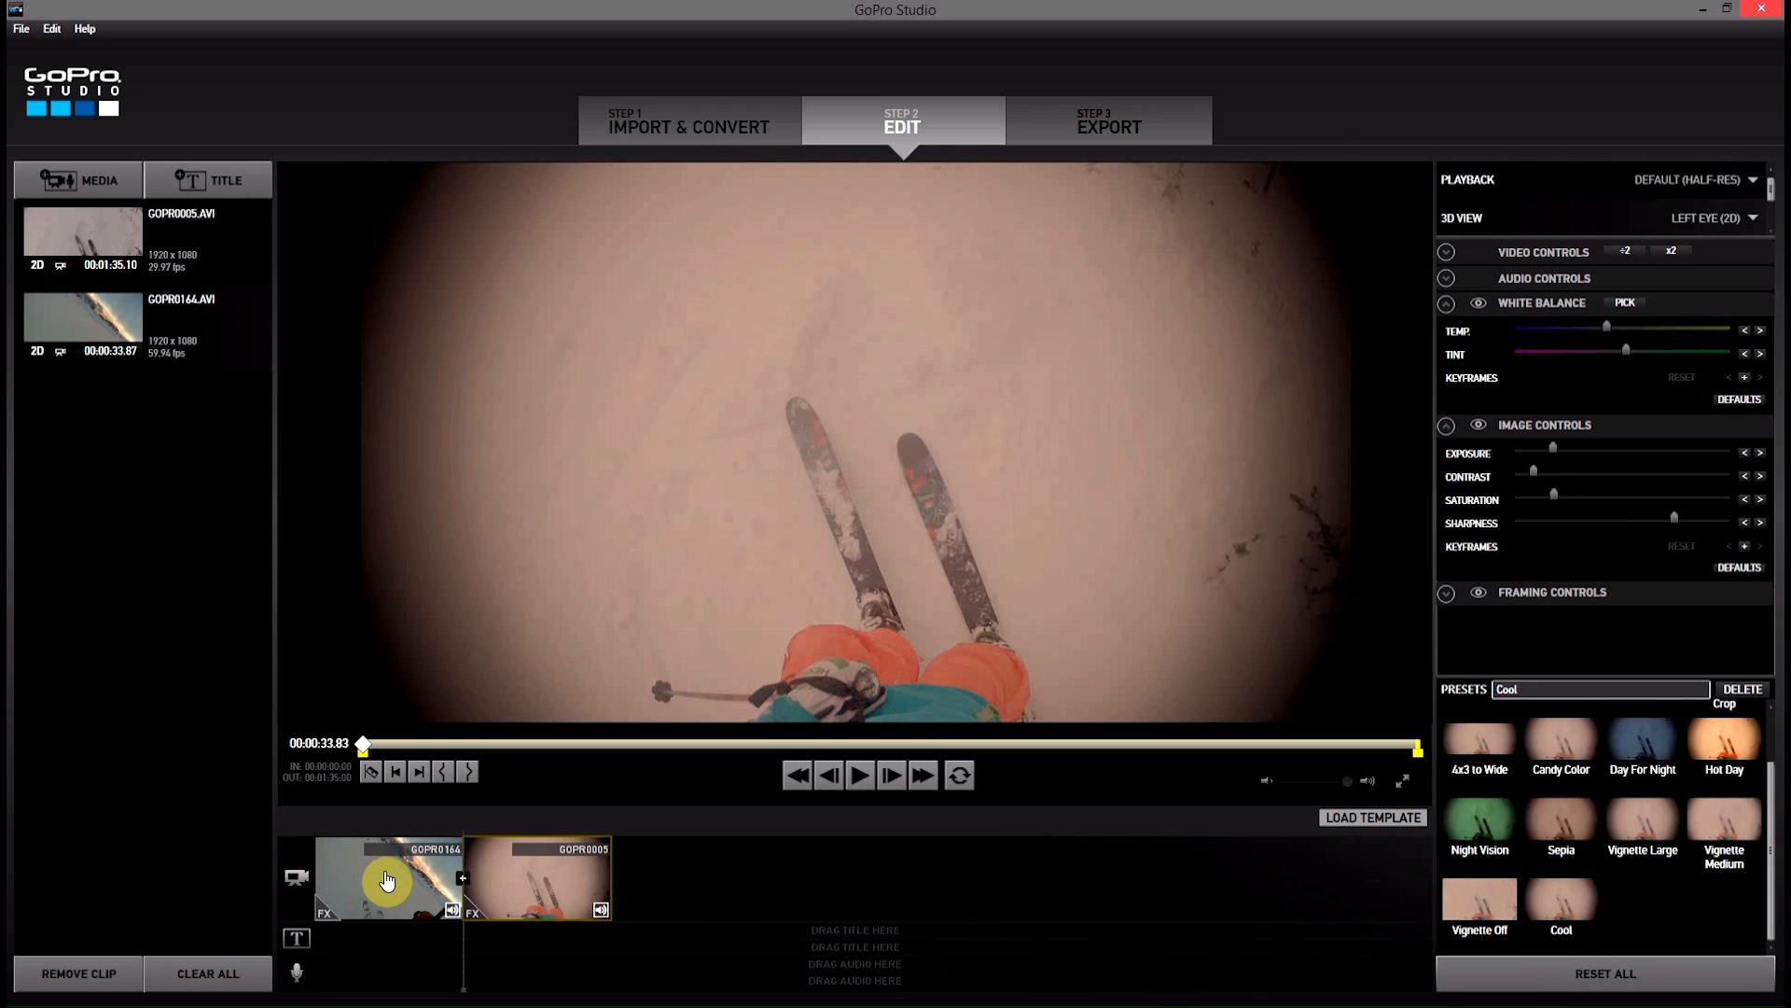
Select the GOPR0164 clip in the timeline and apply the Cool preset
left_click(388, 881)
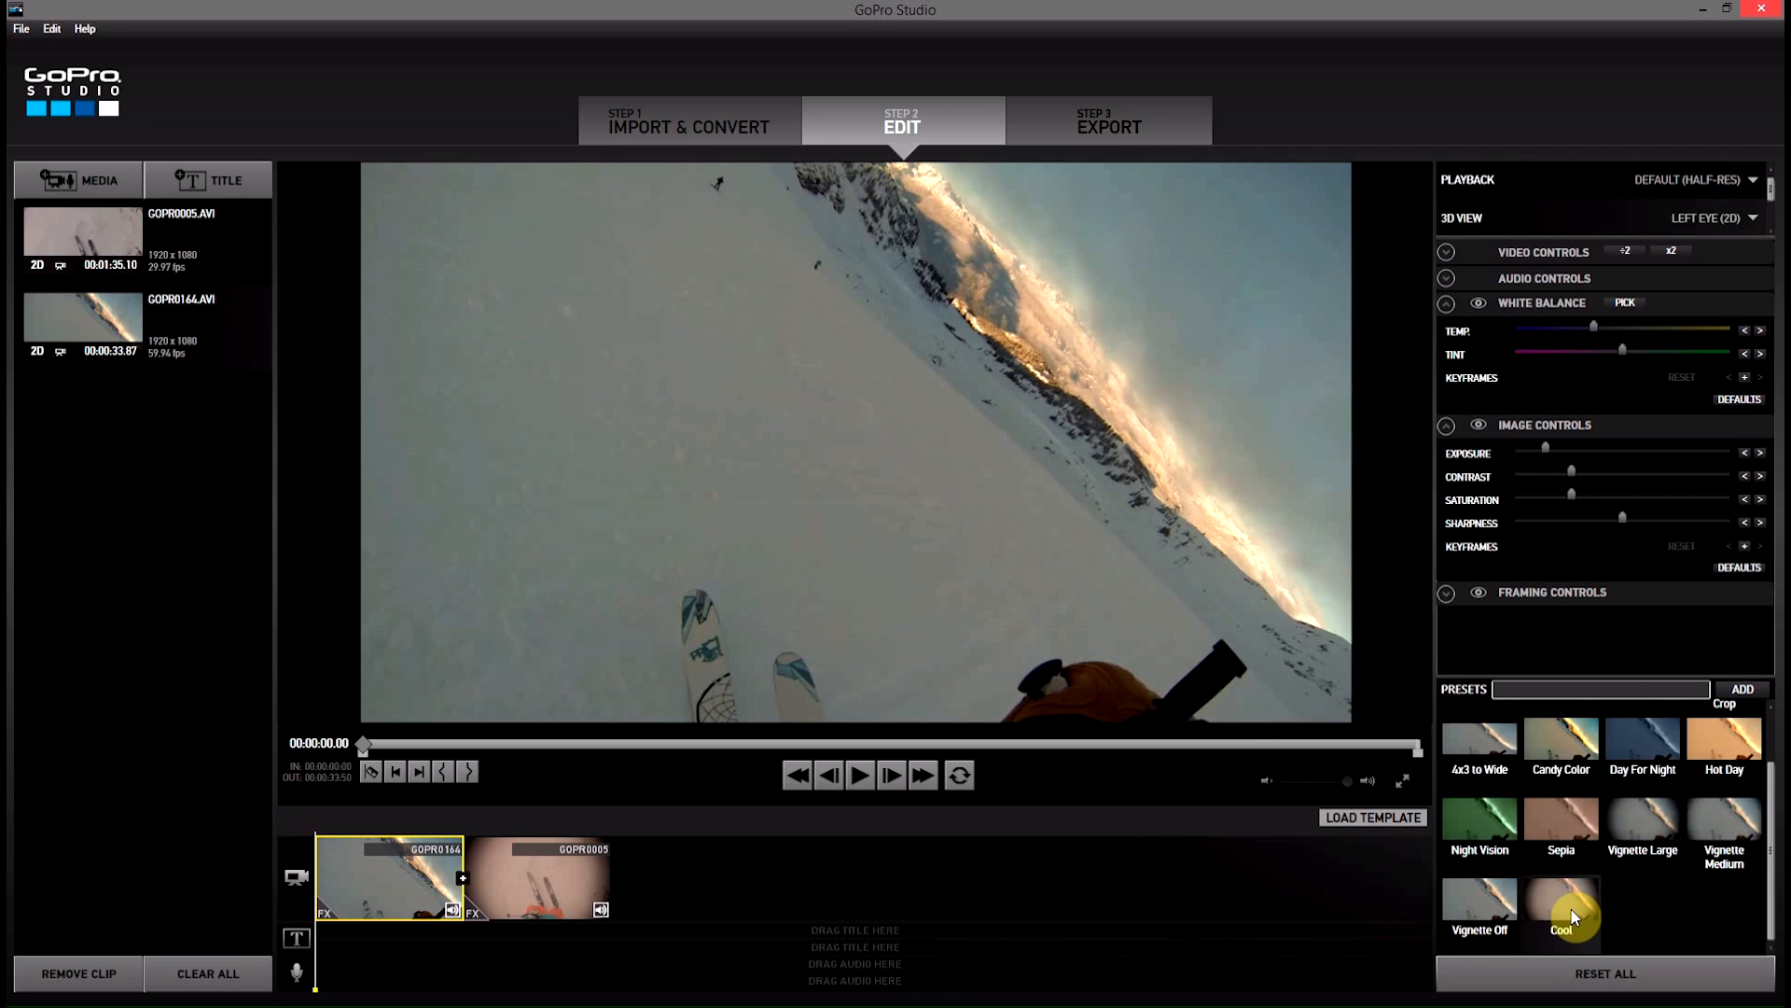
left_click(1561, 915)
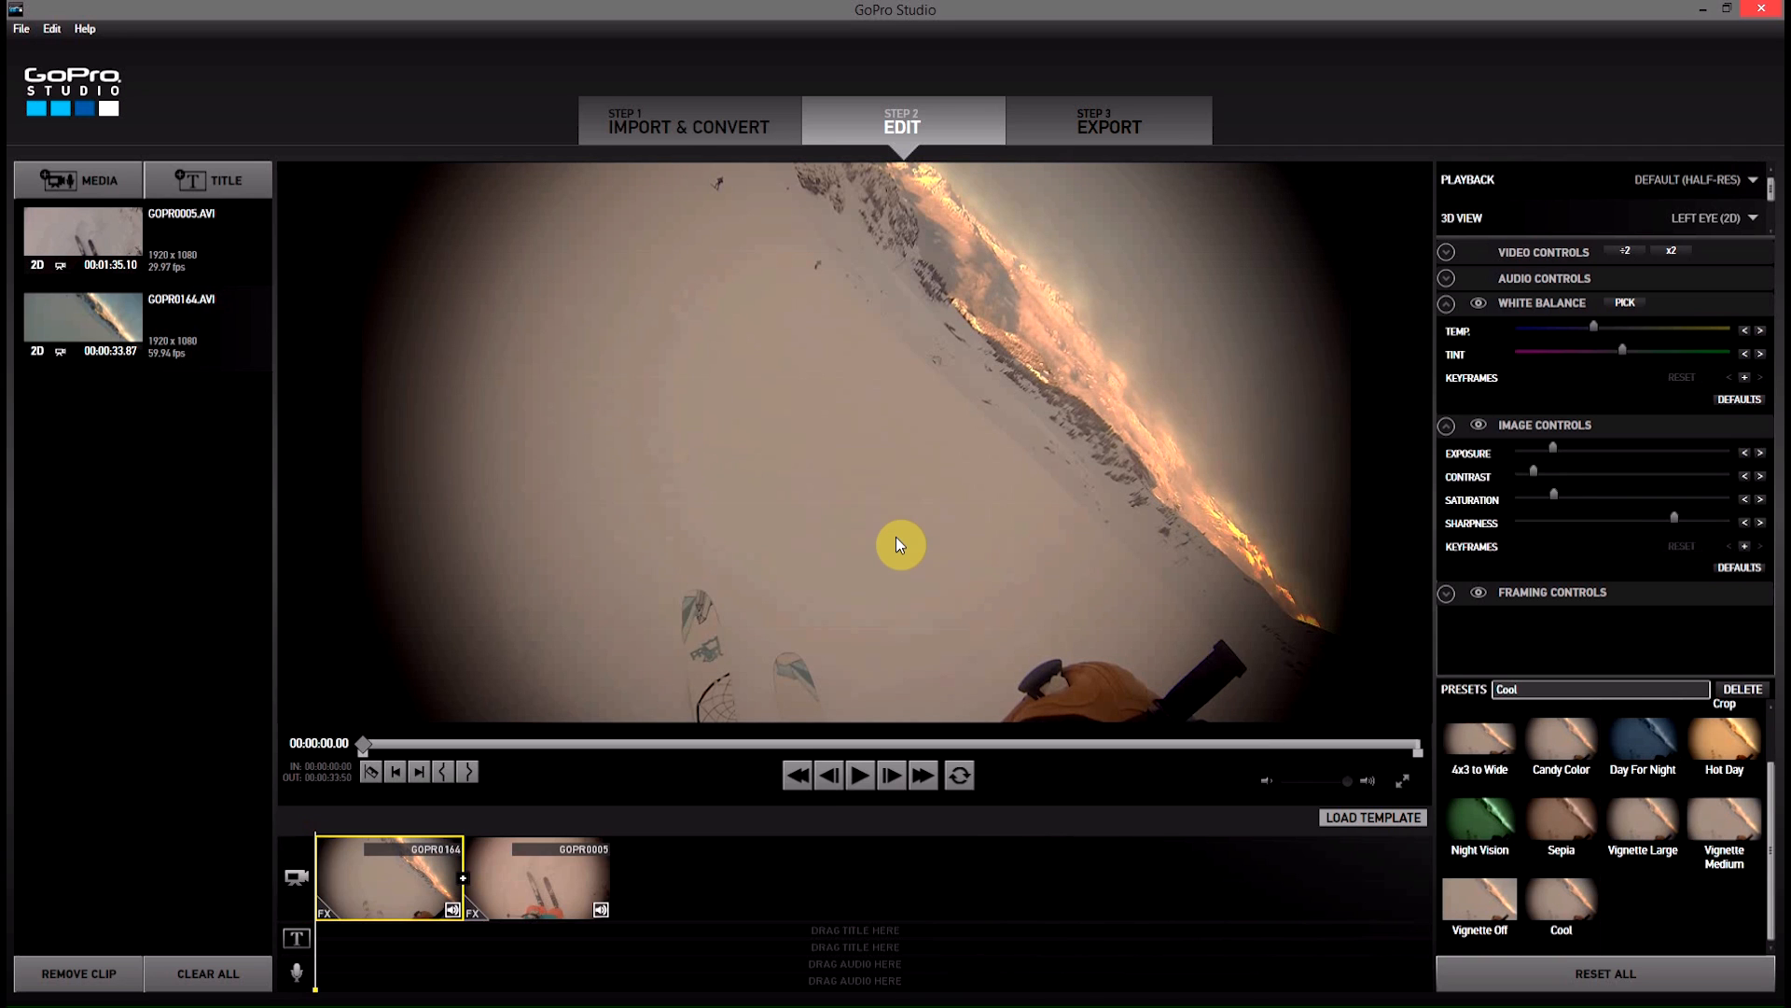
mouse_move(696, 529)
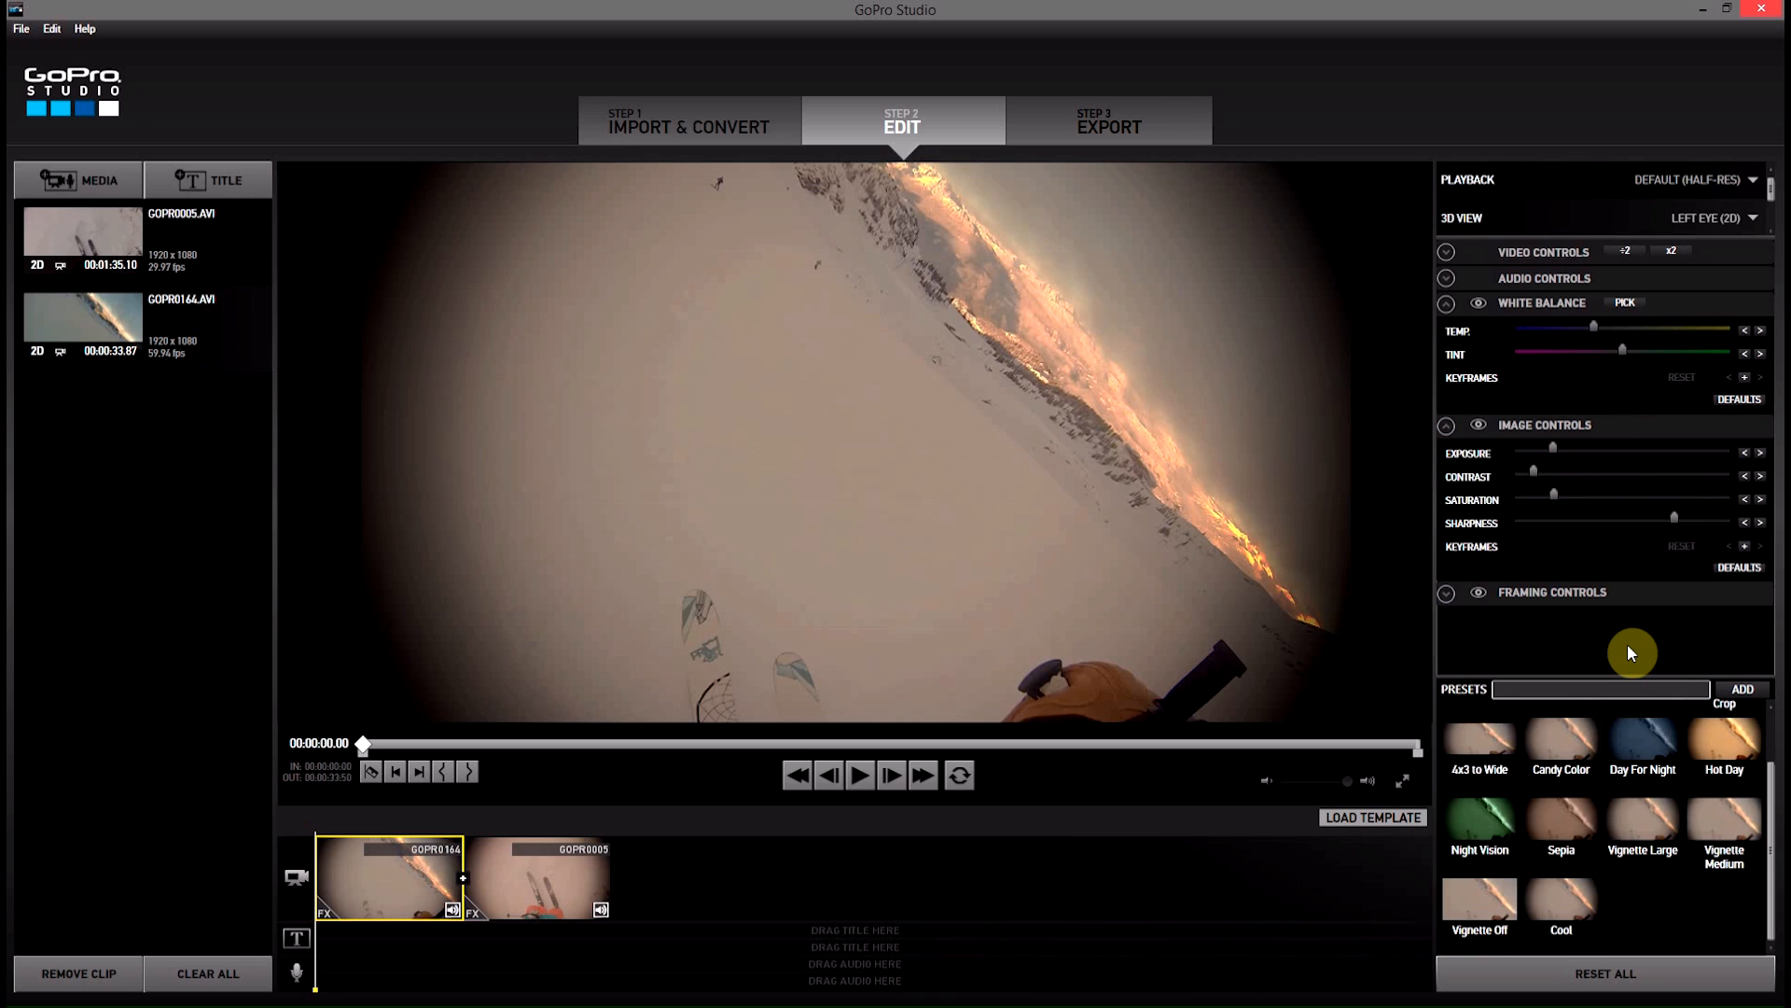
mouse_move(1589, 927)
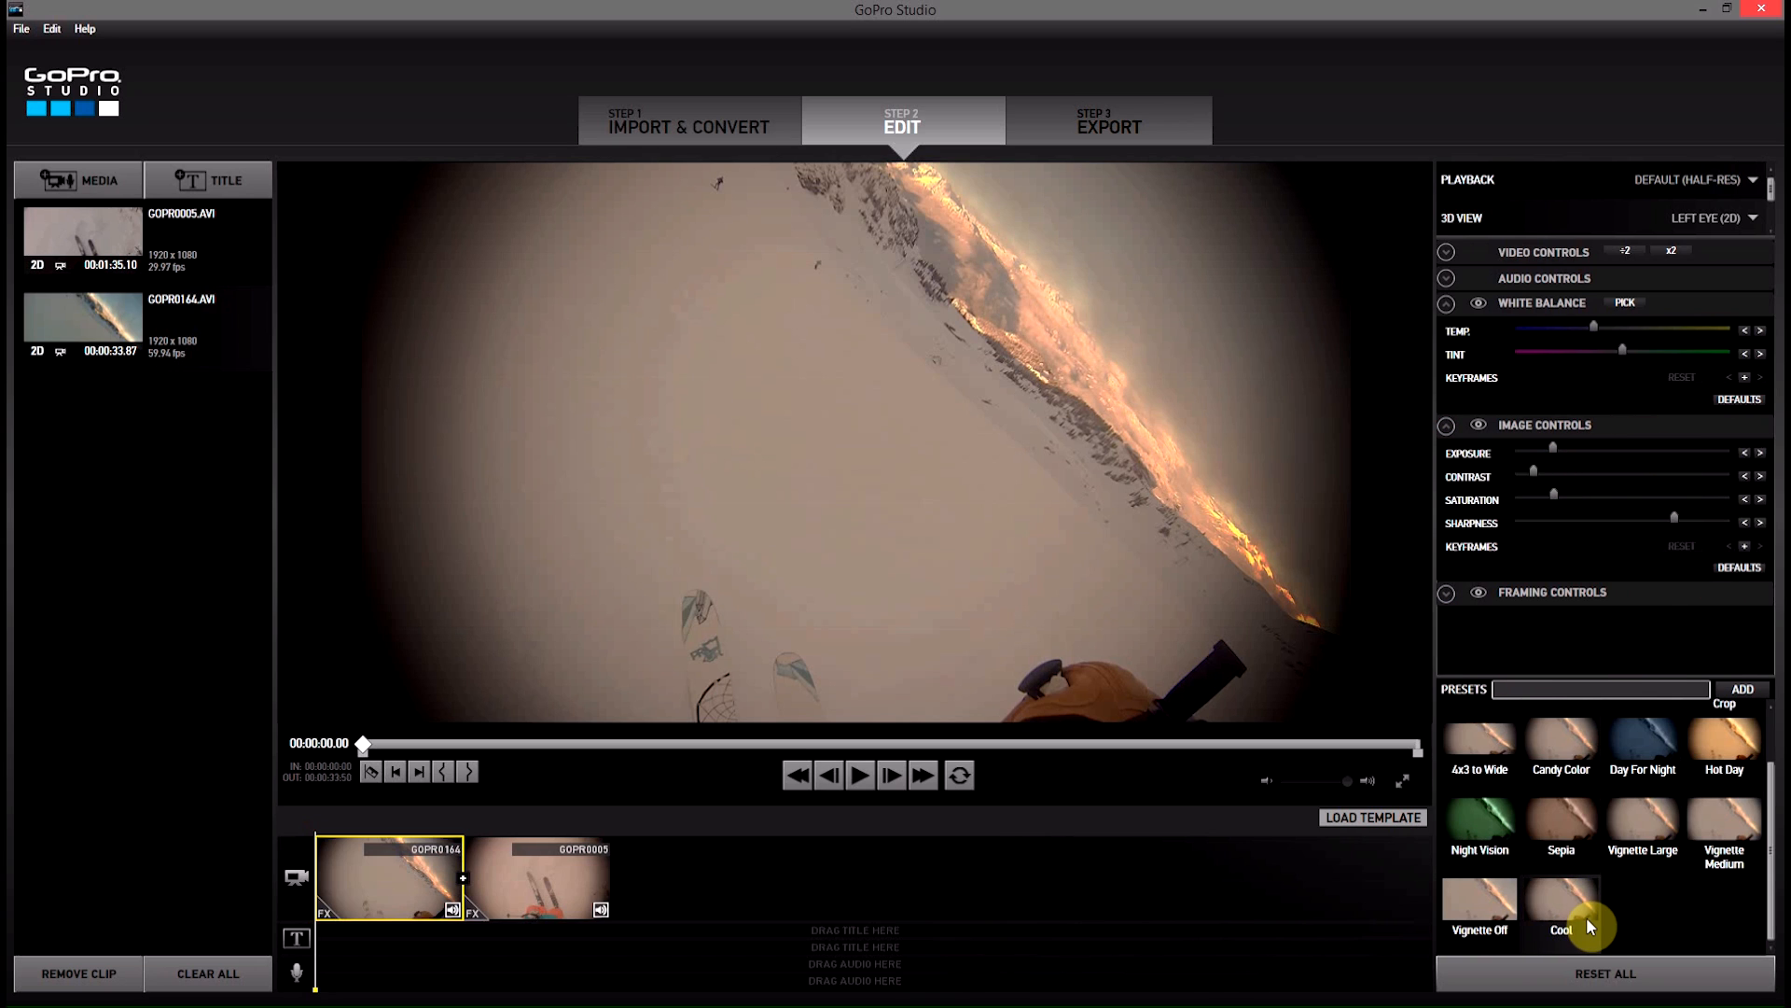
mouse_move(328, 822)
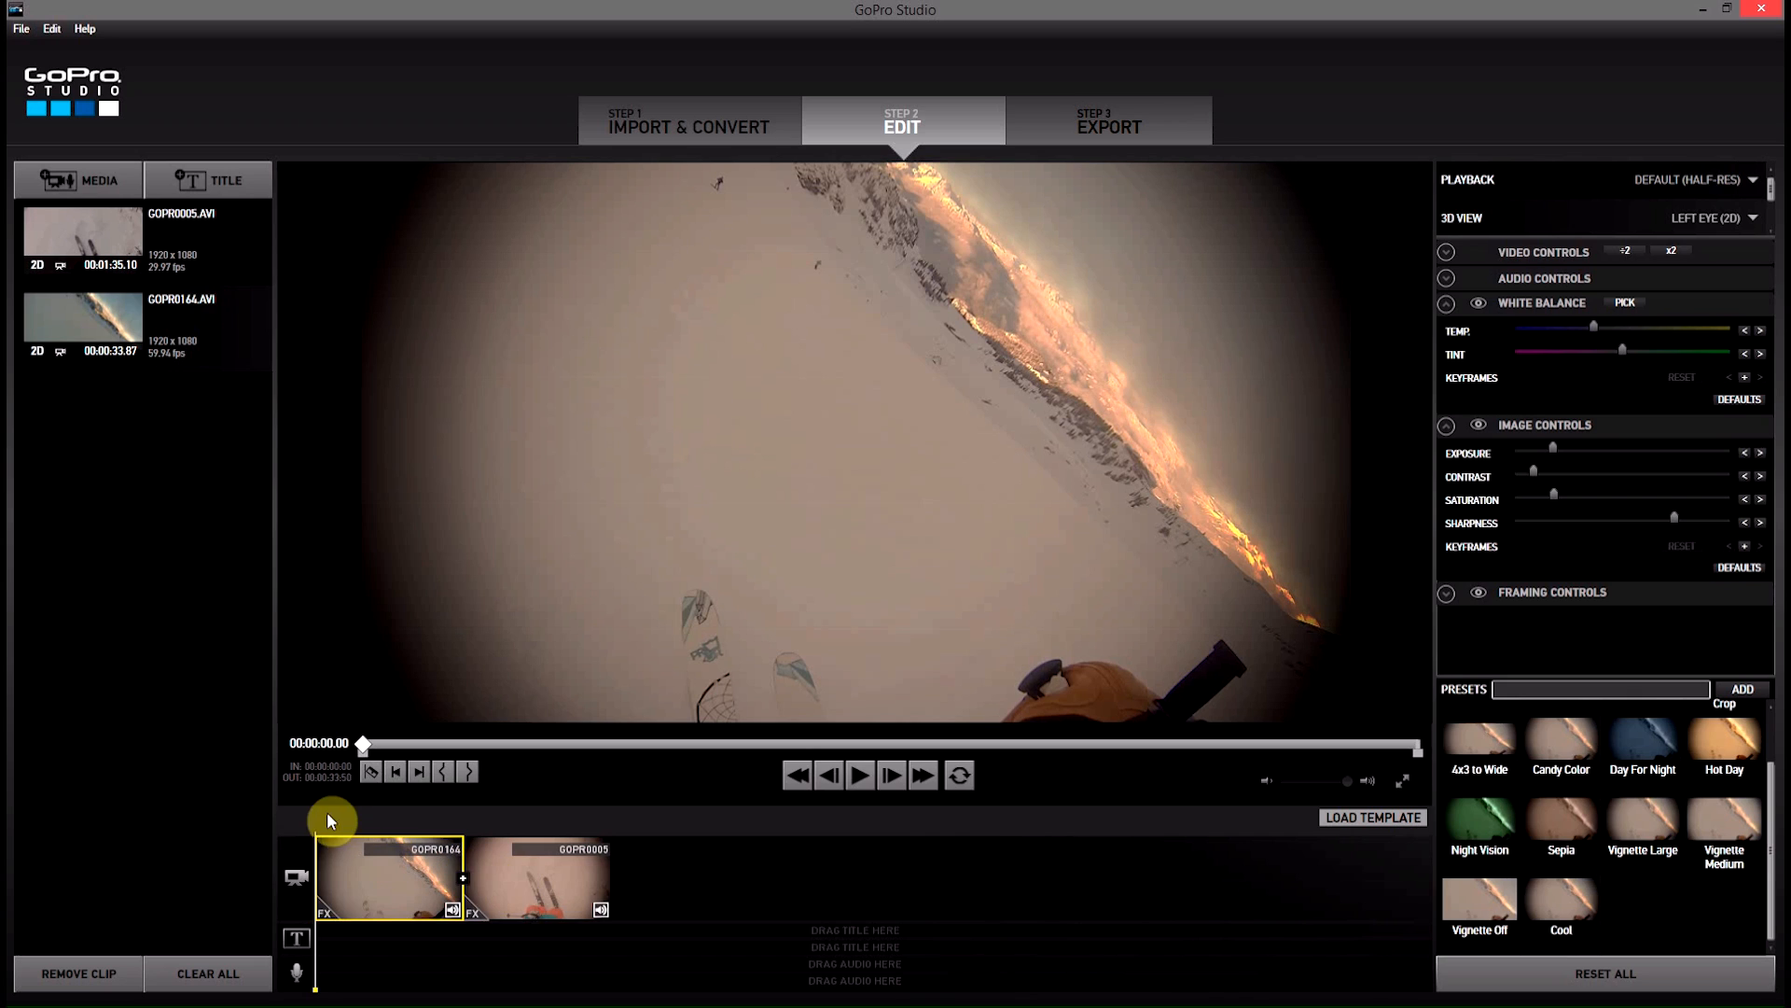
mouse_move(496, 922)
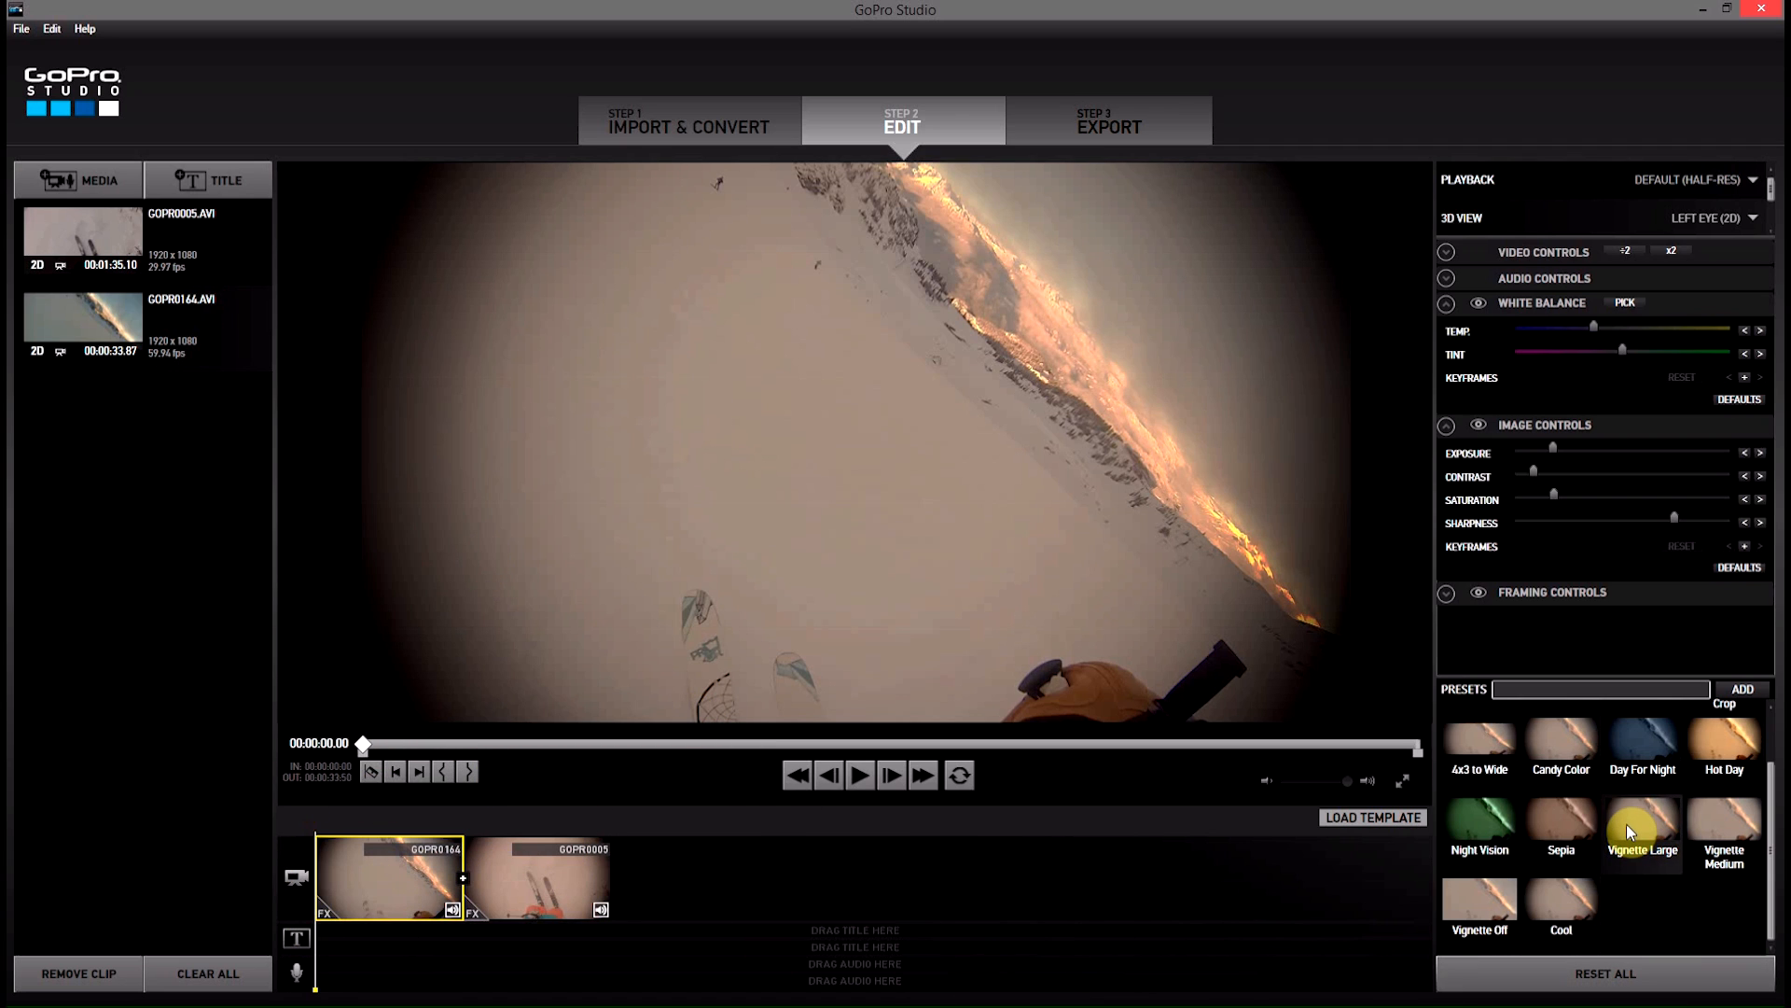
mouse_move(1469, 916)
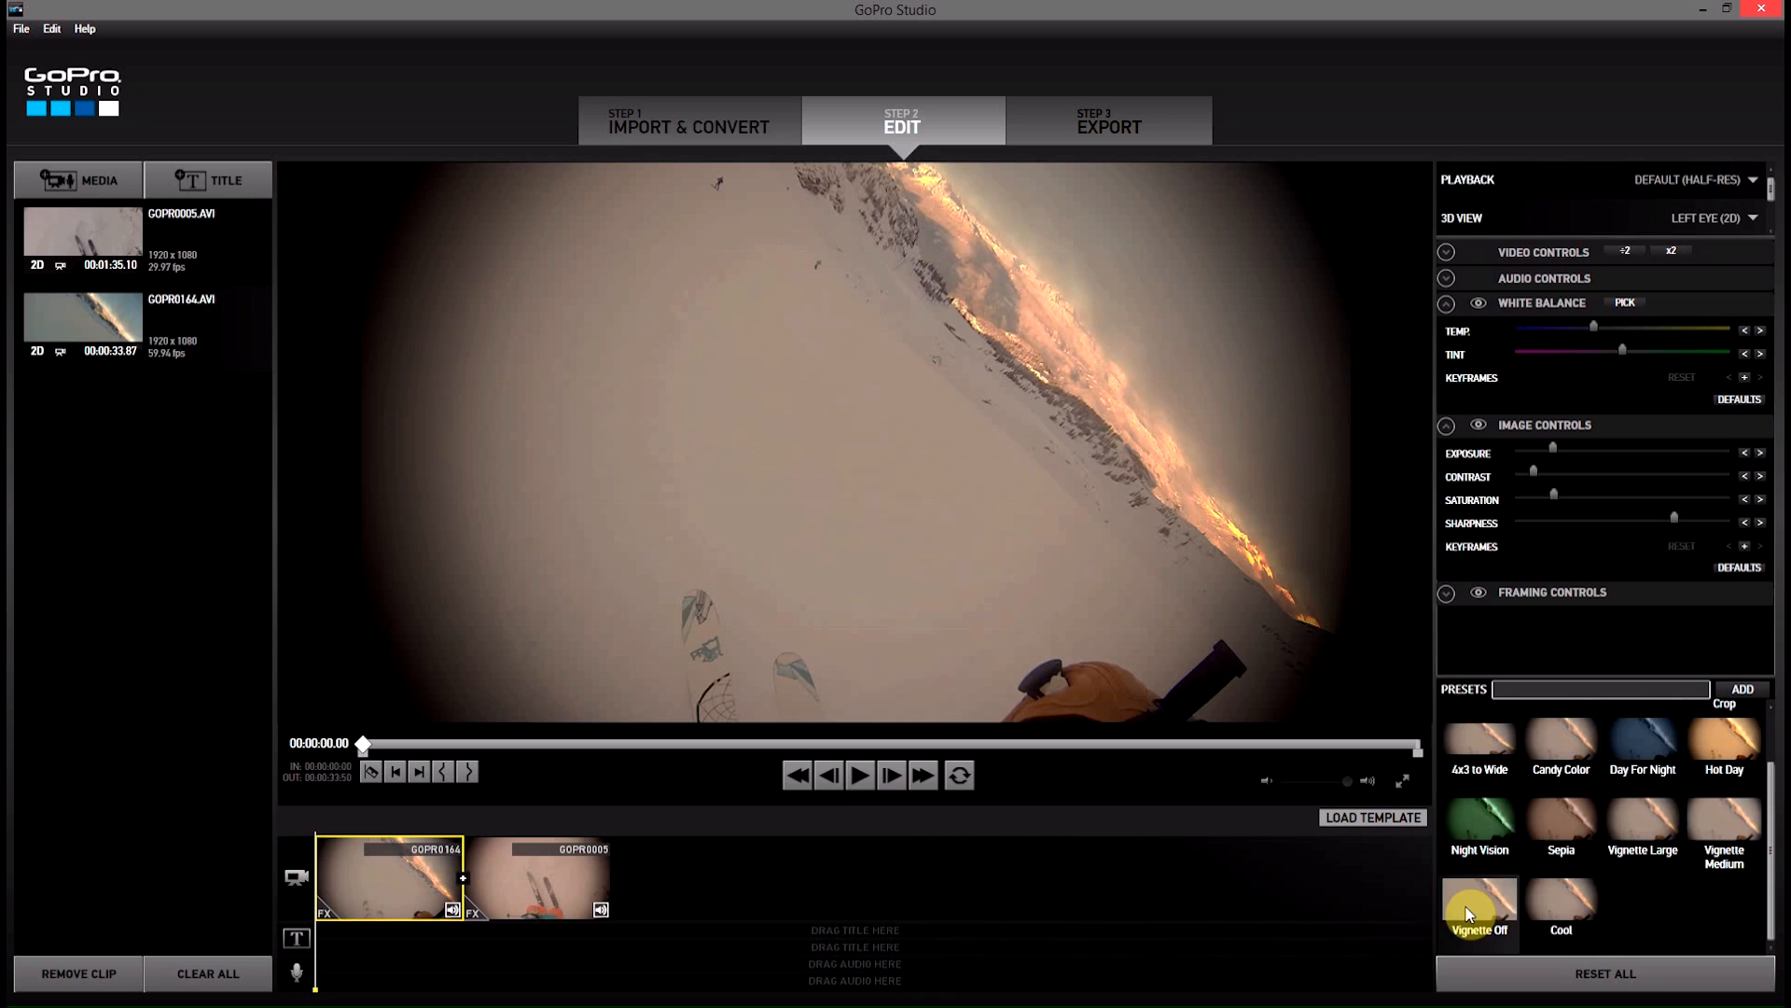
mouse_move(1519, 817)
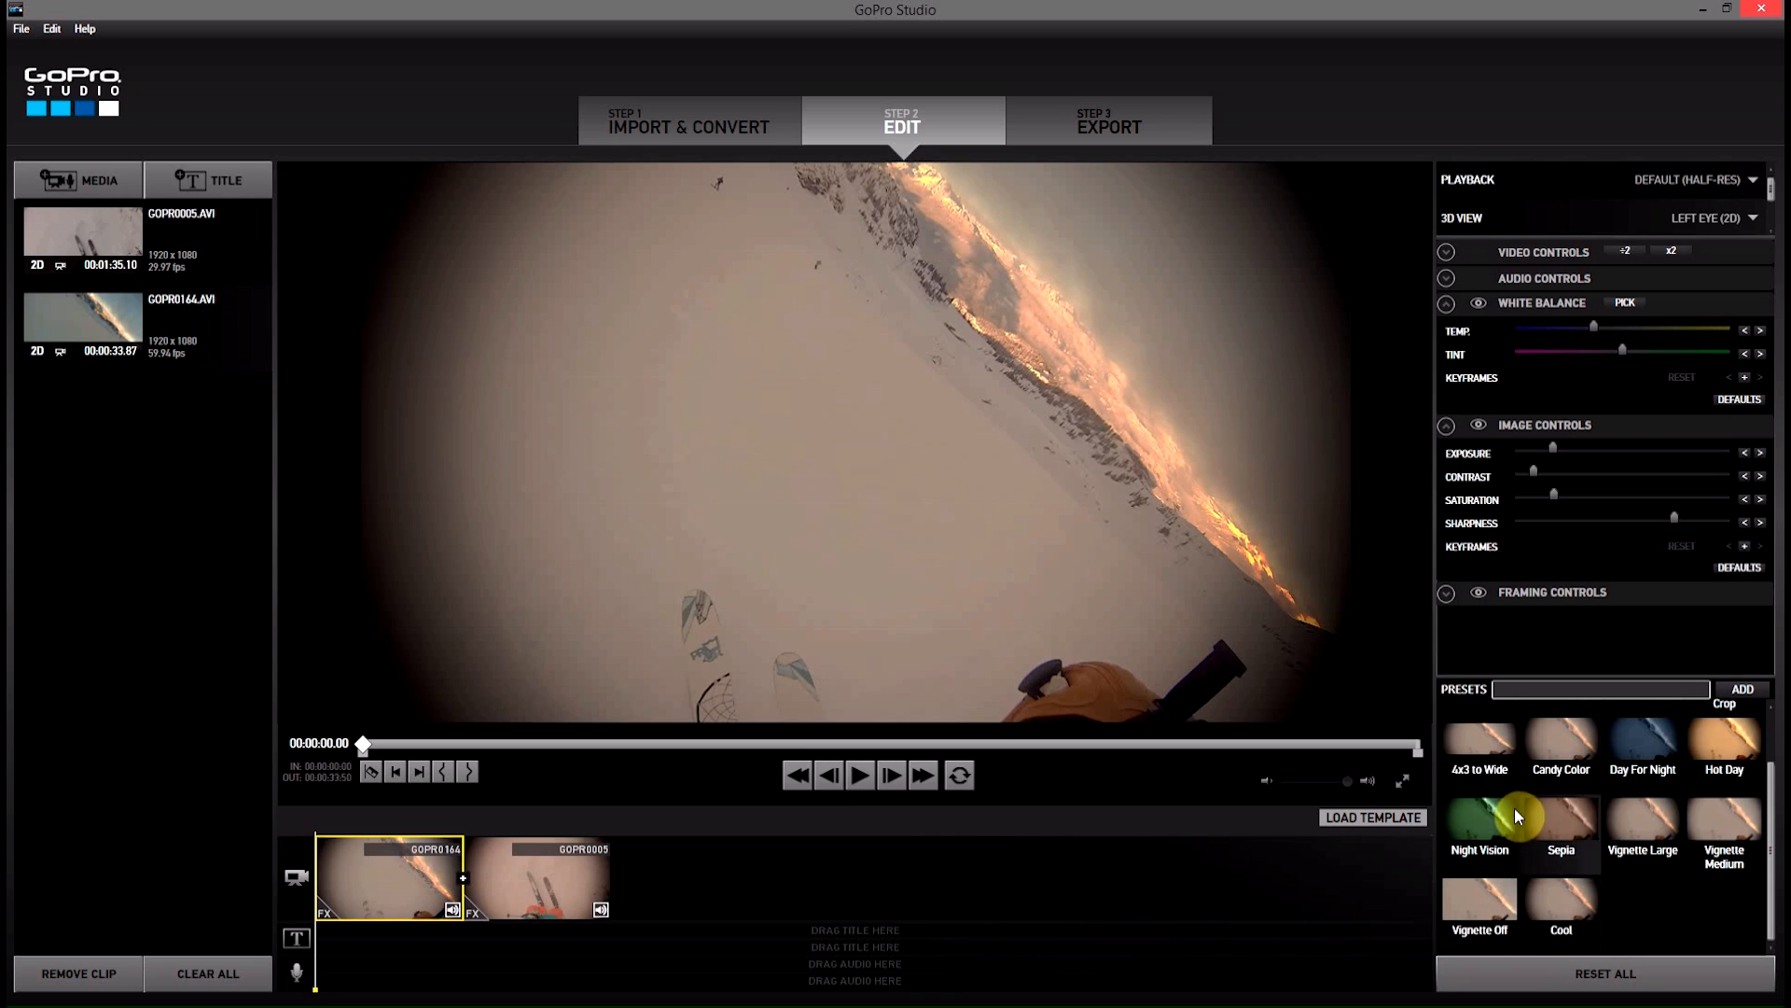
mouse_move(1590, 909)
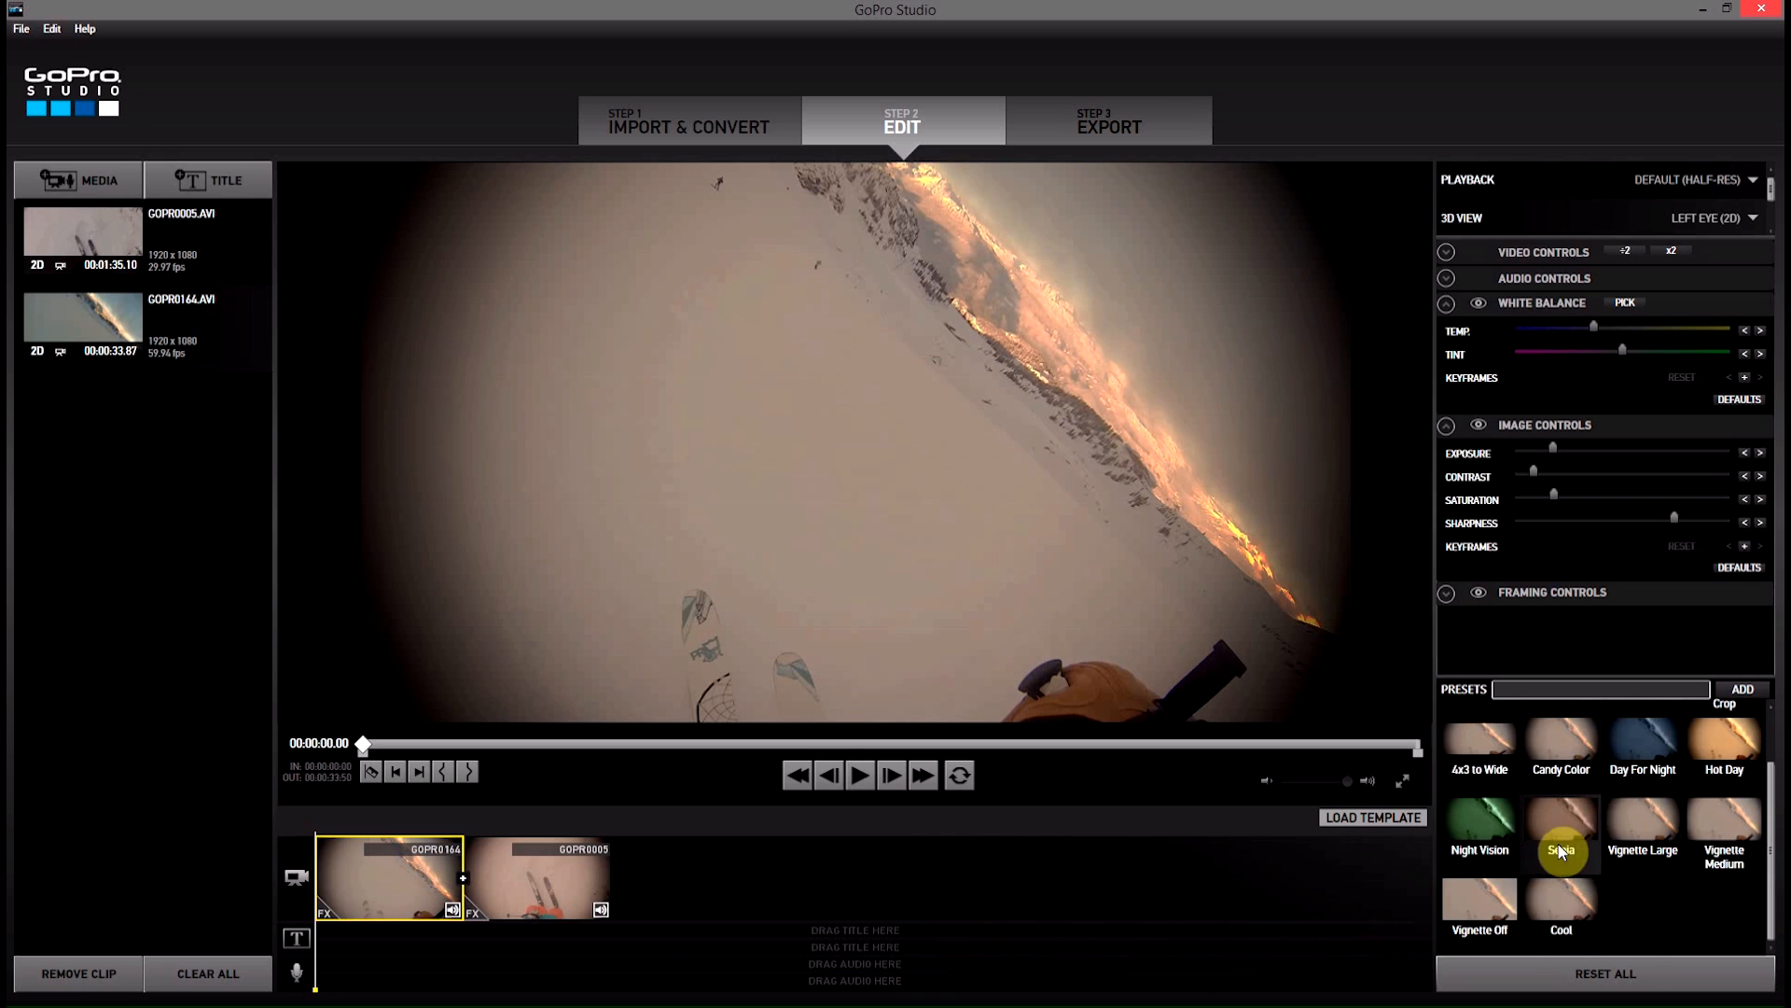
mouse_move(1561, 936)
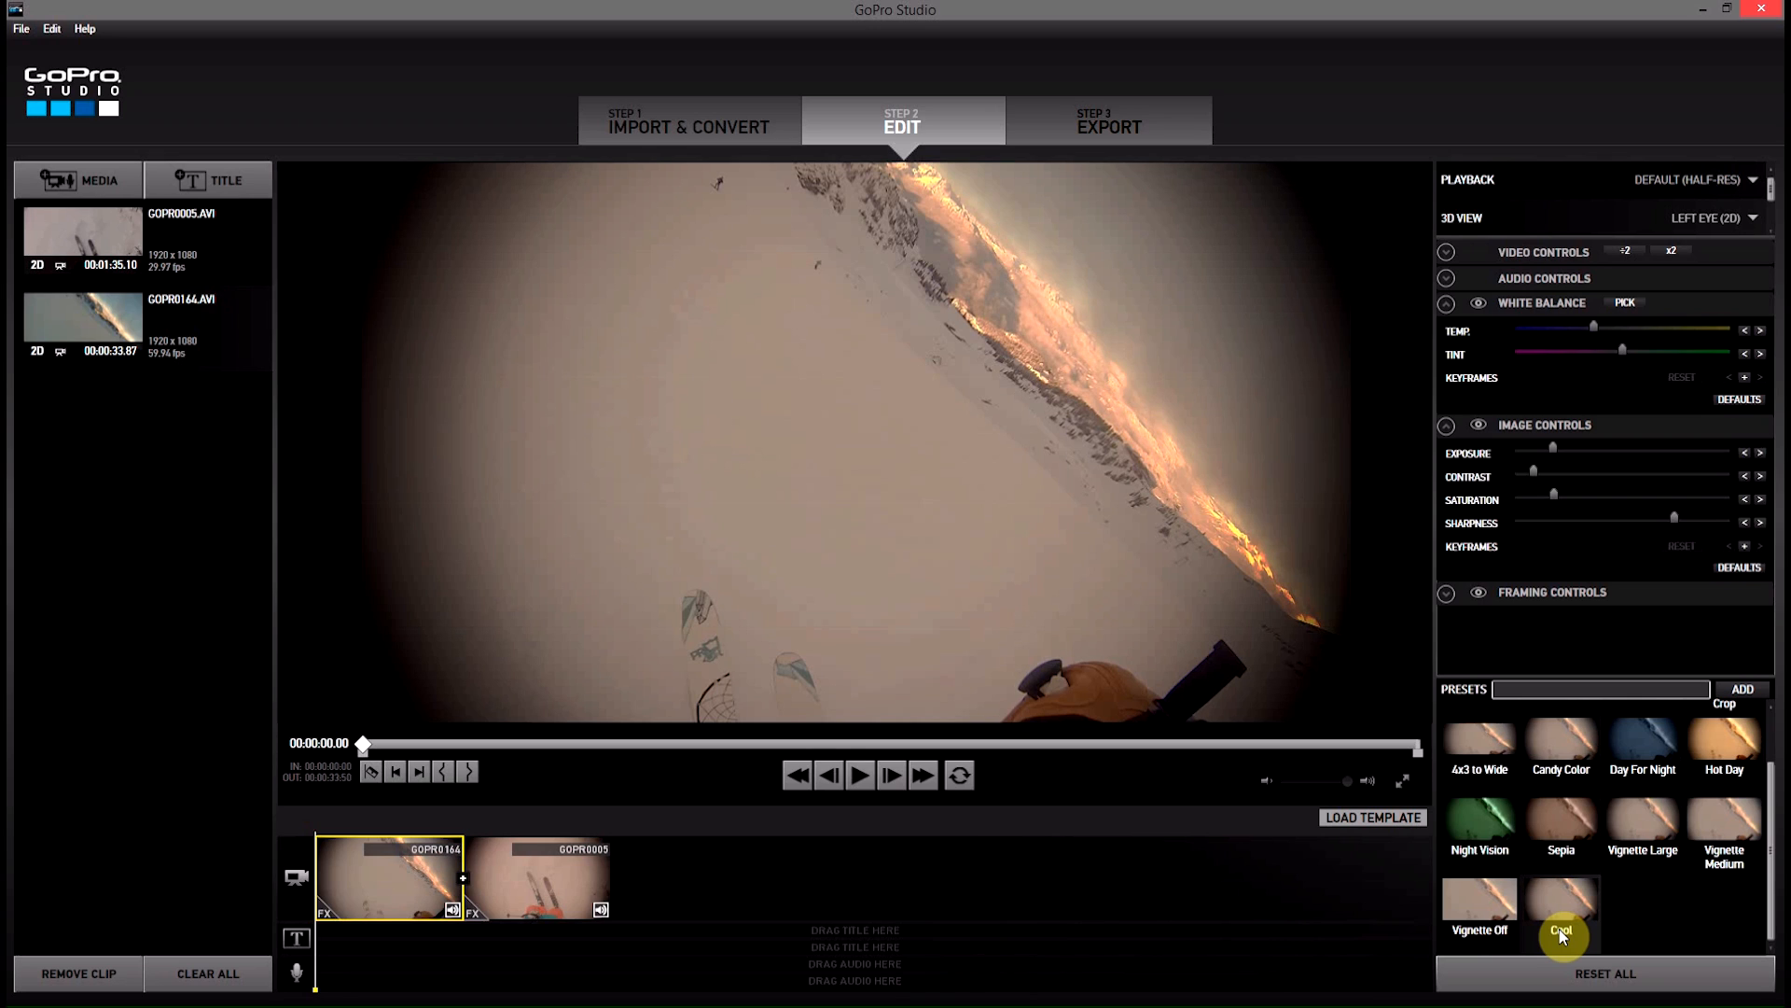
Play GOPR0164 in the preview to check the Cool look
left_click(860, 775)
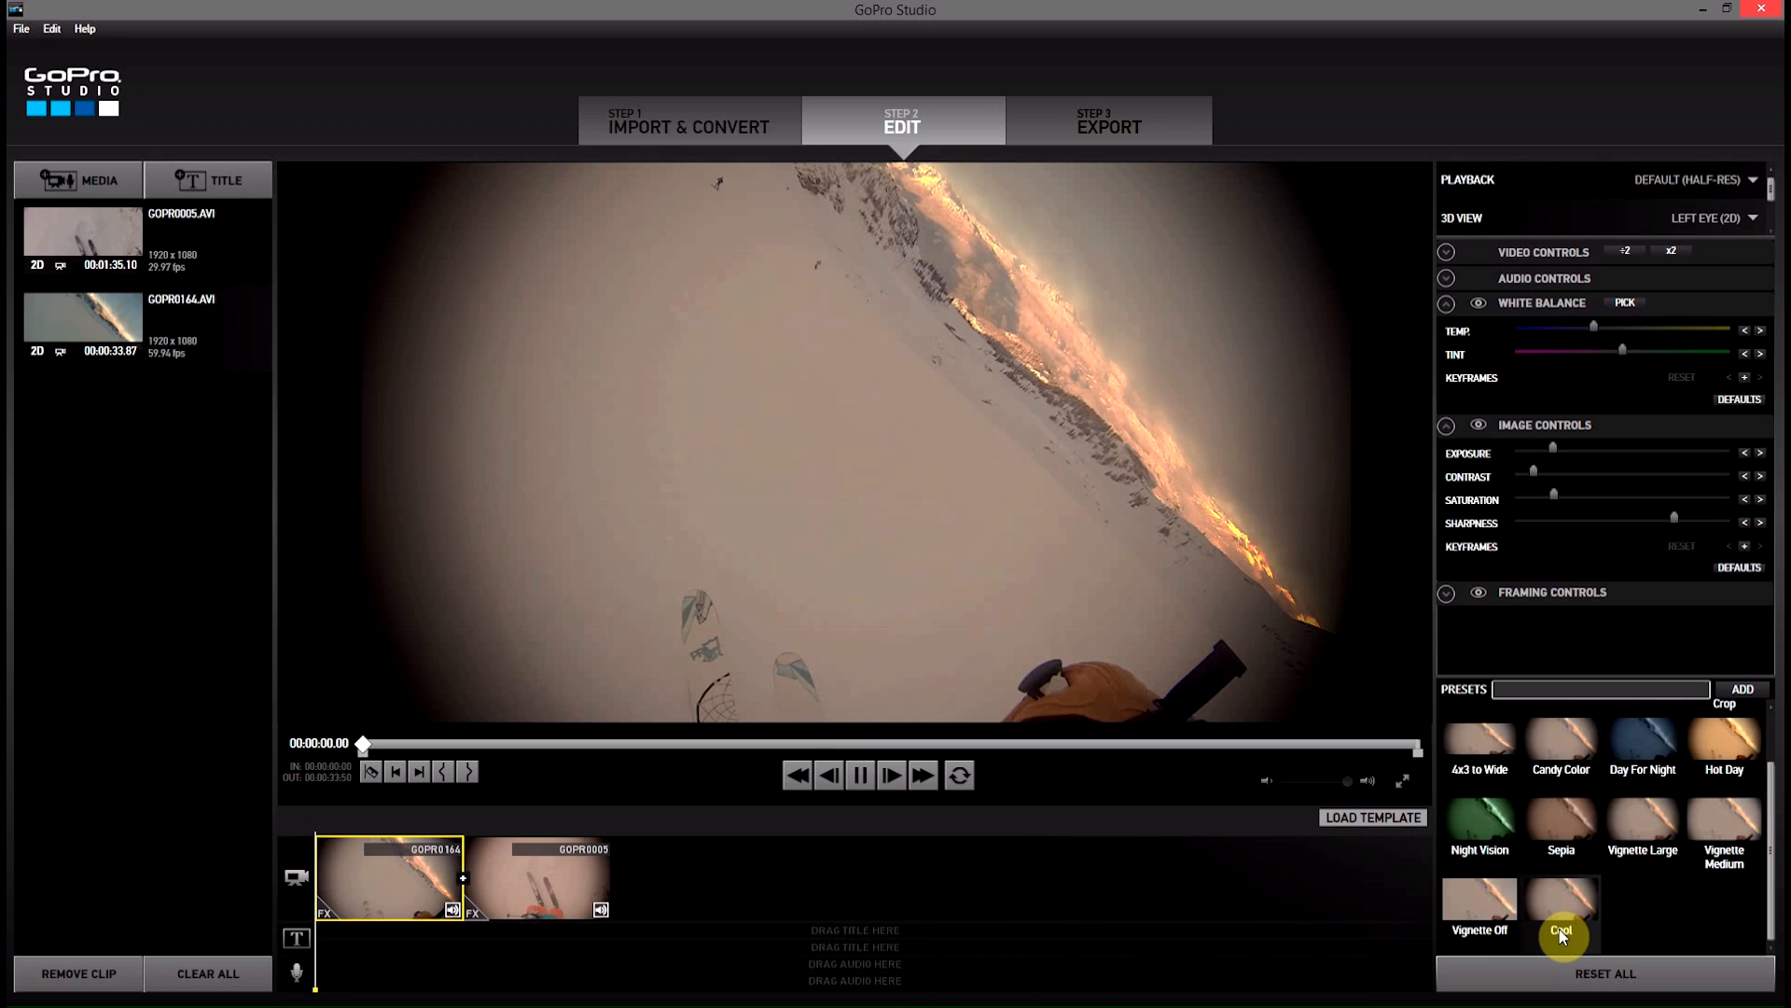
left_click(859, 775)
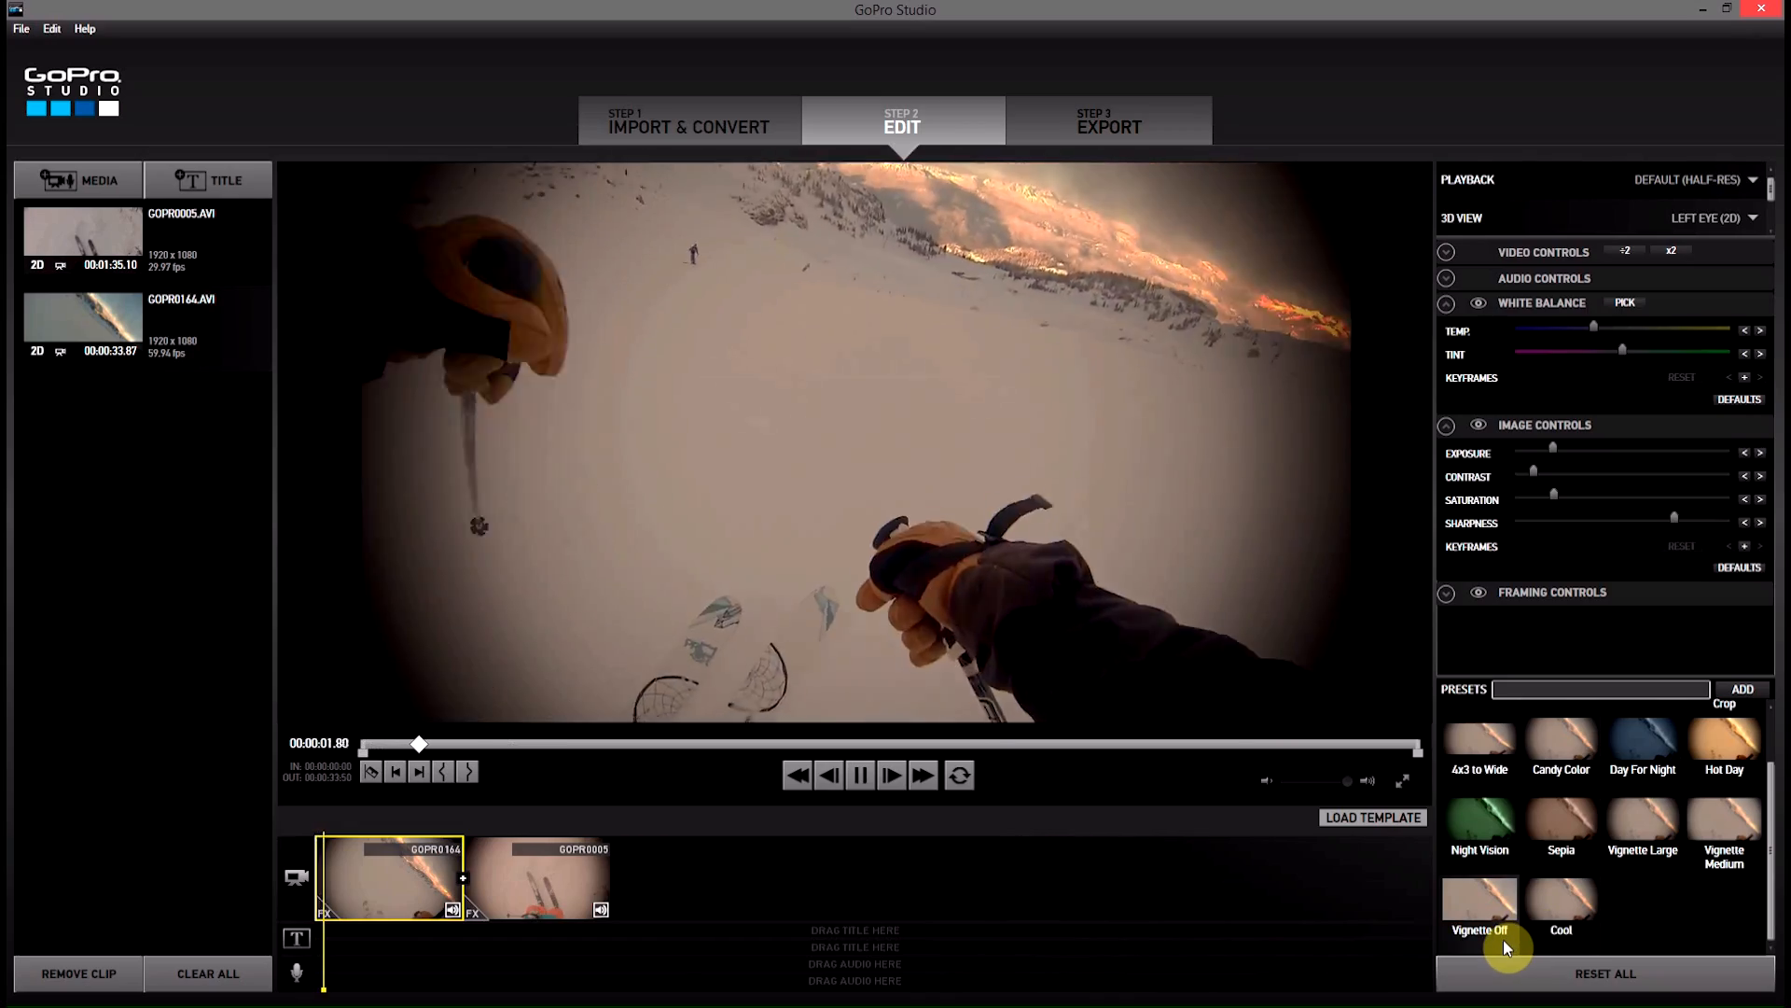